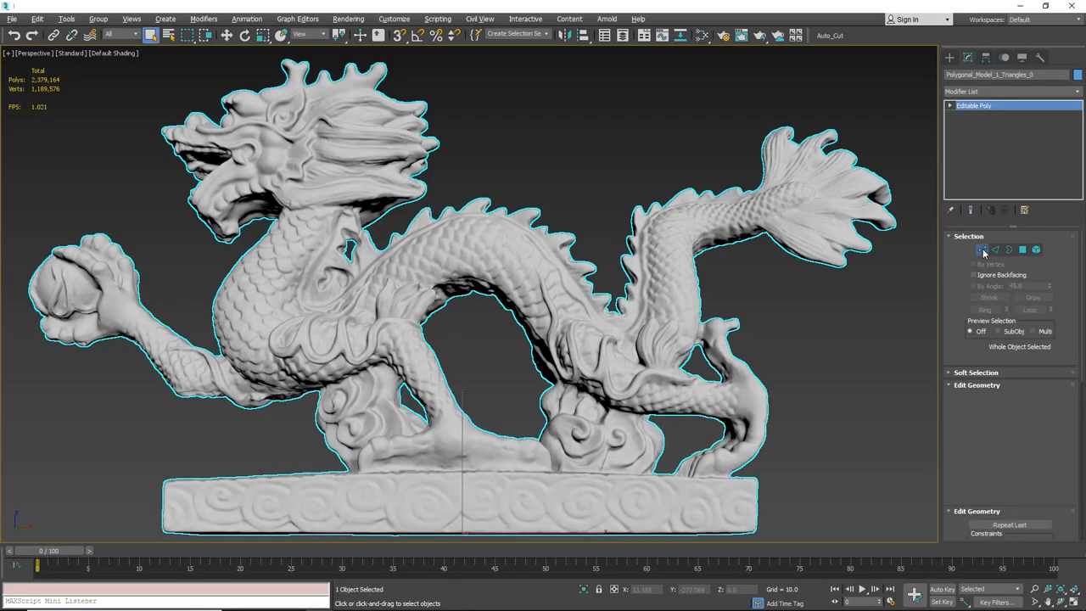
Enter Vertex level and marquee-select the vertices across the top of the dragon's head.
click(977, 384)
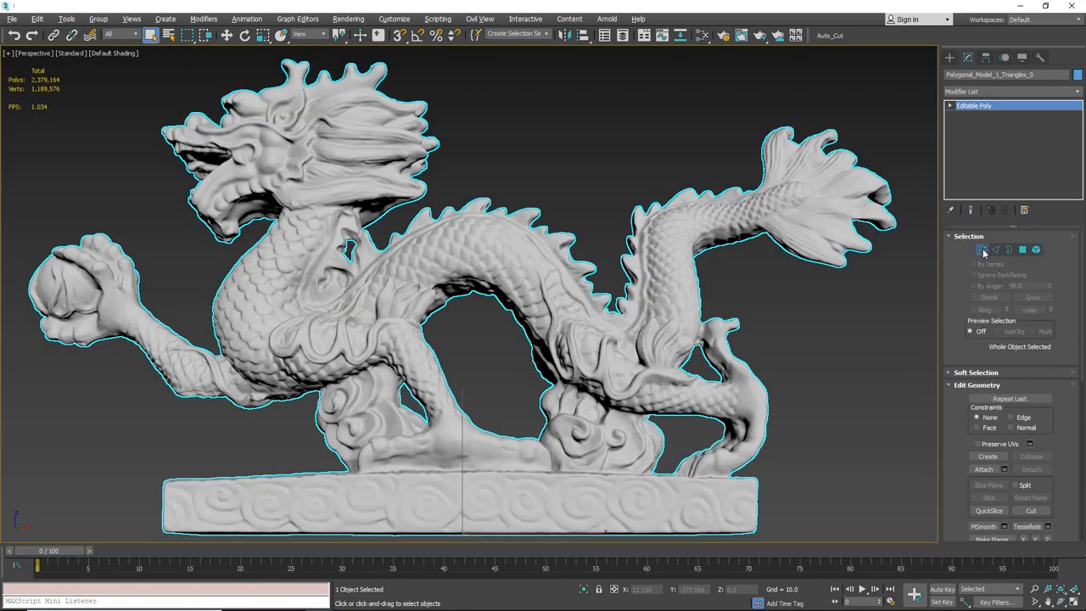
click(982, 249)
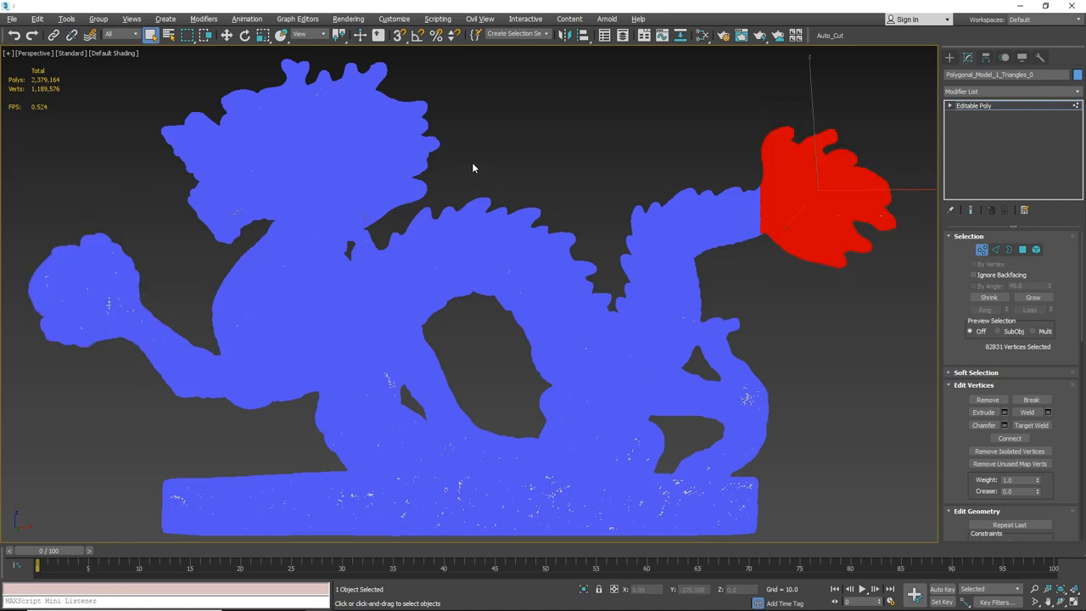
drag(473, 167, 74, 202)
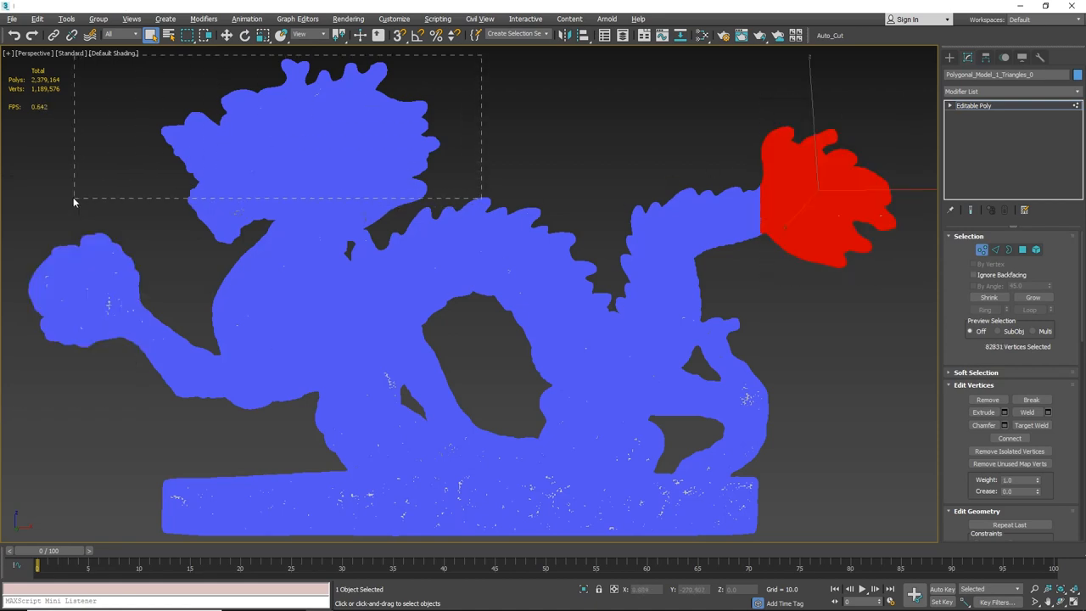
Show the tail's edge selection, then the head's polygon selection.
click(995, 249)
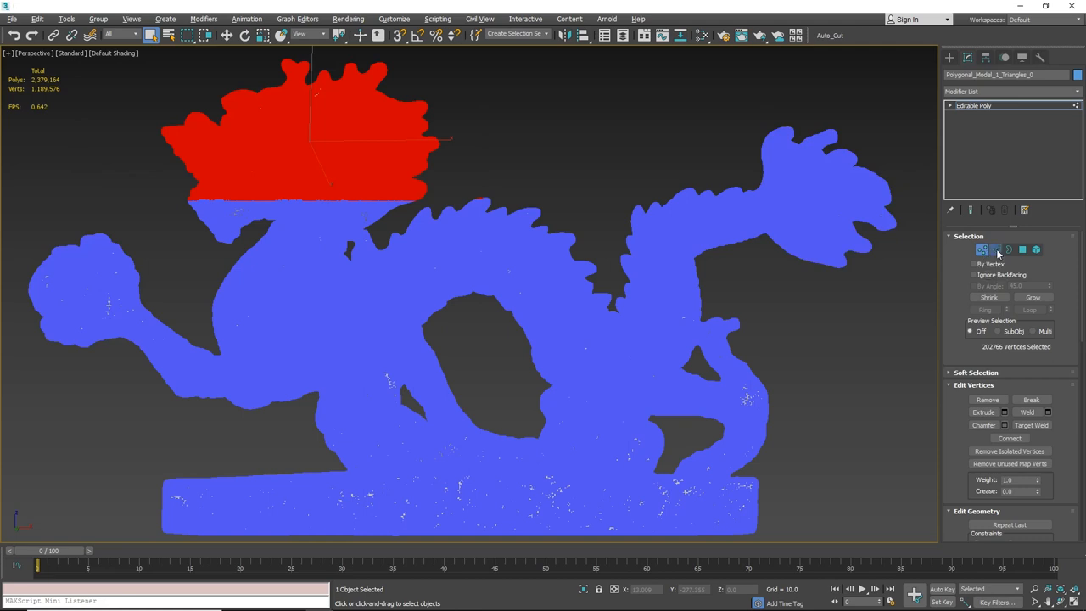
click(995, 249)
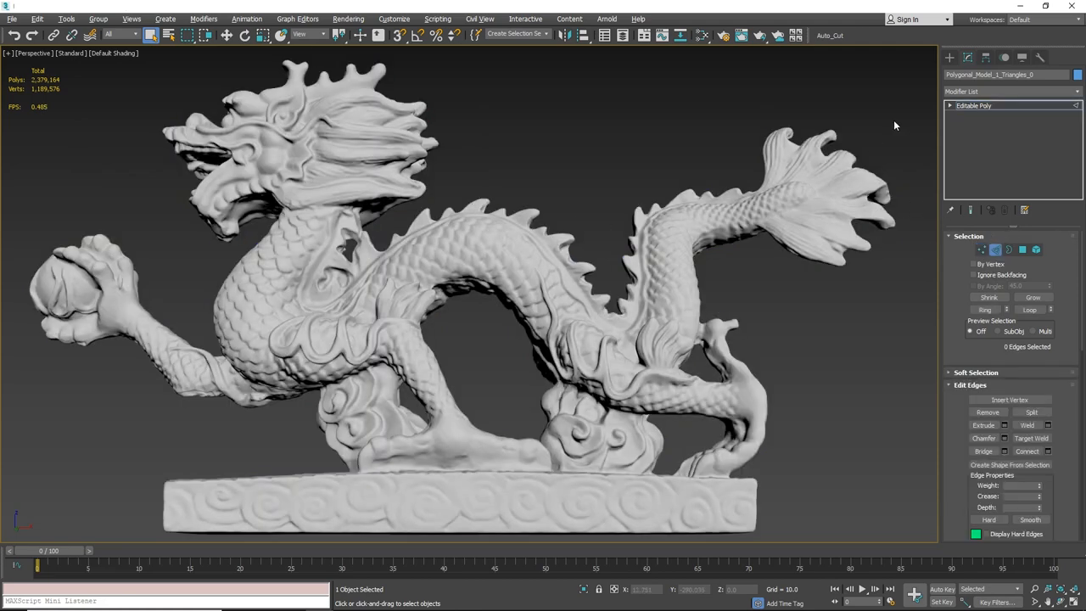
click(806, 195)
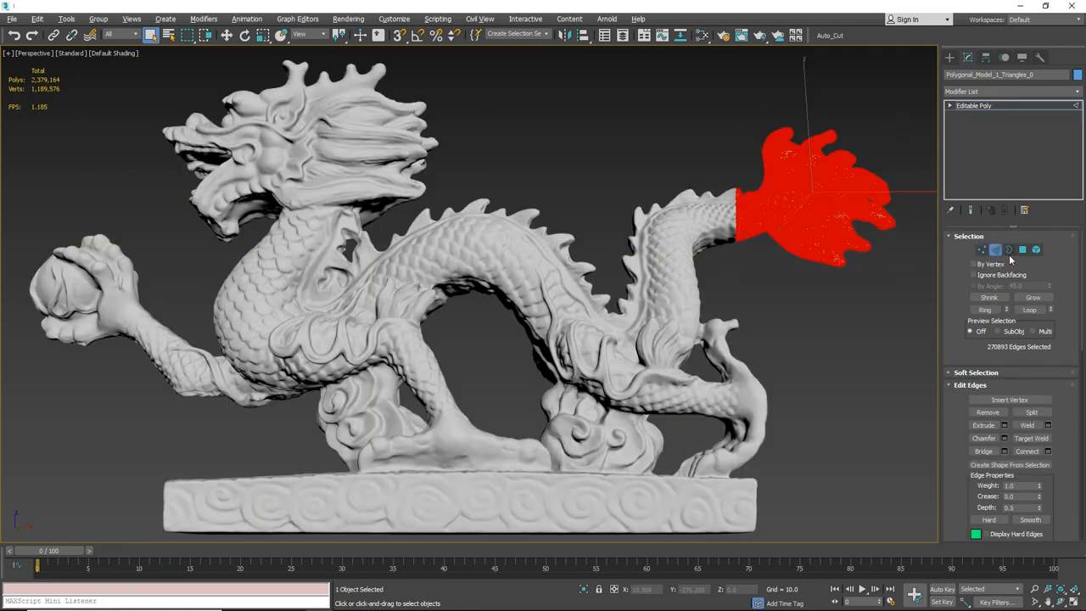
click(1022, 248)
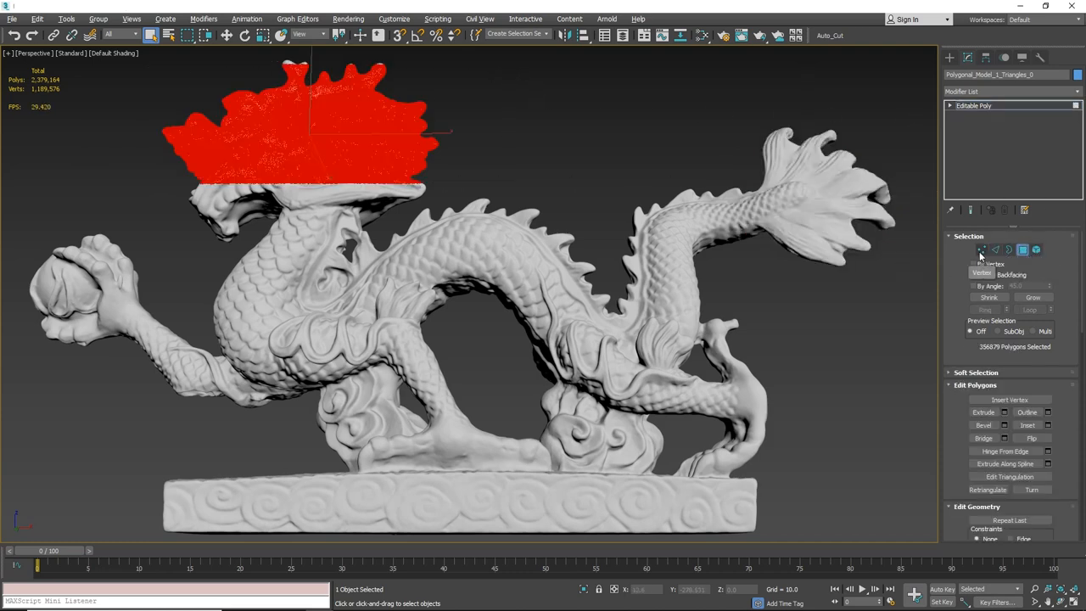
Cycle between Edge, Vertex and Polygon levels to compare the stored selections.
click(1009, 250)
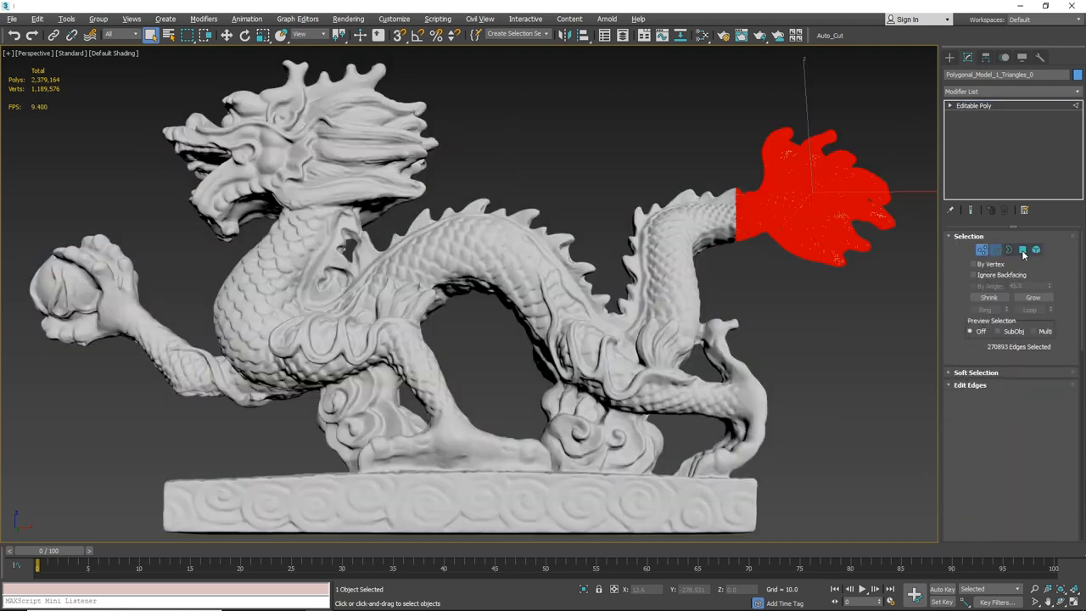
click(982, 250)
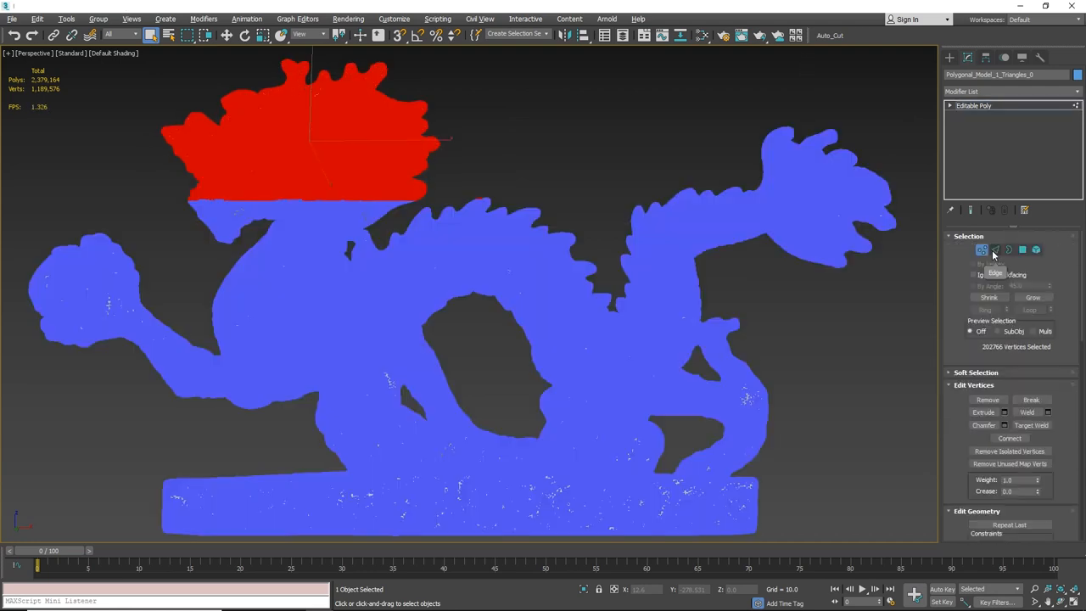
click(1008, 249)
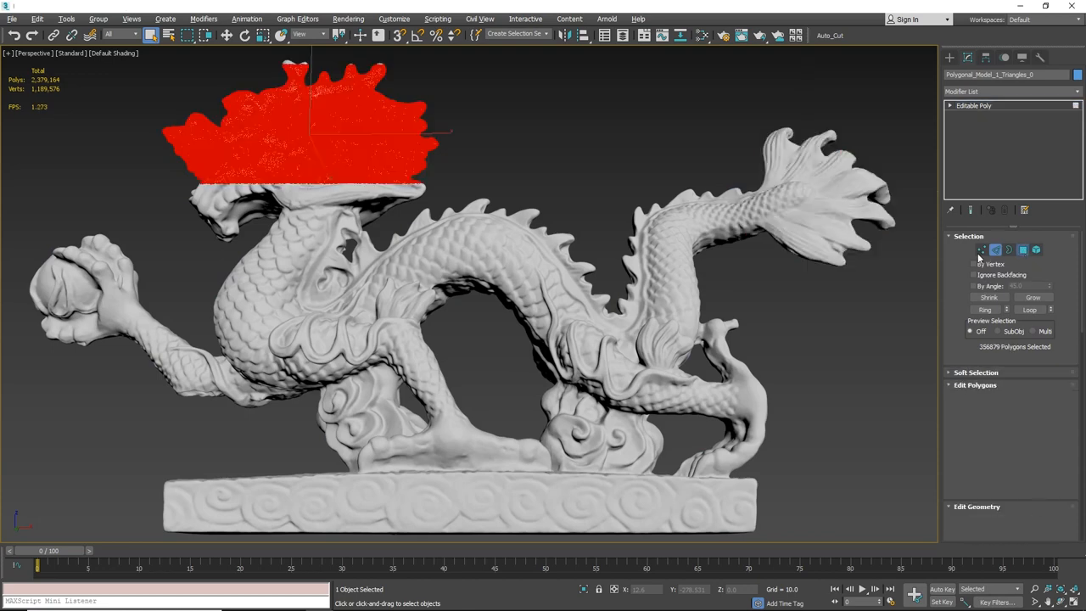
click(995, 249)
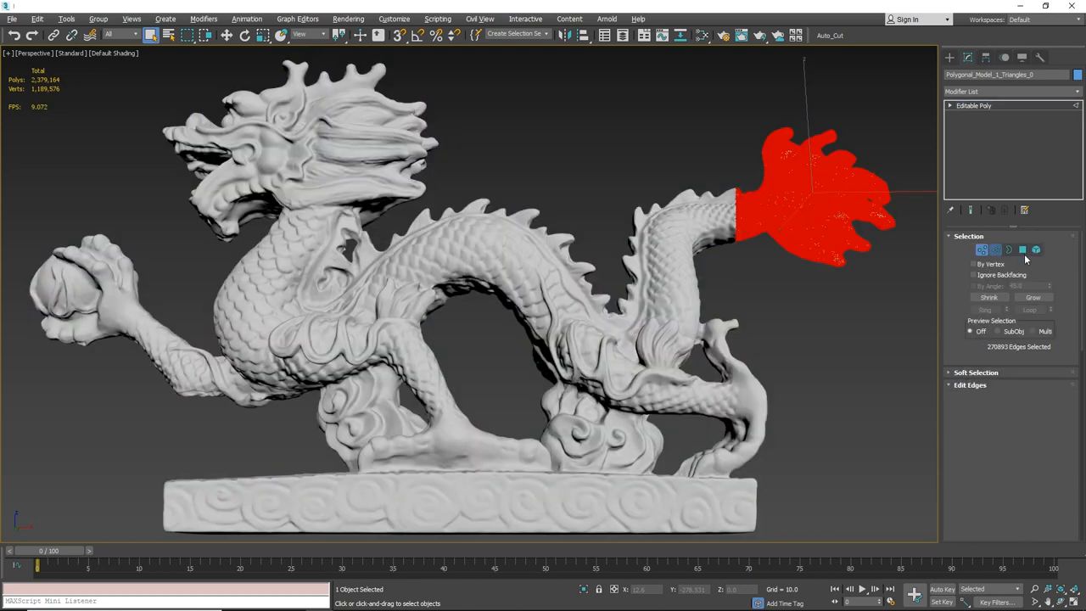
click(982, 250)
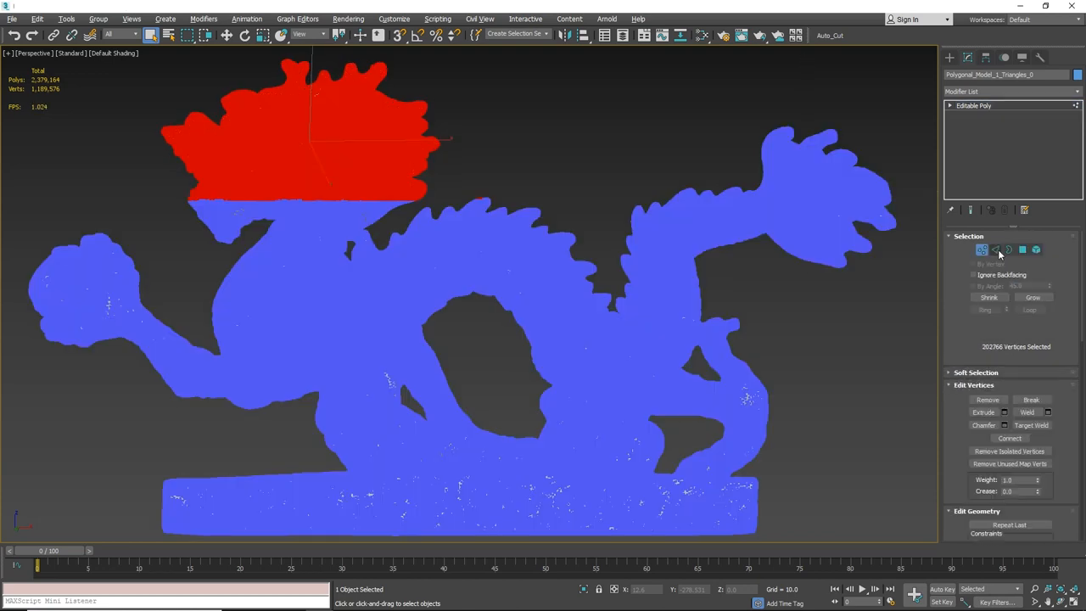
click(995, 250)
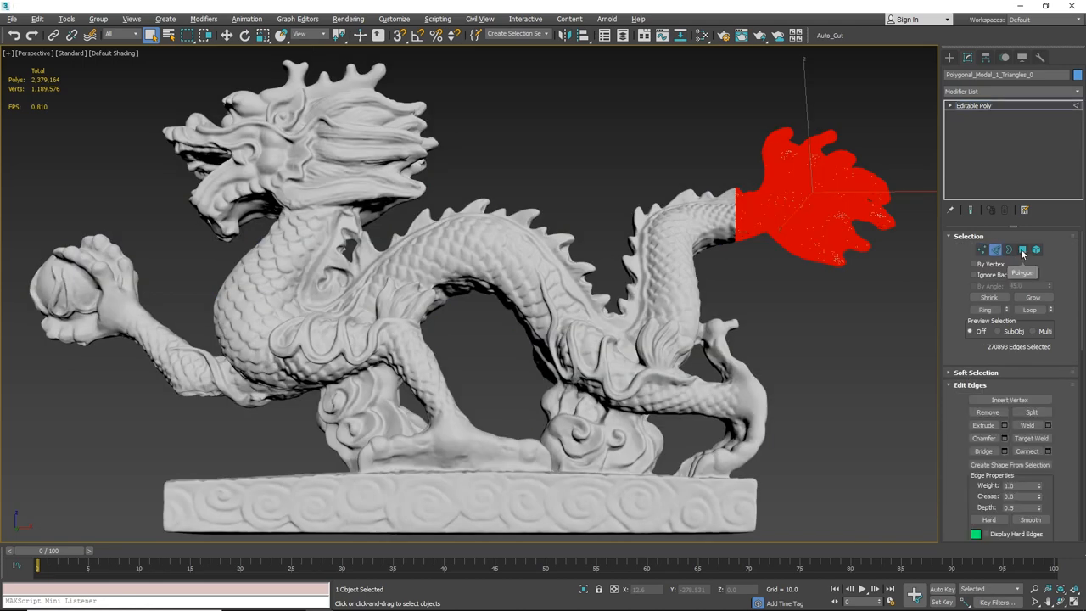
click(982, 249)
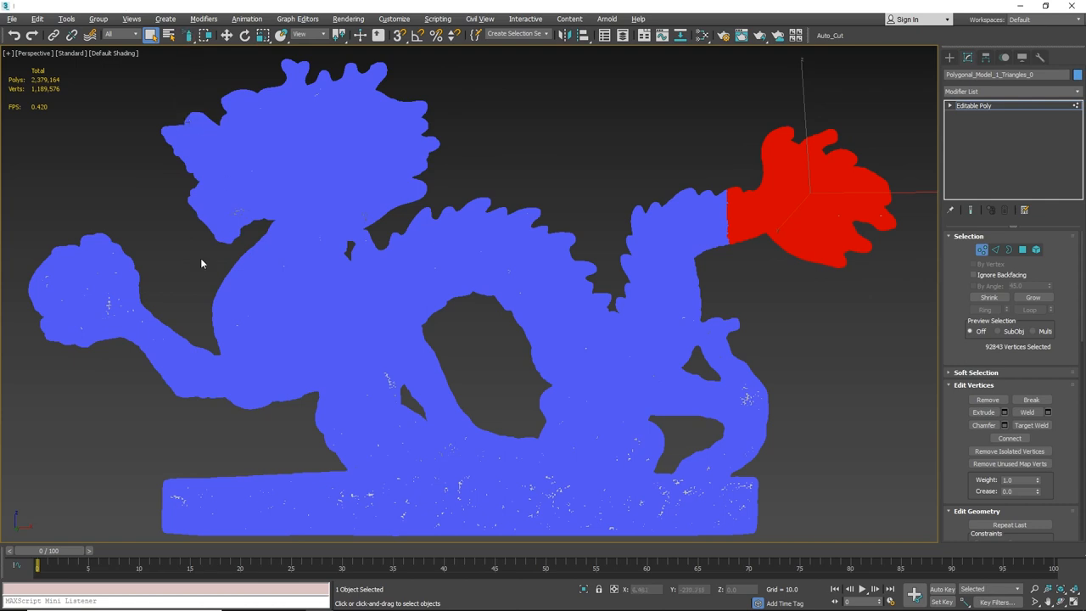
Paint-select vertices from the ball along the front arm toward the body.
click(111, 306)
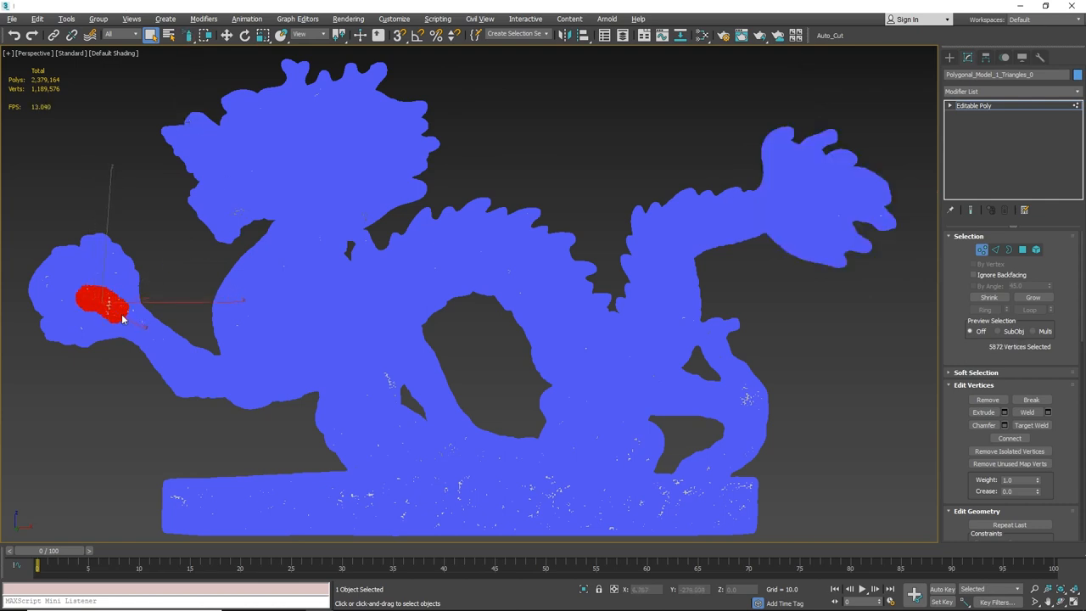
drag(119, 314, 284, 336)
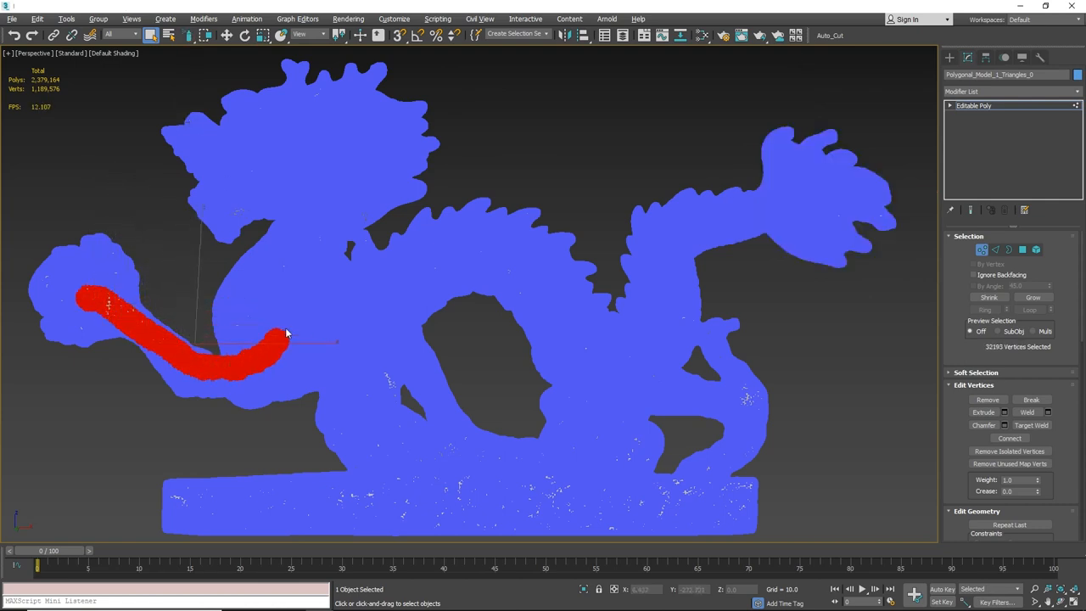
drag(288, 331, 458, 272)
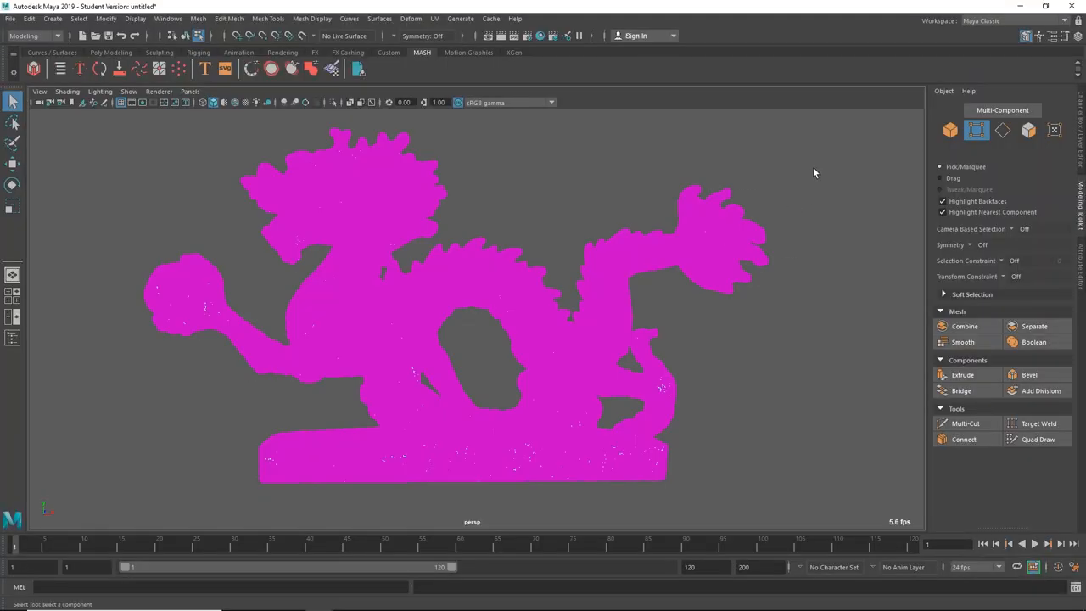
Marquee-select the ball and claw vertices, then alternate between Face and Vertex selection.
drag(815, 170, 711, 307)
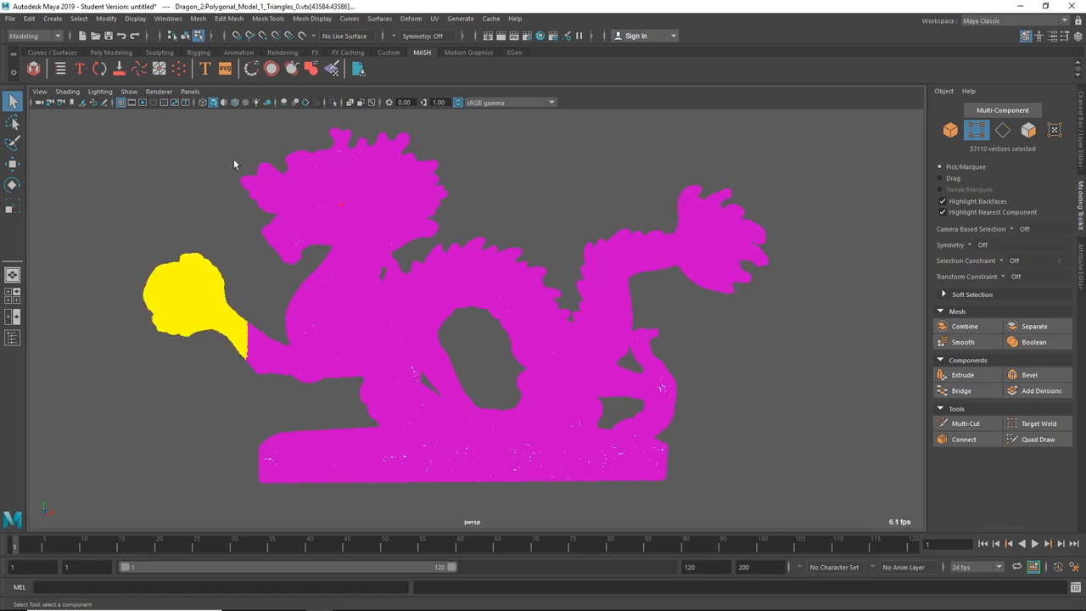
mouse_move(612, 196)
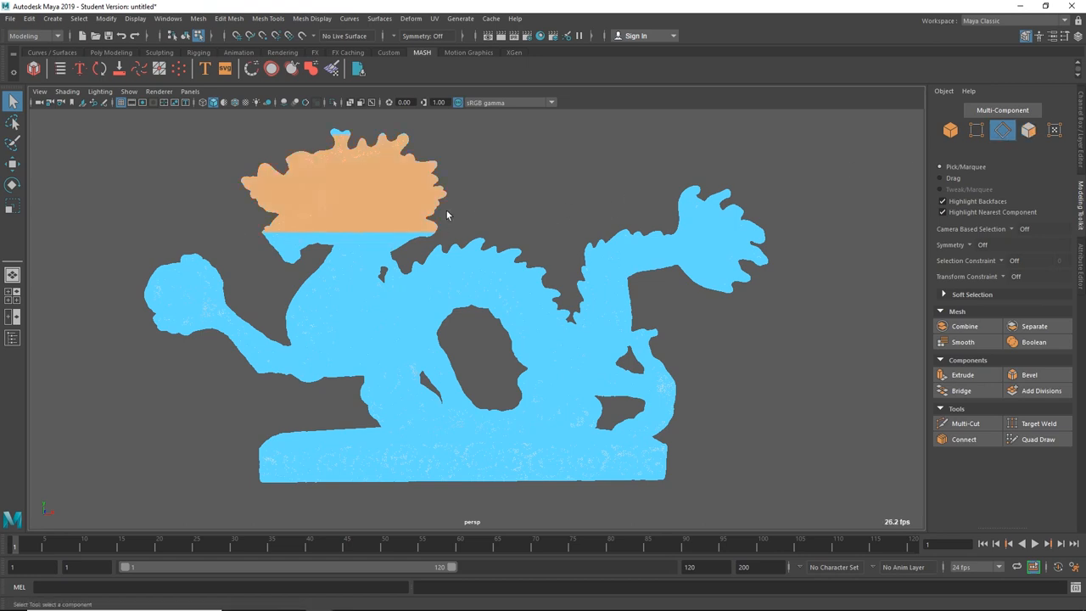
click(1028, 129)
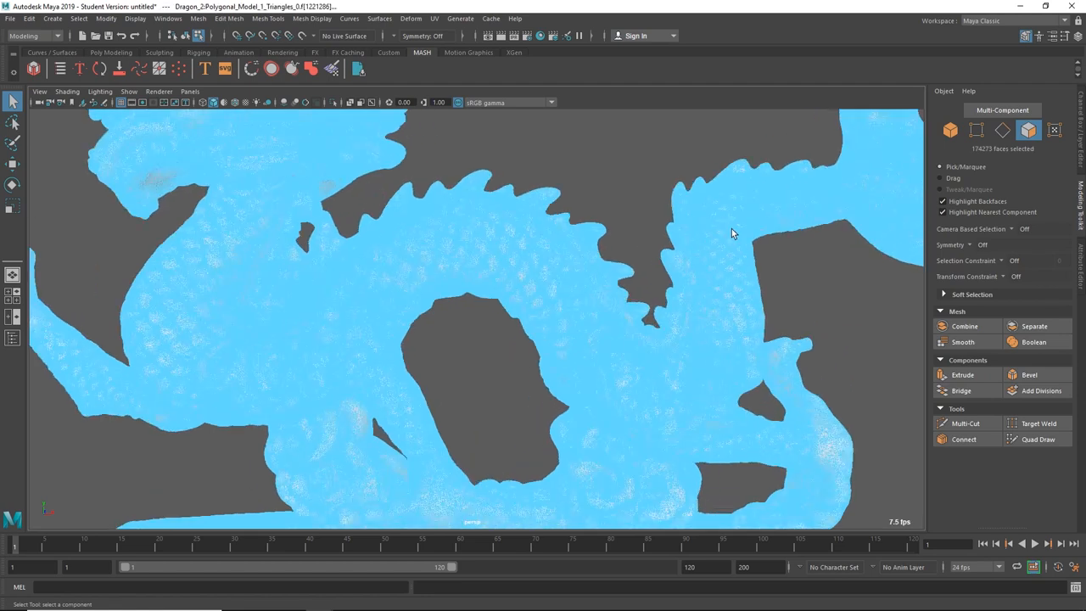
click(976, 129)
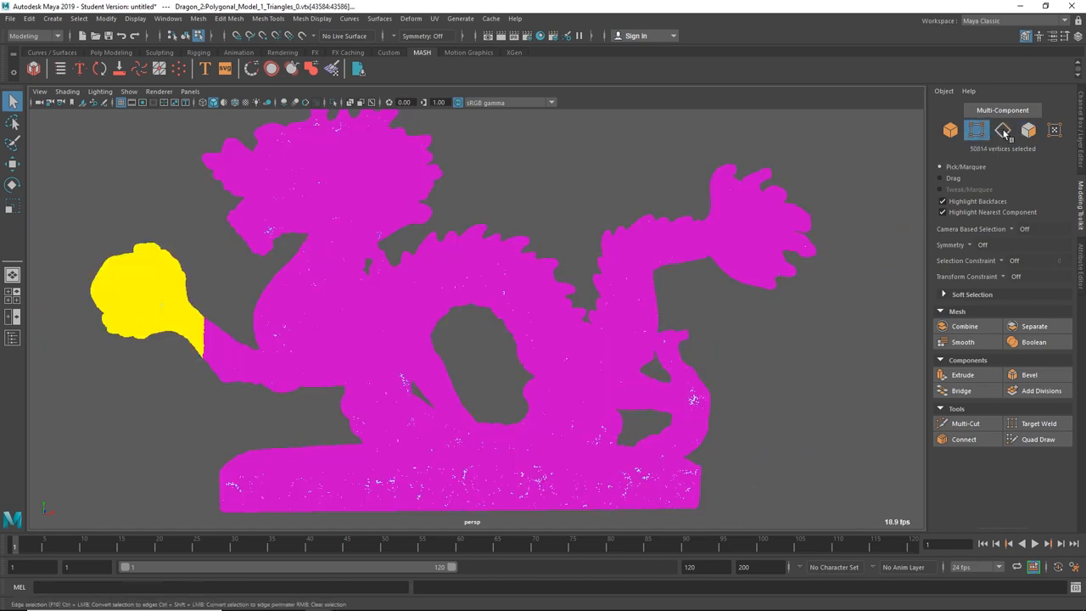
click(1002, 129)
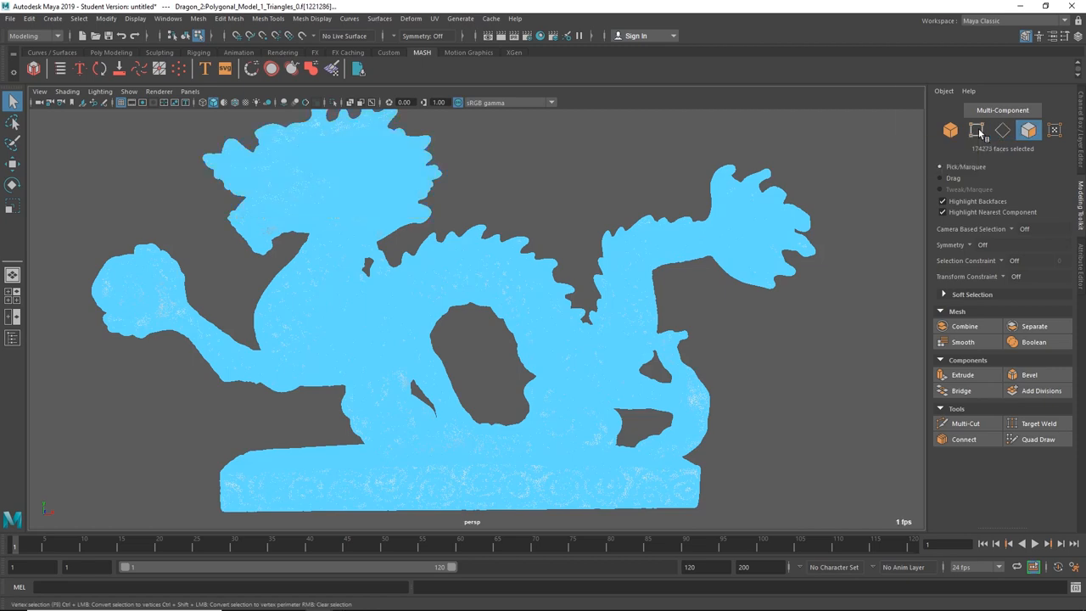
click(976, 130)
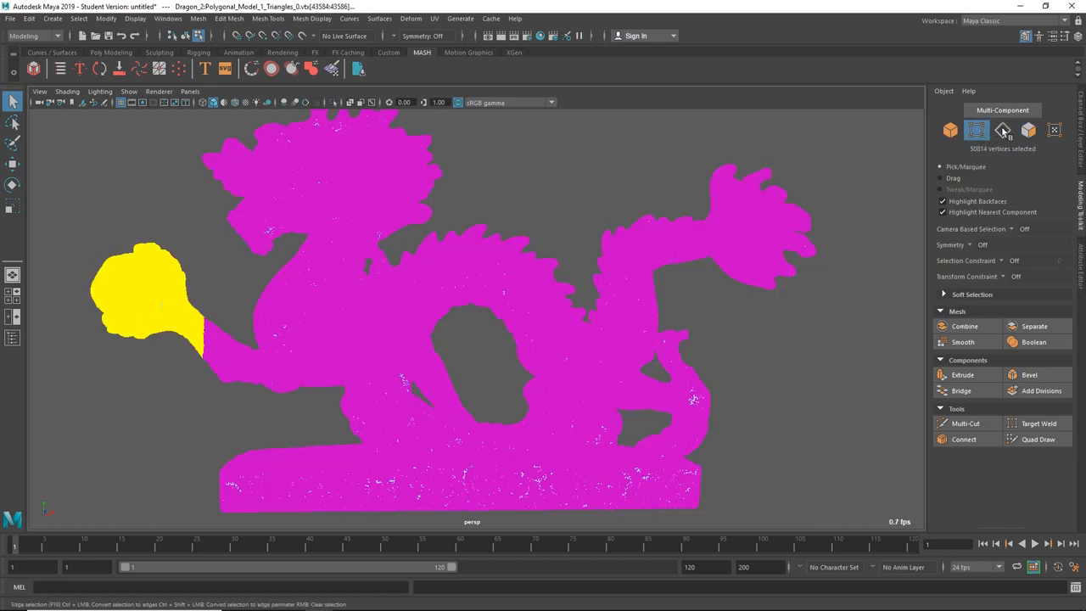
Change the component selection mode in Maya's Modeling Toolkit.
click(1003, 130)
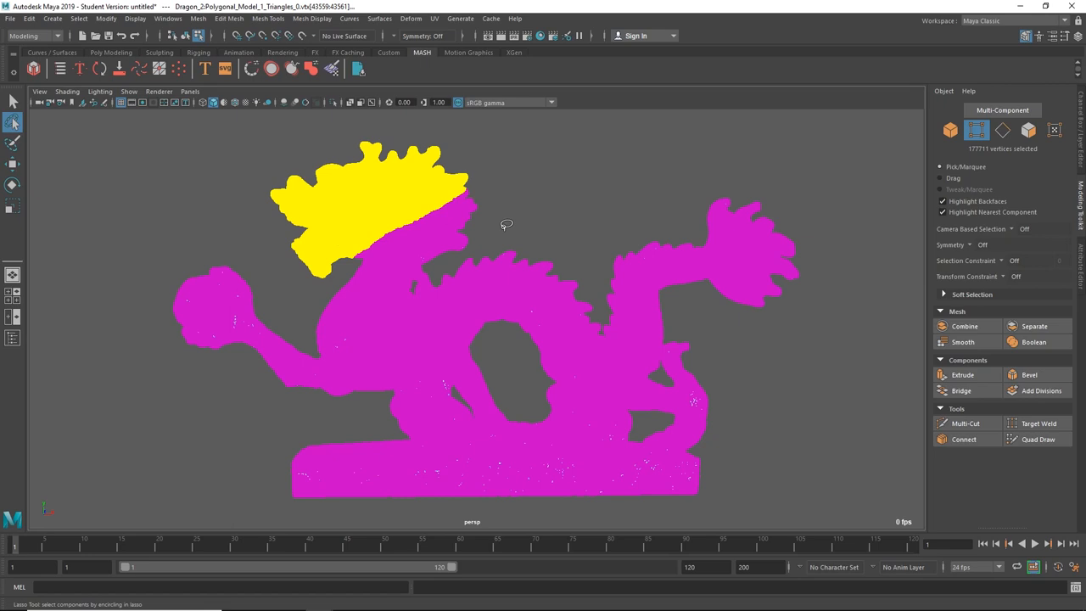
mouse_move(272, 252)
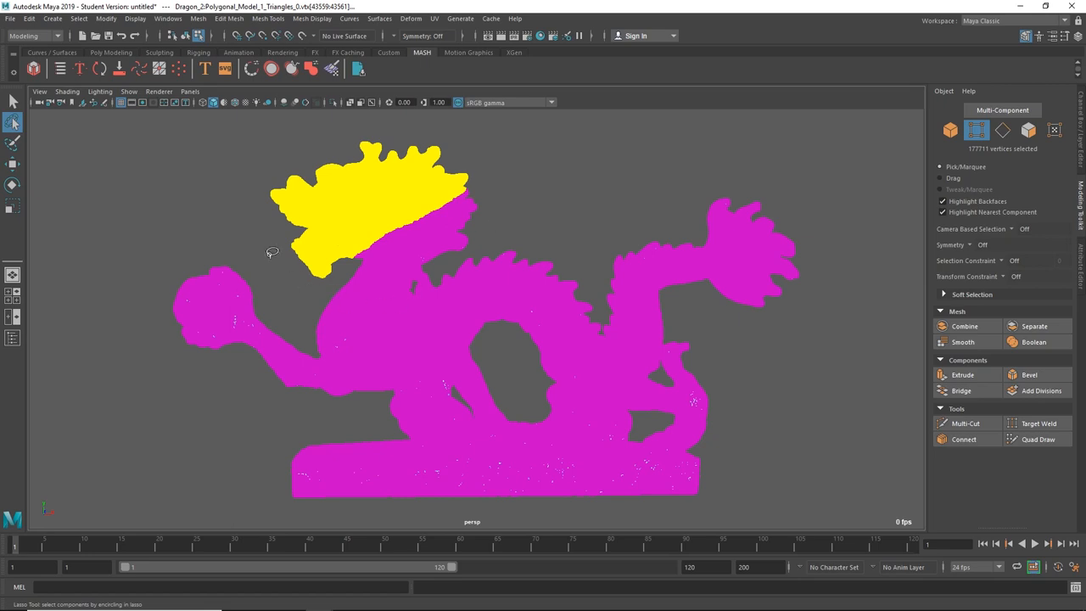
mouse_move(543, 179)
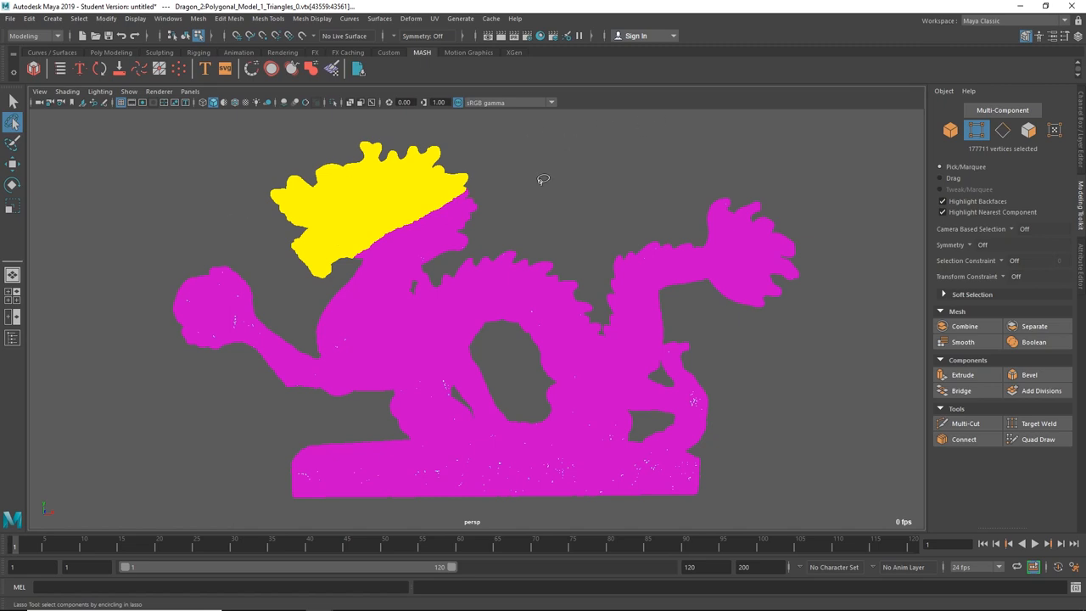
mouse_move(55, 141)
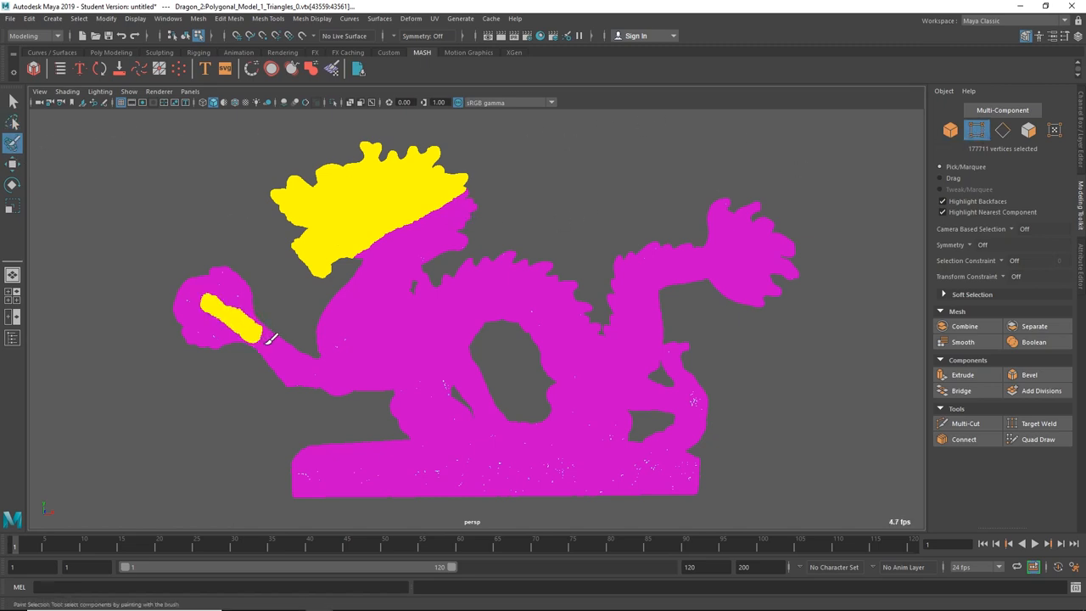
Paint the ball, arm, body and base into the existing head selection.
drag(247, 331, 310, 369)
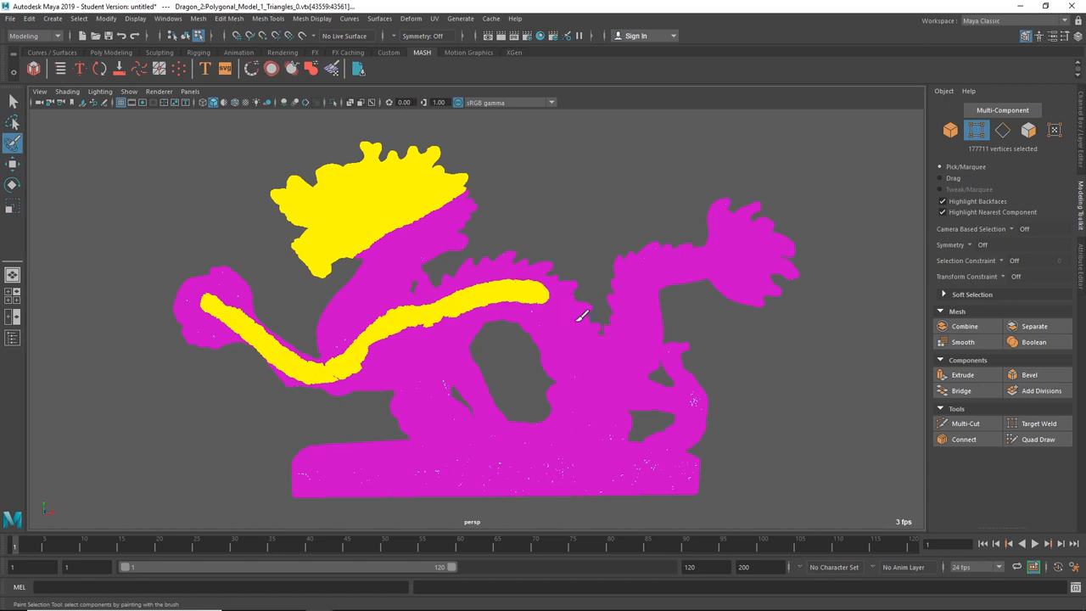
drag(581, 318, 504, 445)
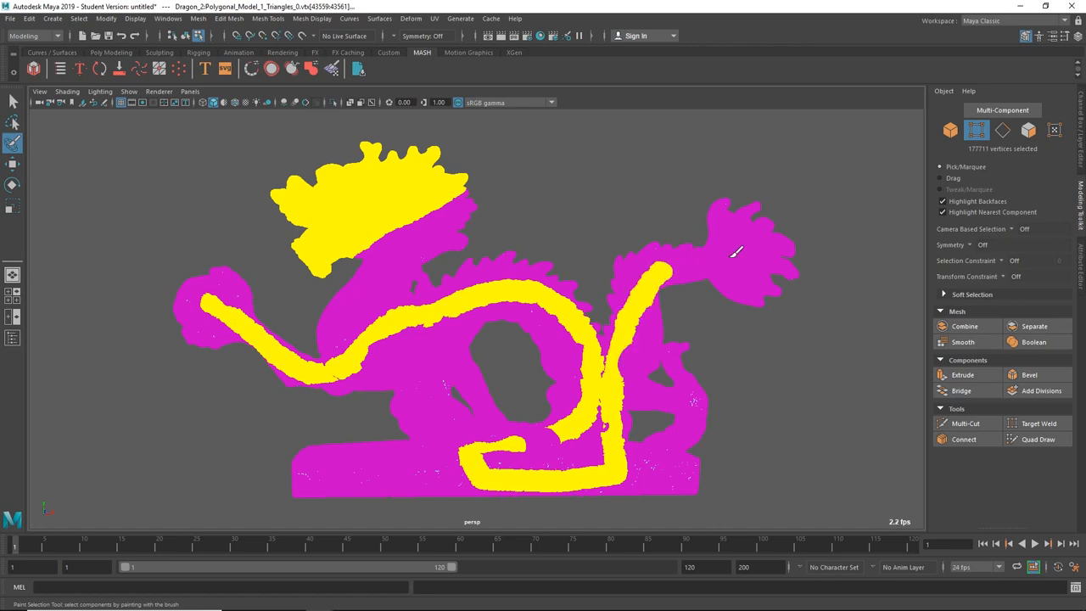
drag(734, 255, 679, 267)
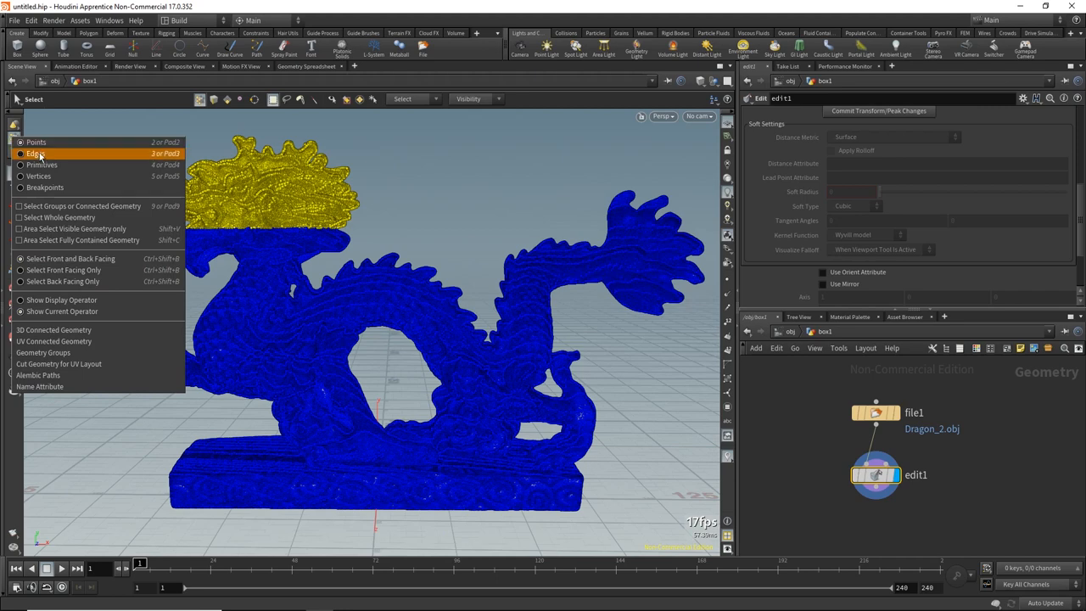
Set Houdini's selection type to edges and select the tail tip.
click(36, 154)
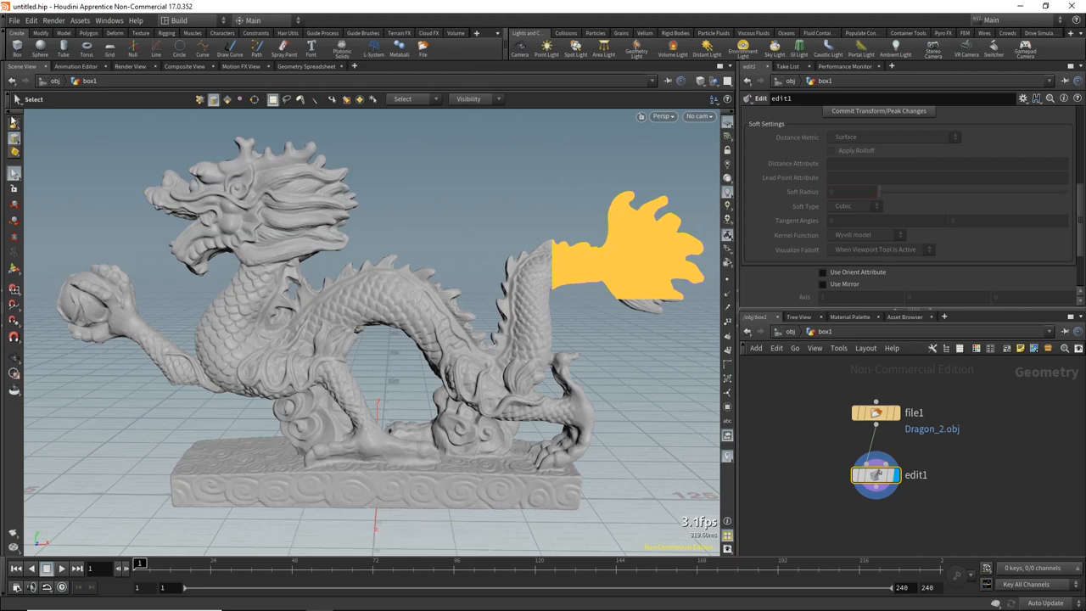
click(14, 125)
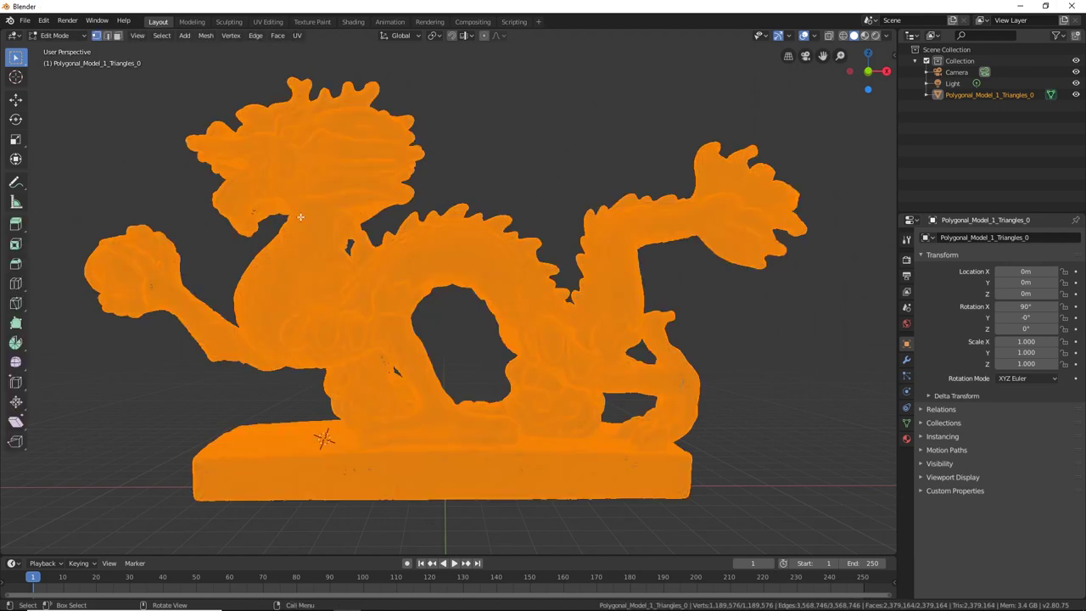
mouse_move(175, 232)
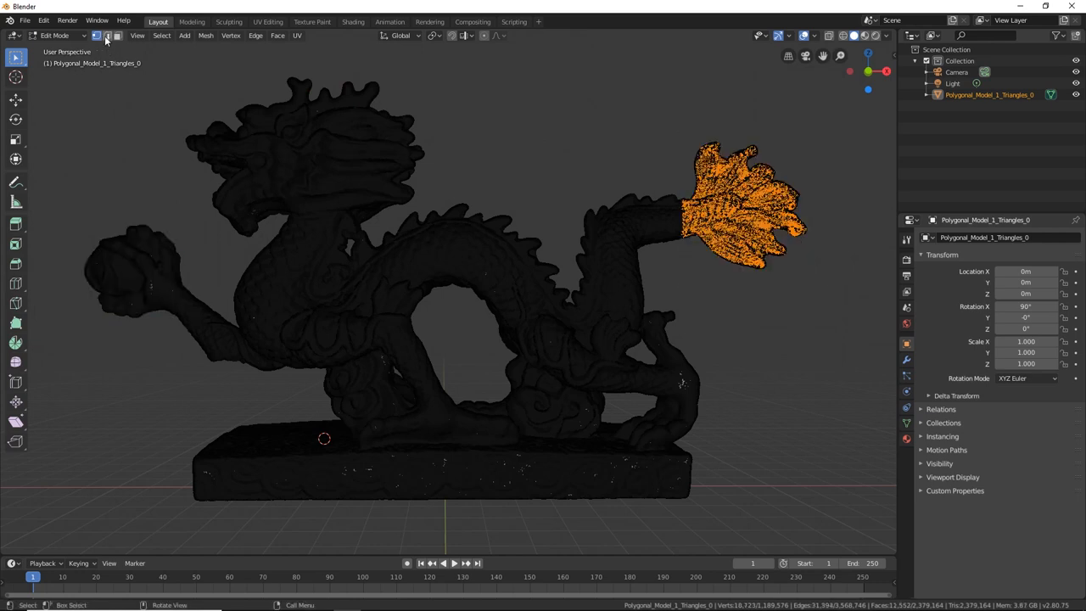
Box-select the dragon's head vertices in Vertex mode, then switch select modes.
click(109, 35)
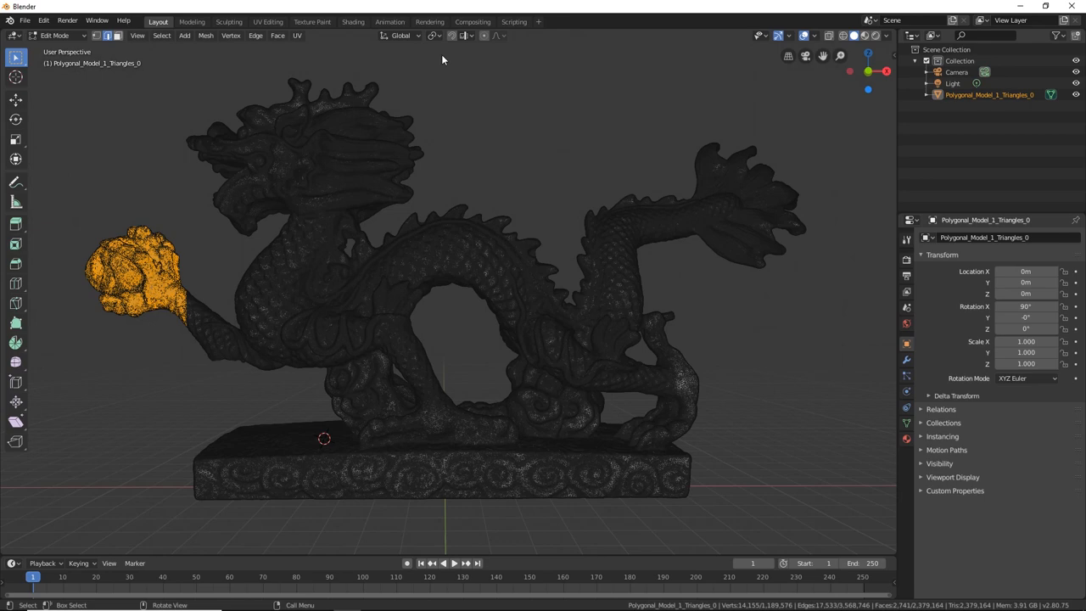
mouse_move(433, 62)
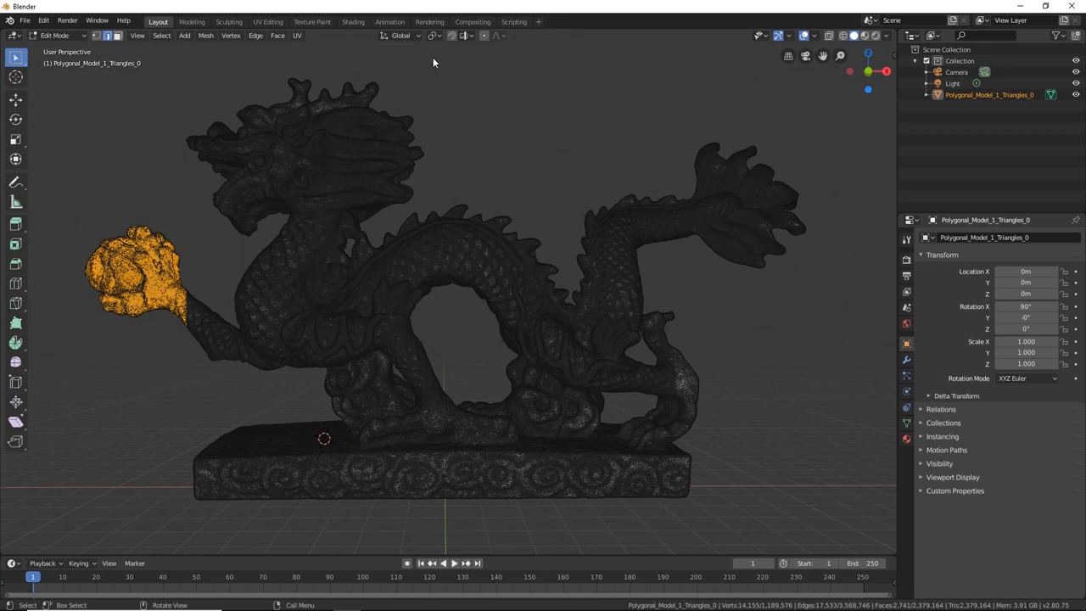
mouse_move(419, 72)
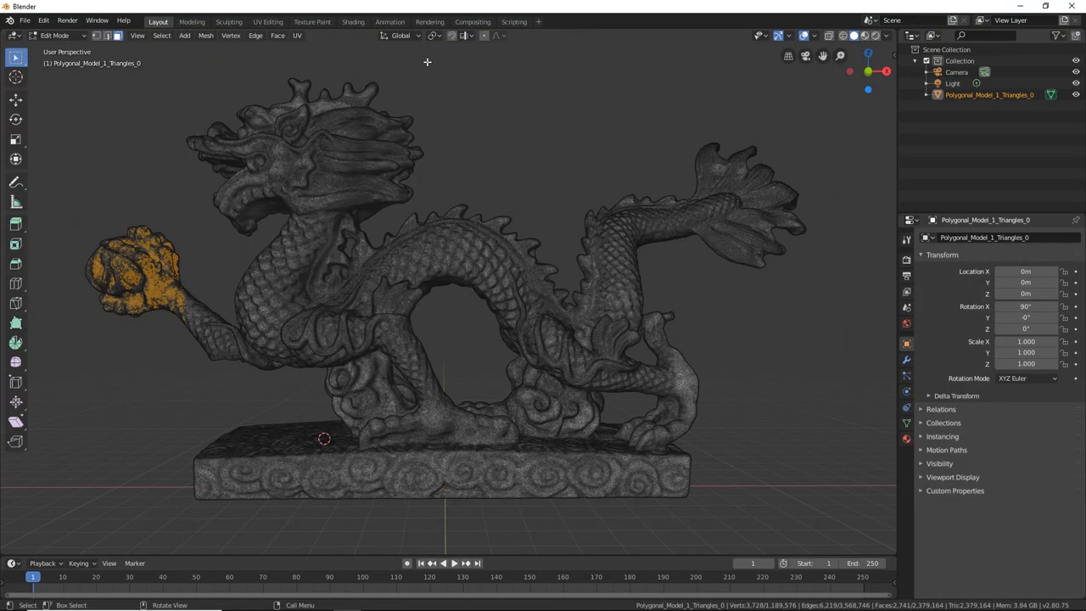
drag(426, 61, 353, 120)
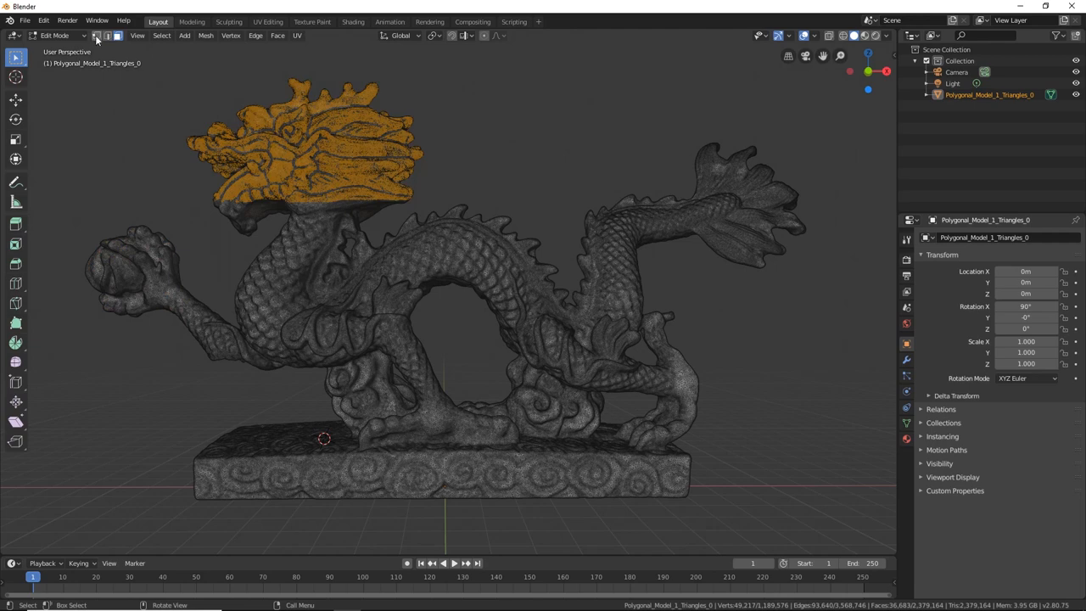
click(117, 36)
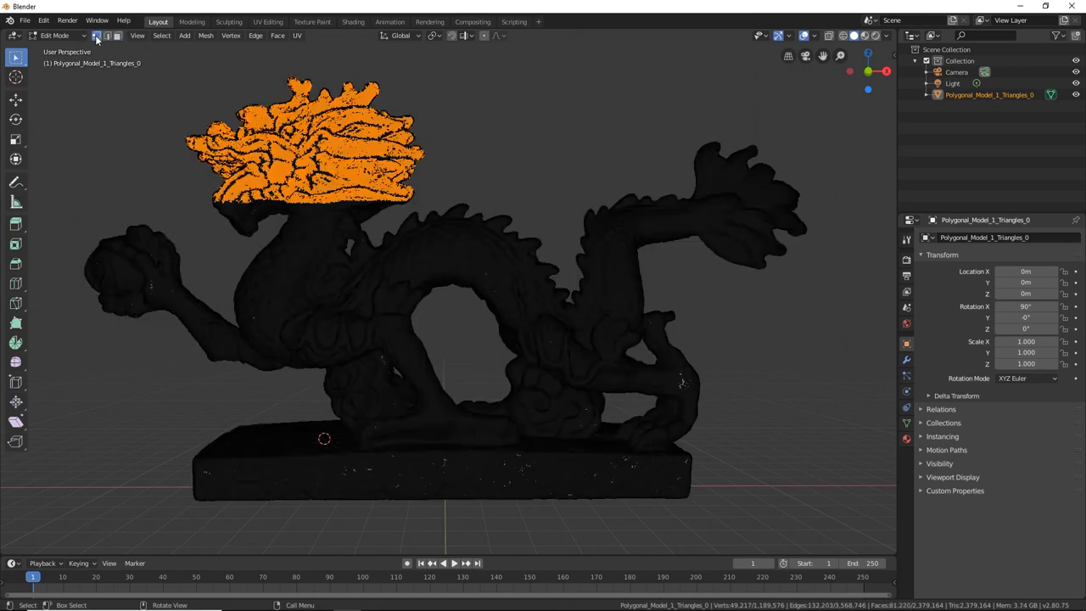
mouse_move(107, 36)
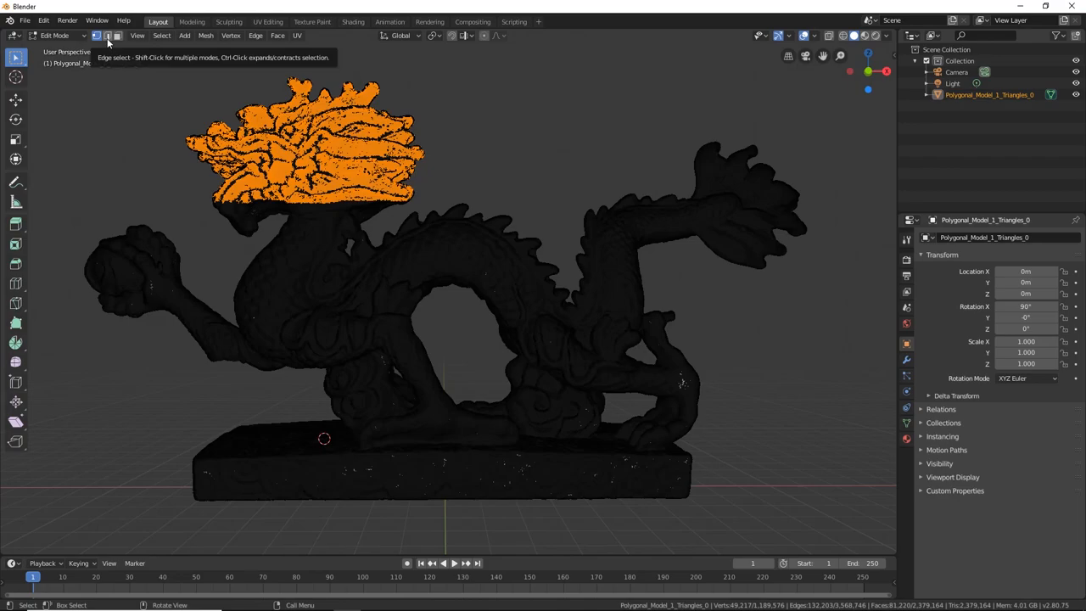
click(117, 36)
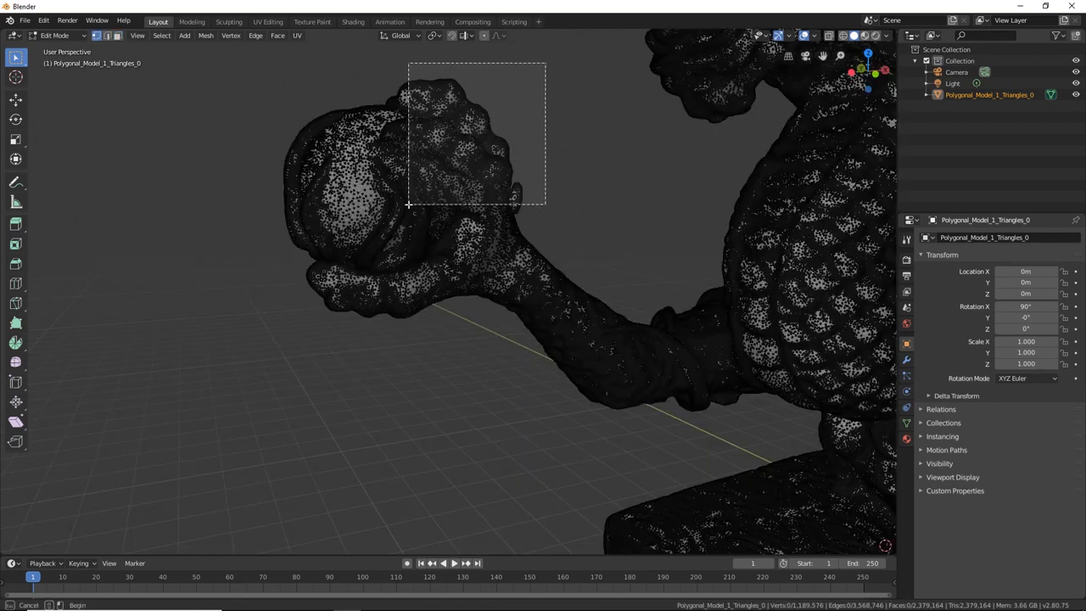
Box-select the claw and ball, enable X-Ray, and orbit to catch hidden vertices.
drag(407, 204, 203, 365)
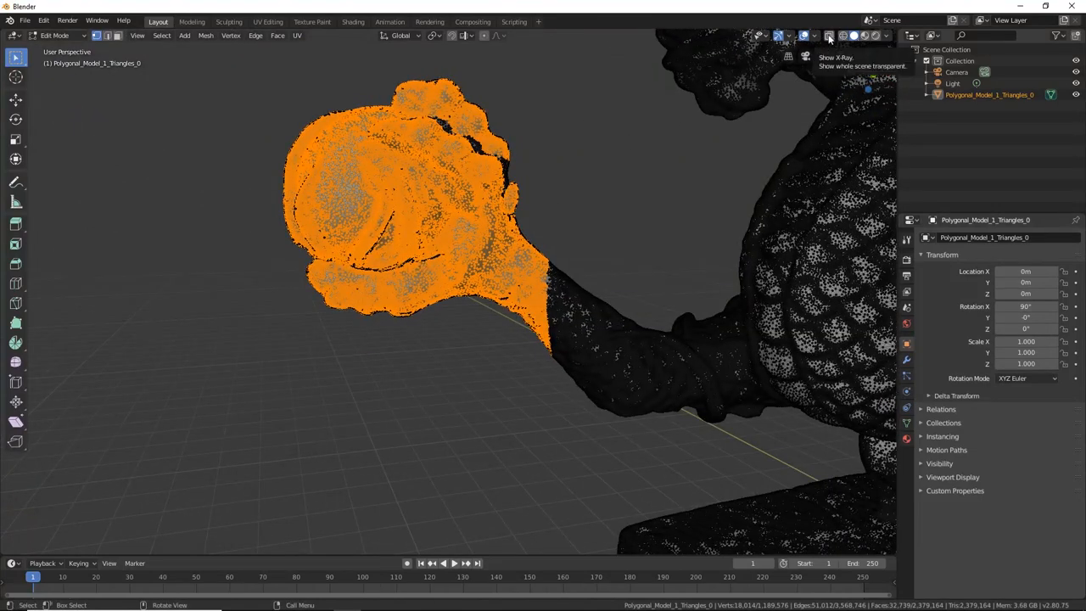
click(829, 35)
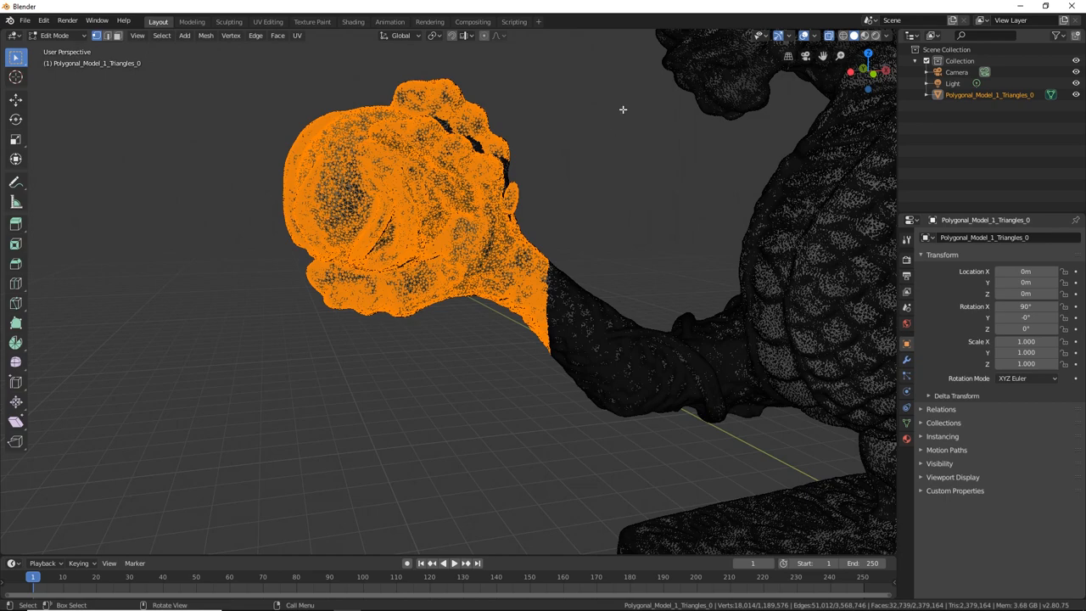
drag(344, 57, 545, 320)
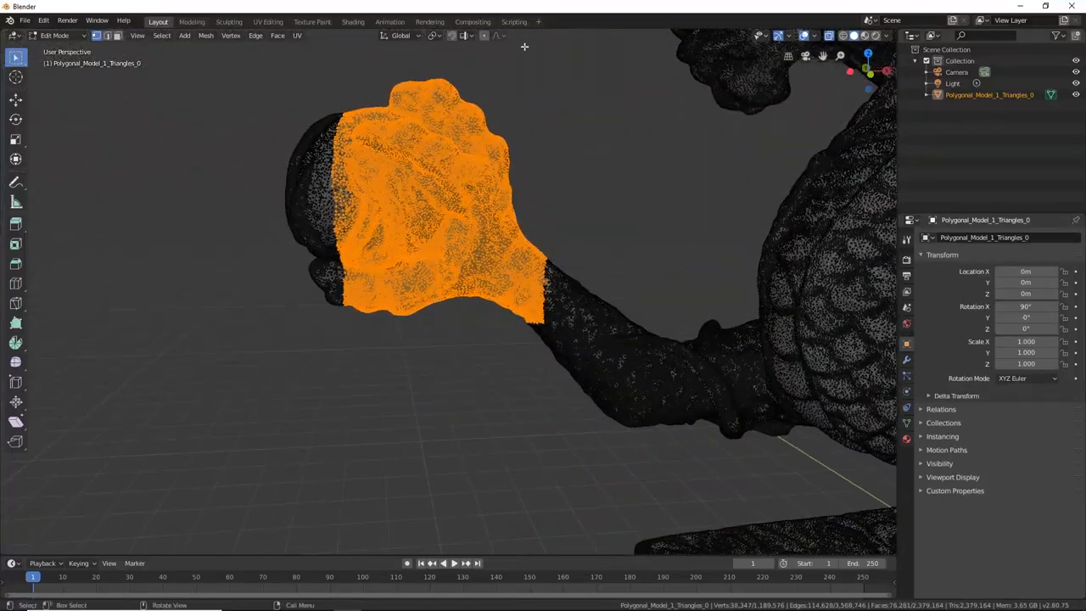
drag(165, 77, 543, 357)
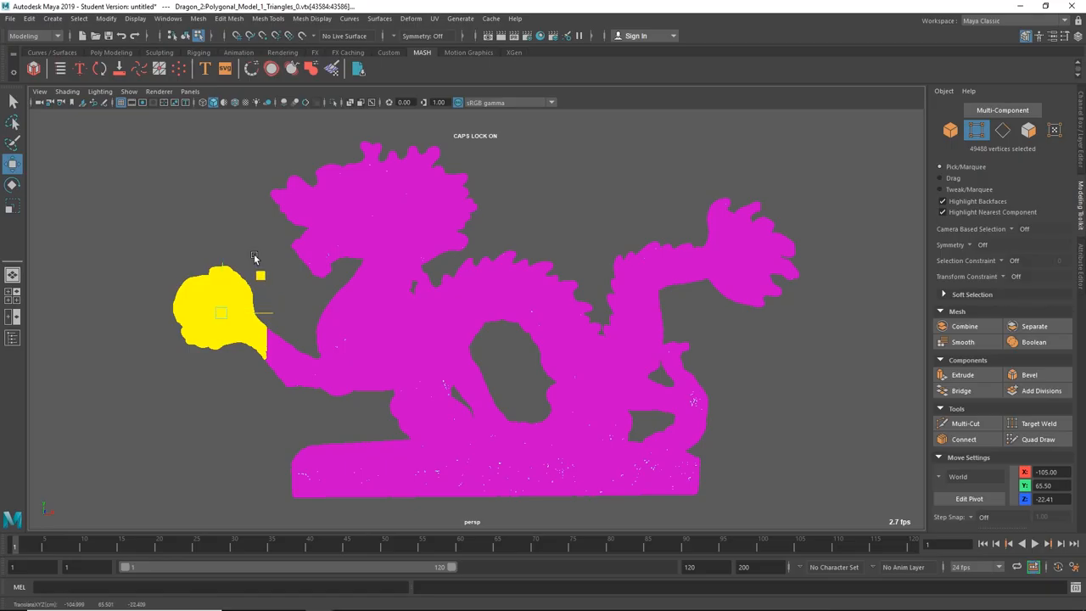
mouse_move(240, 248)
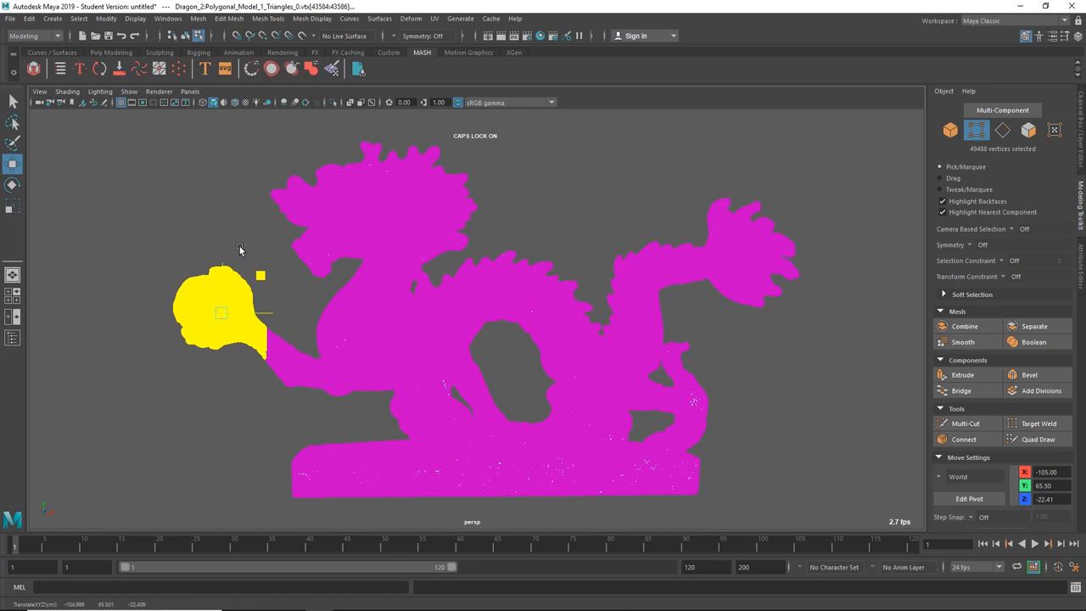
mouse_move(226, 246)
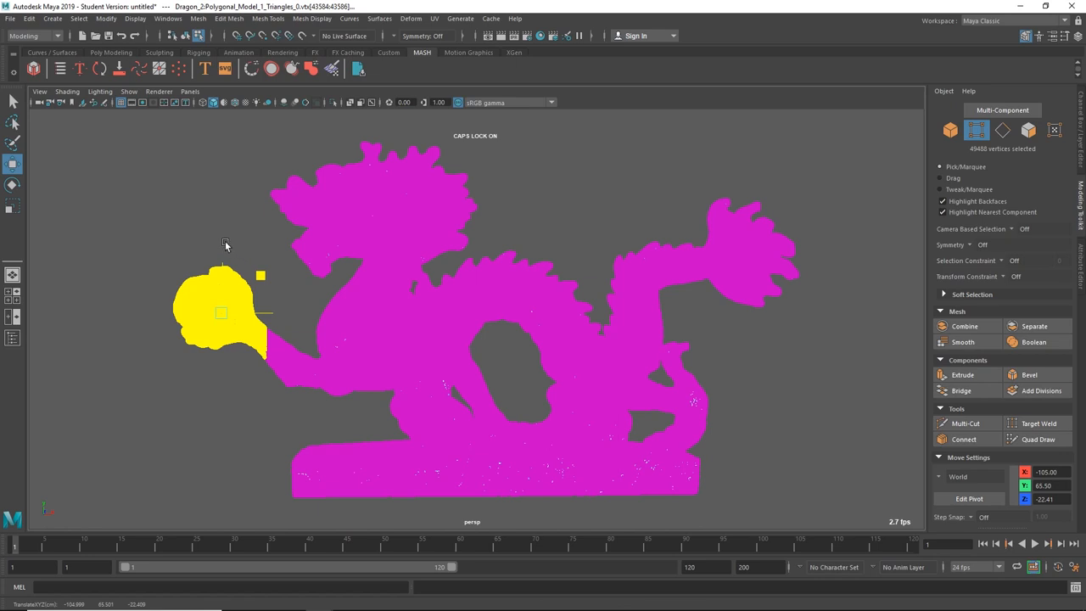
mouse_move(201, 203)
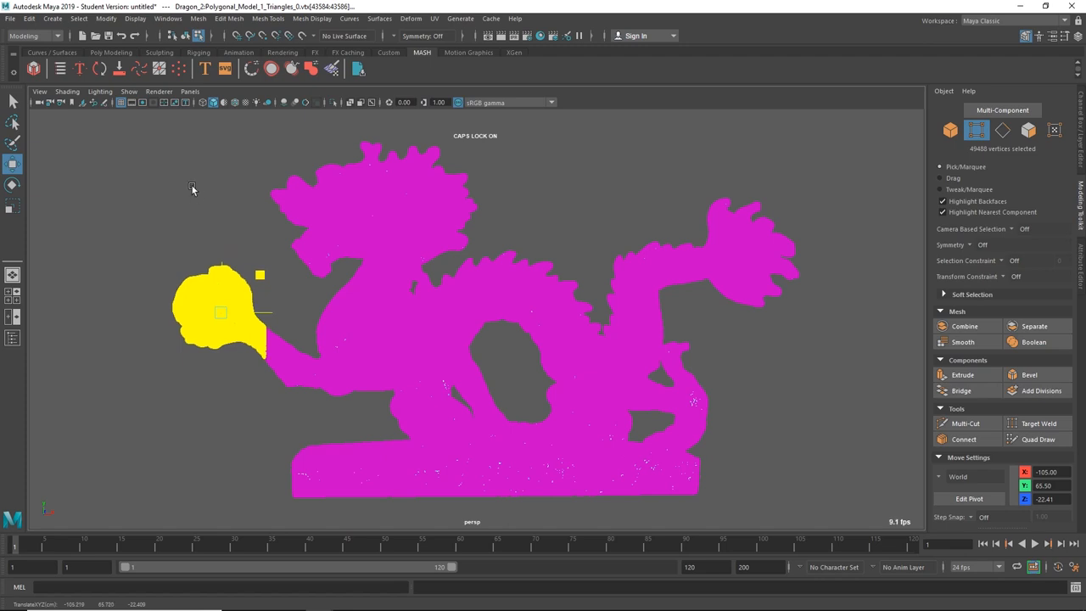
mouse_move(181, 178)
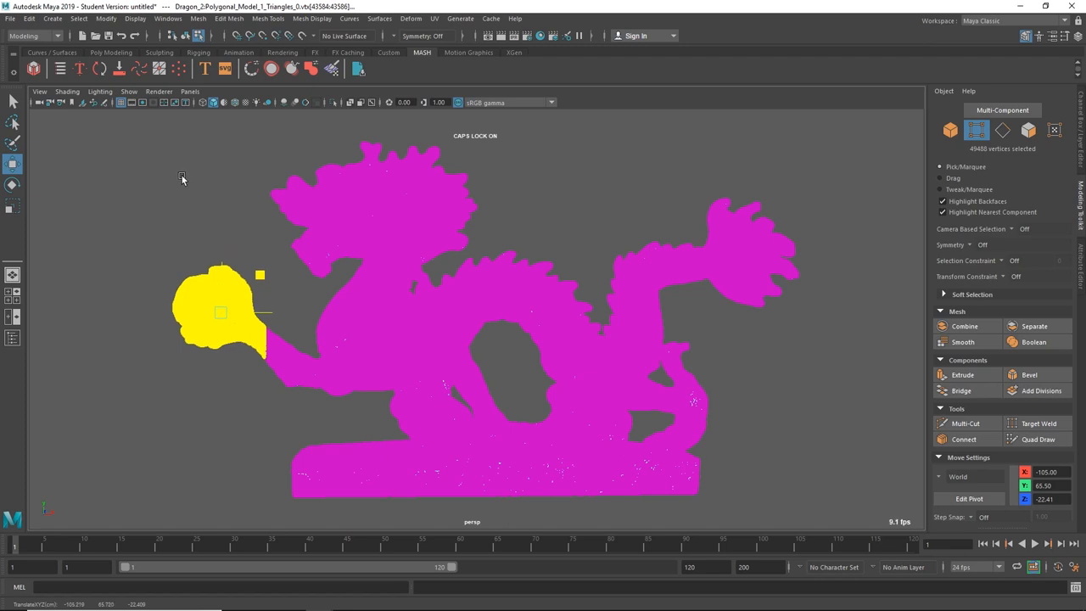
Drag the soft-selected claw and ball up and to the left with Move.
drag(220, 313, 157, 241)
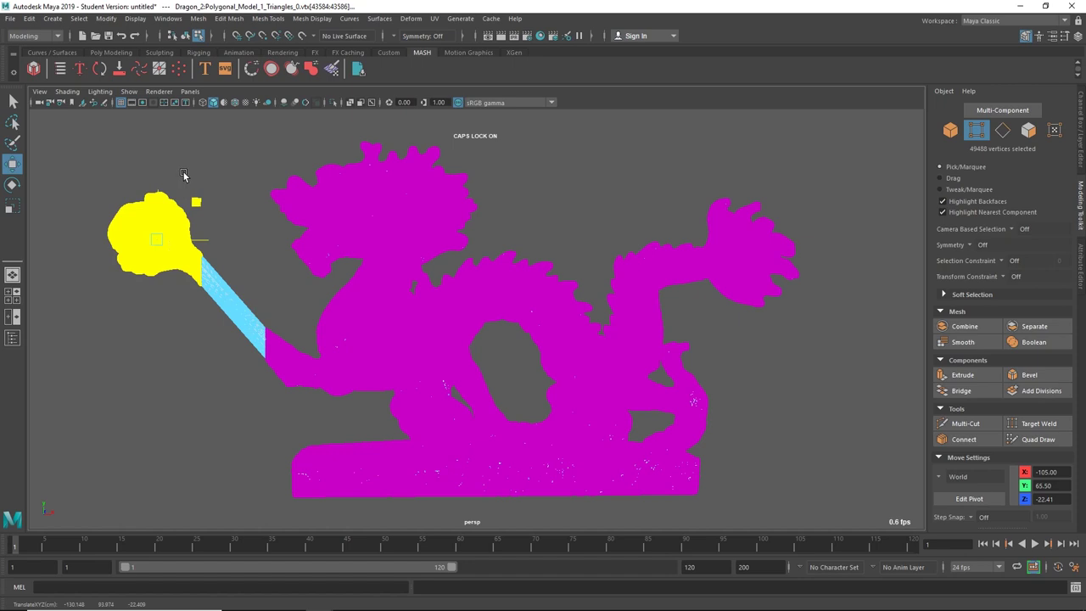
mouse_move(170, 380)
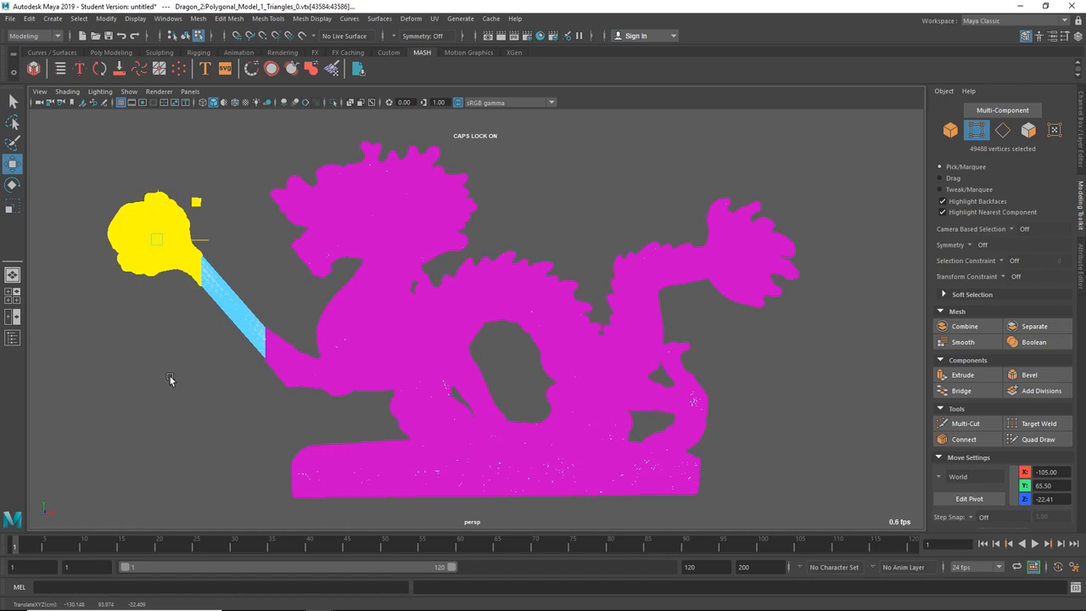
drag(157, 240, 138, 212)
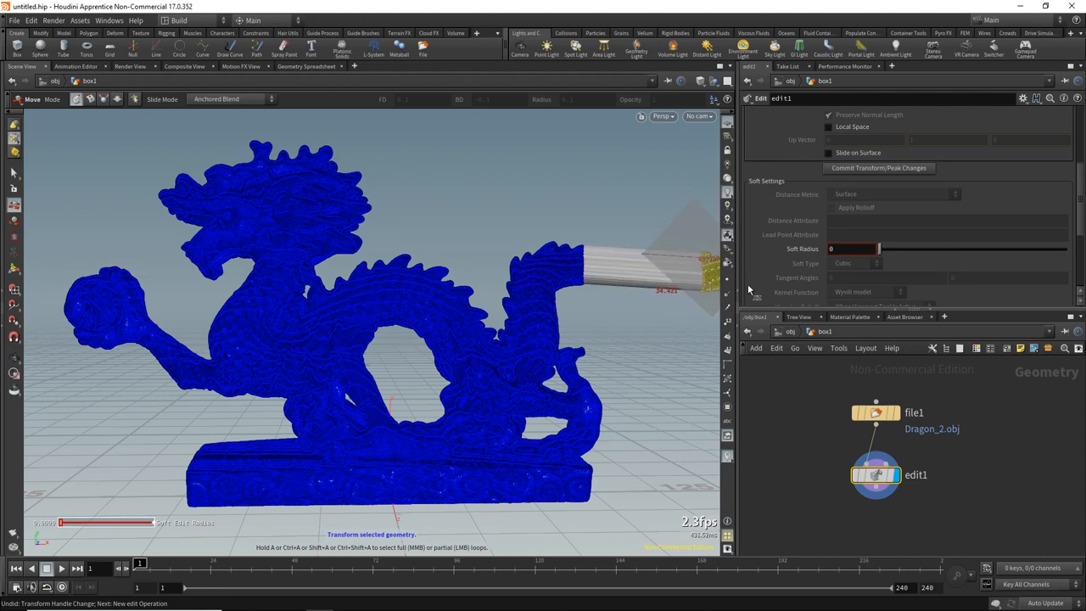
Drag the selected tail tip's translate handle to the right.
drag(679, 272, 662, 289)
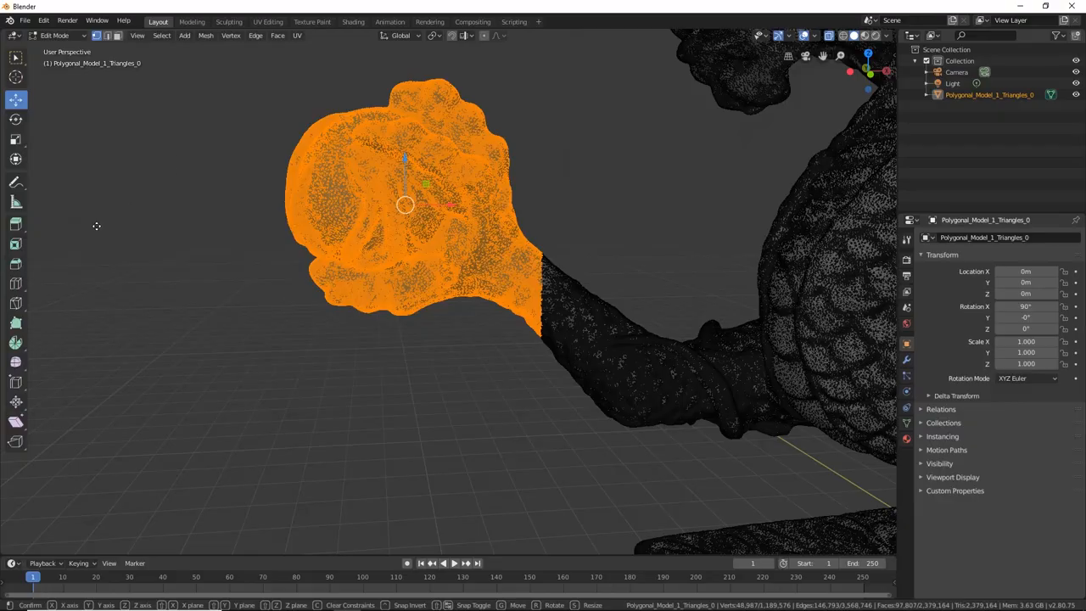
mouse_move(438, 159)
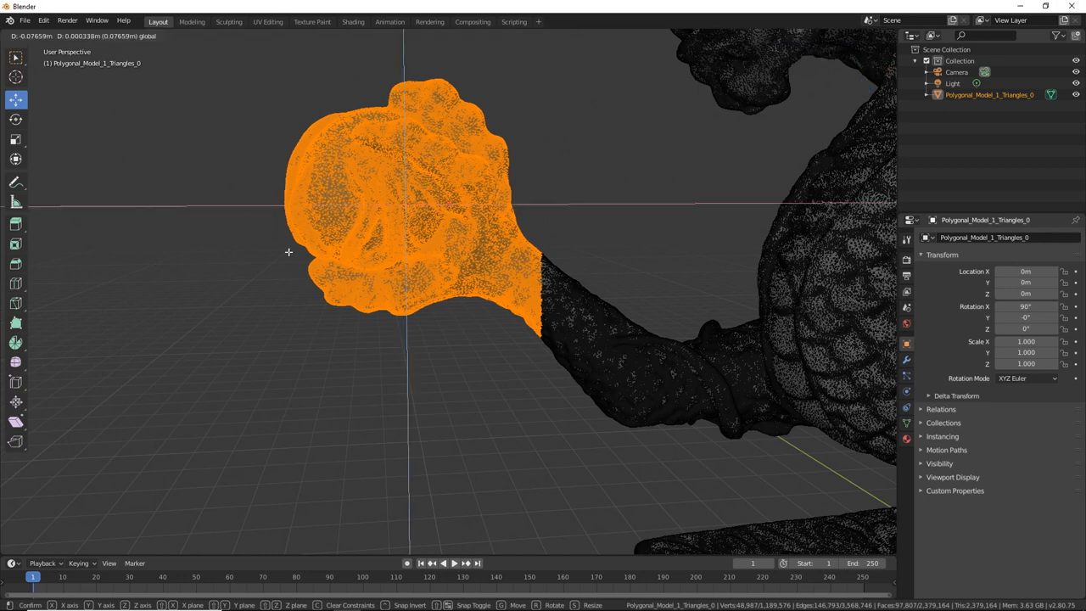
mouse_move(357, 110)
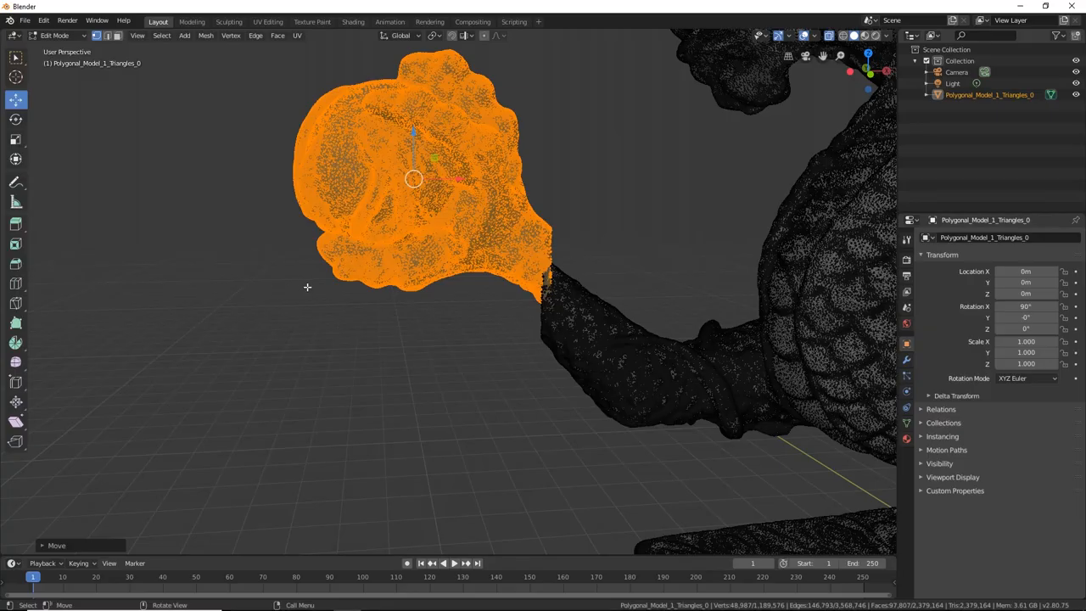
Move the selected claw and ball again with proportional editing (G).
key(g)
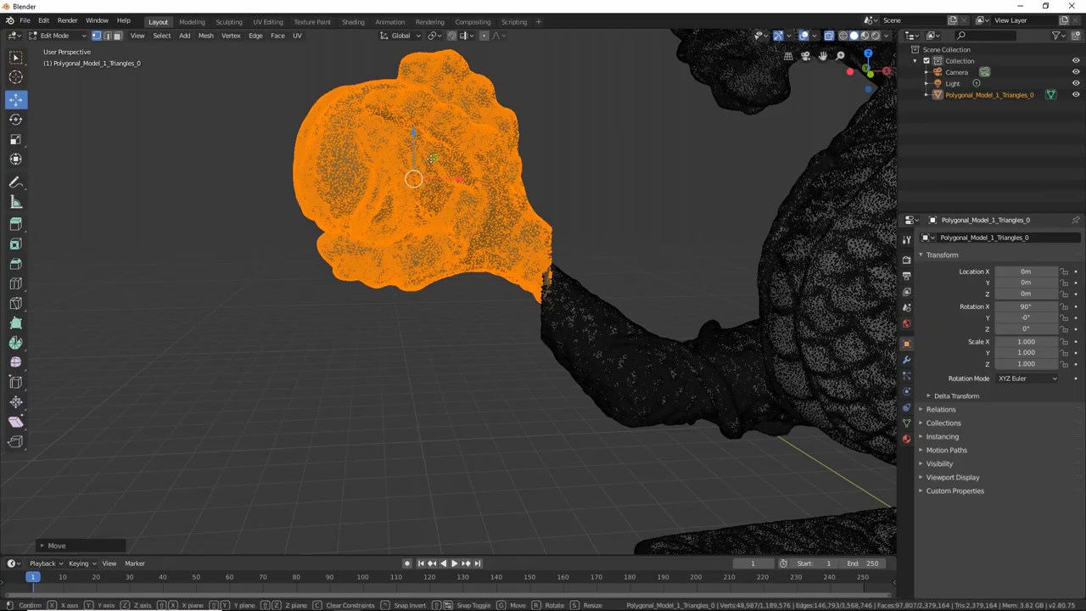
mouse_move(151, 331)
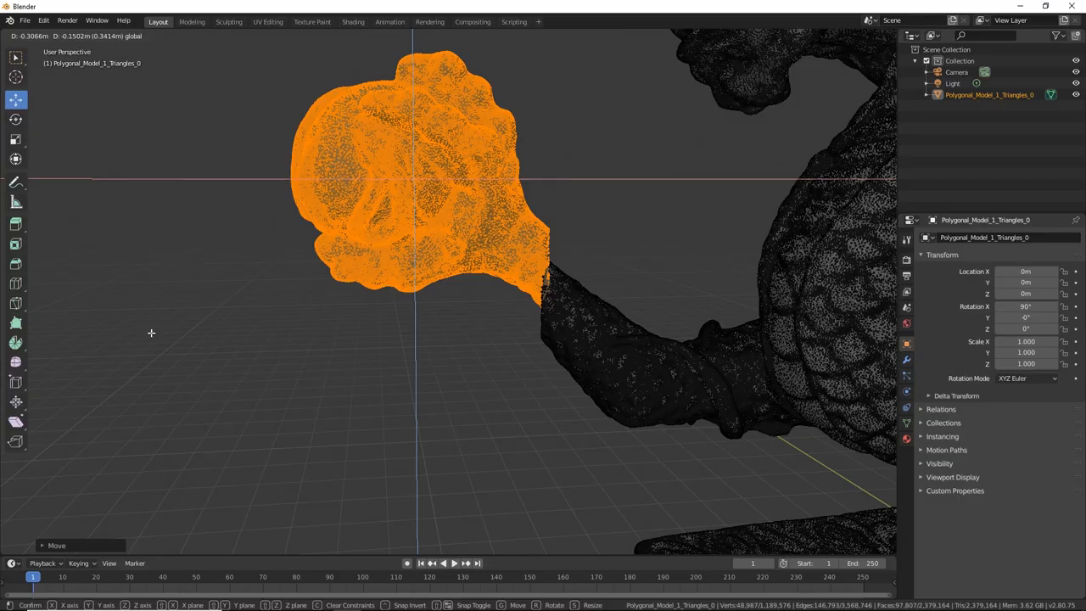
mouse_move(158, 304)
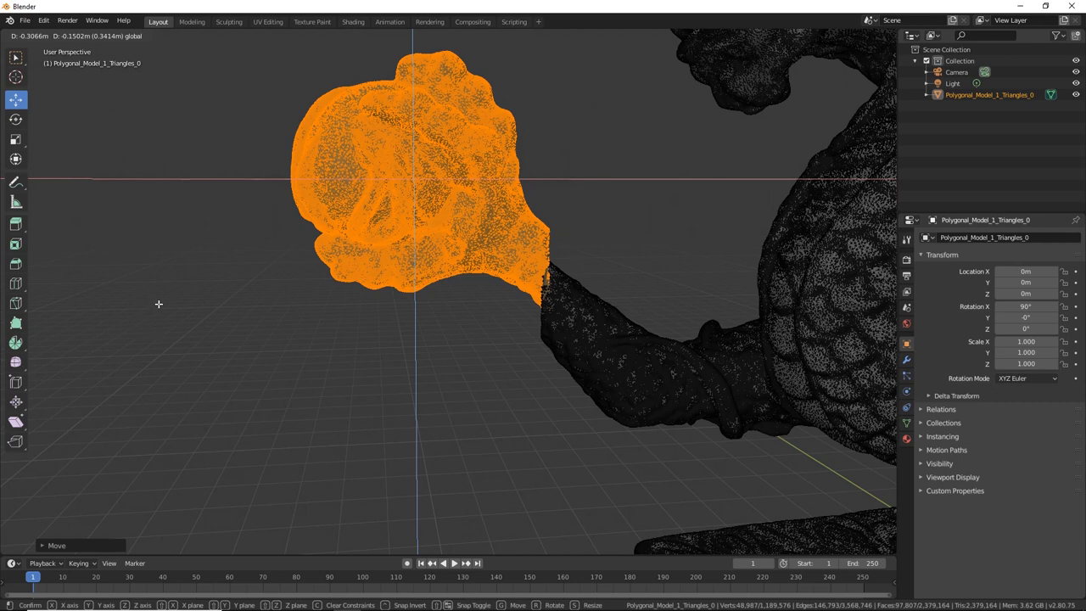
mouse_move(415, 173)
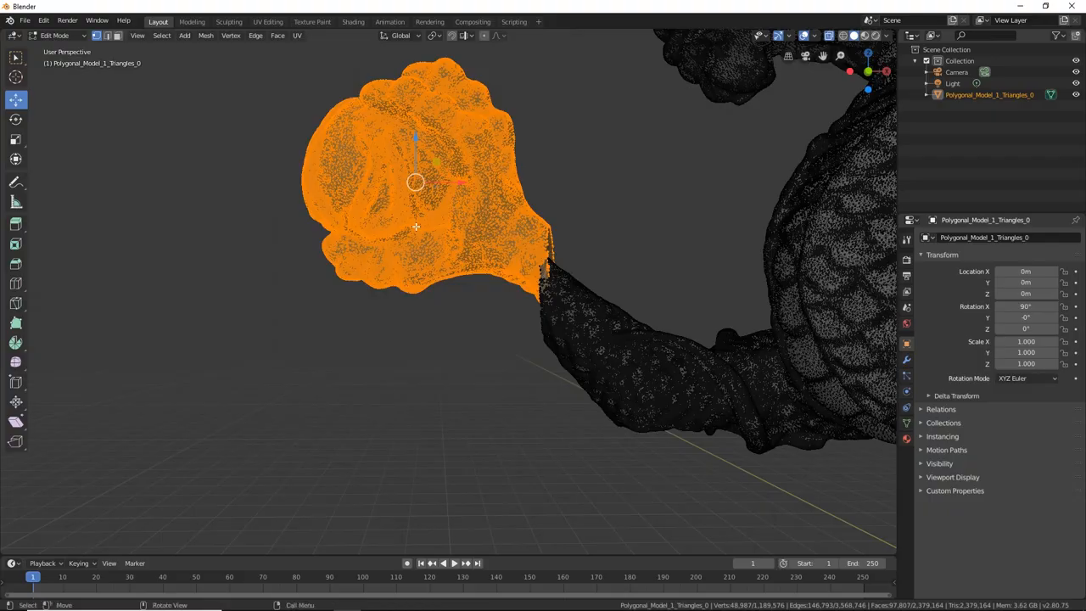
mouse_move(536, 178)
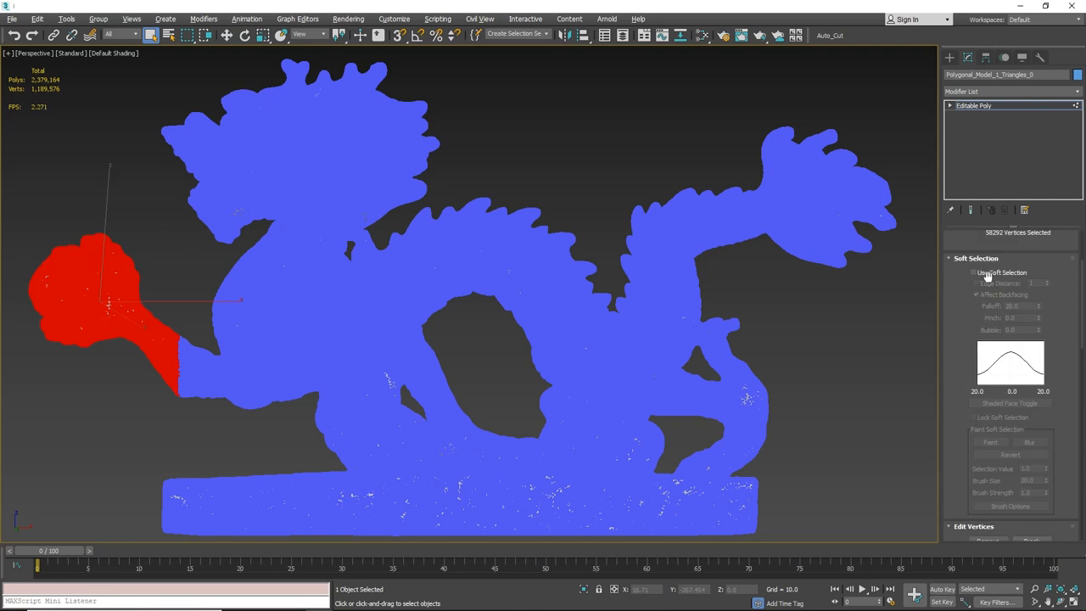
Experiment with the Soft Selection Falloff, then set it to 25.623 on the chest patch.
click(974, 272)
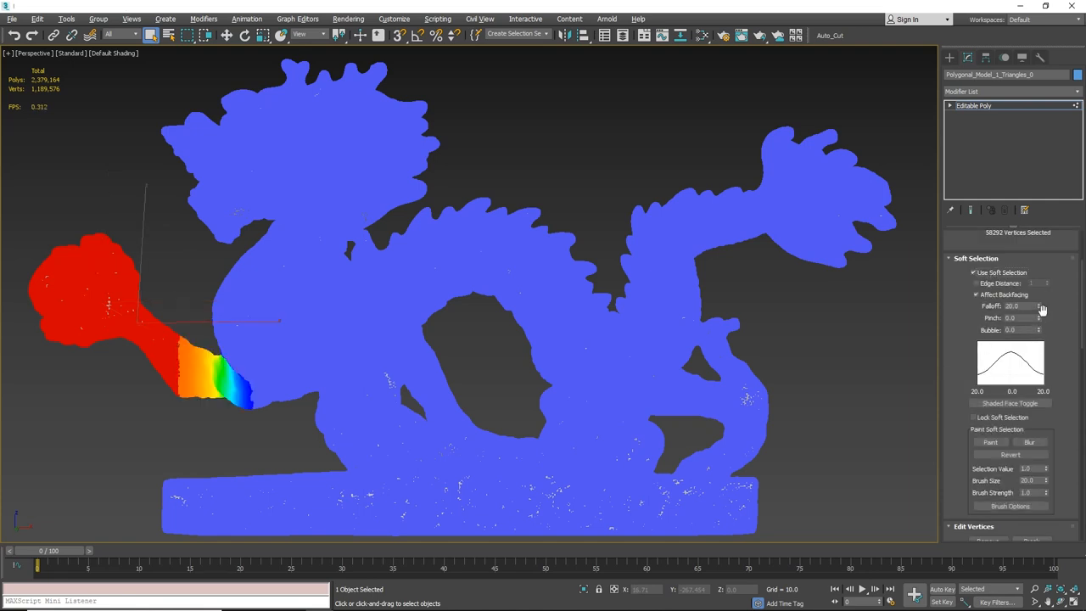
click(1040, 305)
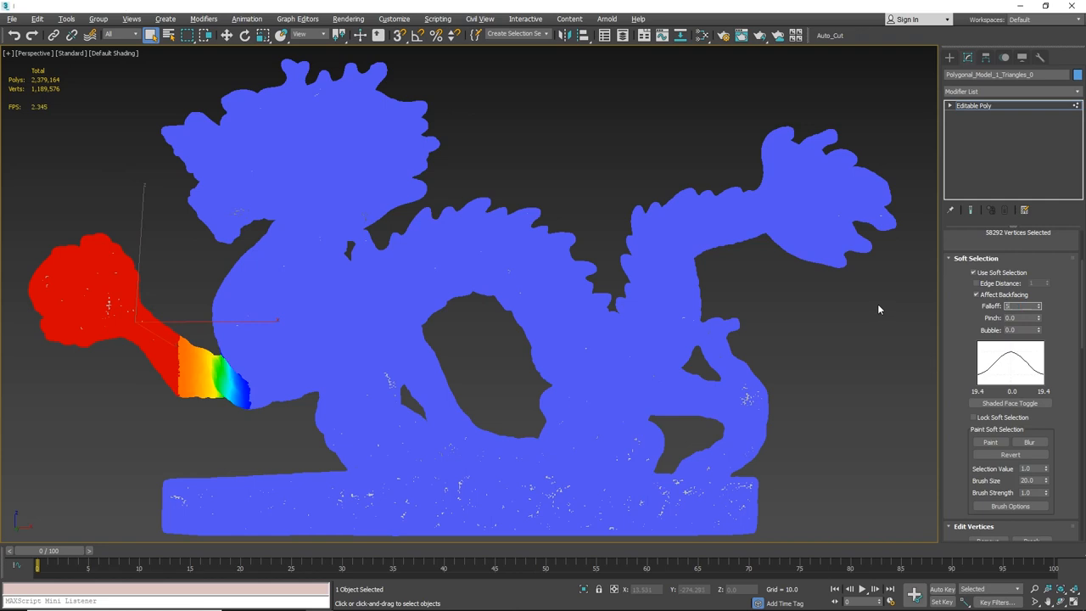
triple_click(1018, 306)
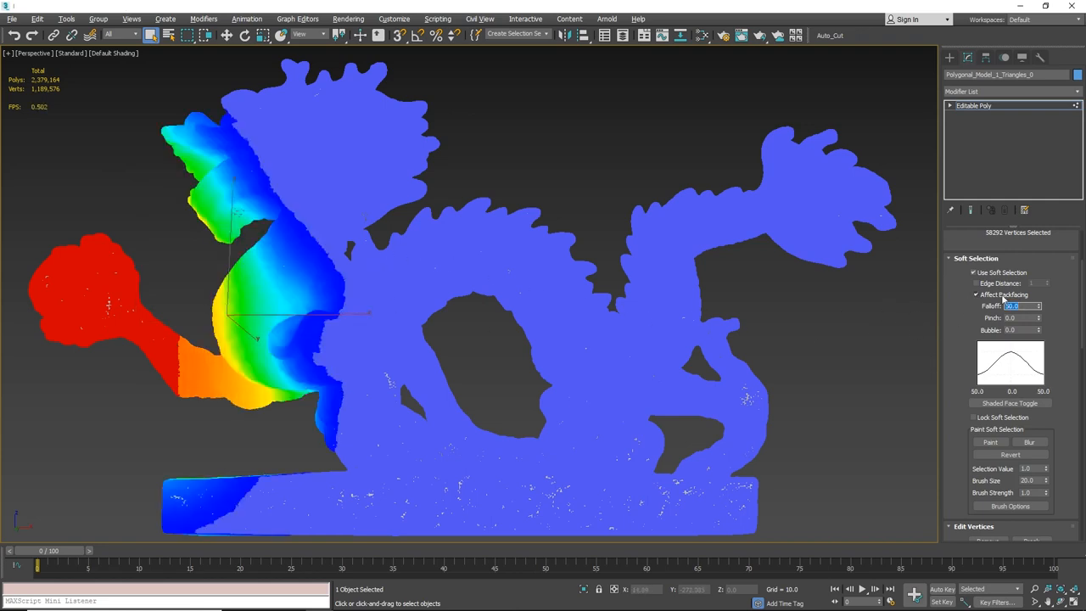
click(1039, 306)
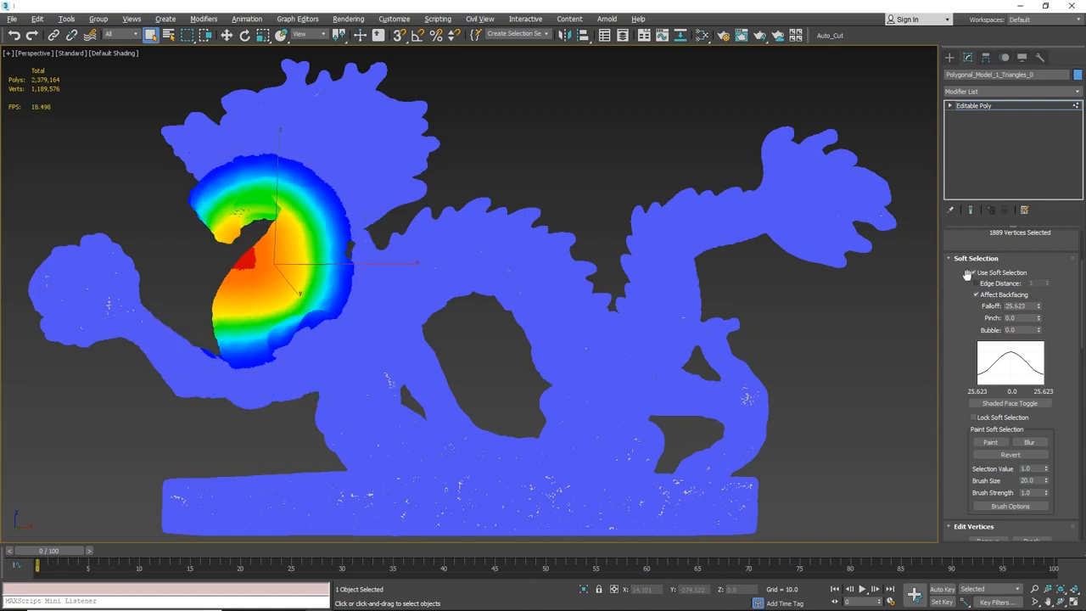
Turn on Edge Distance in the Soft Selection rollout, limiting it to 500.
click(974, 272)
text(500)
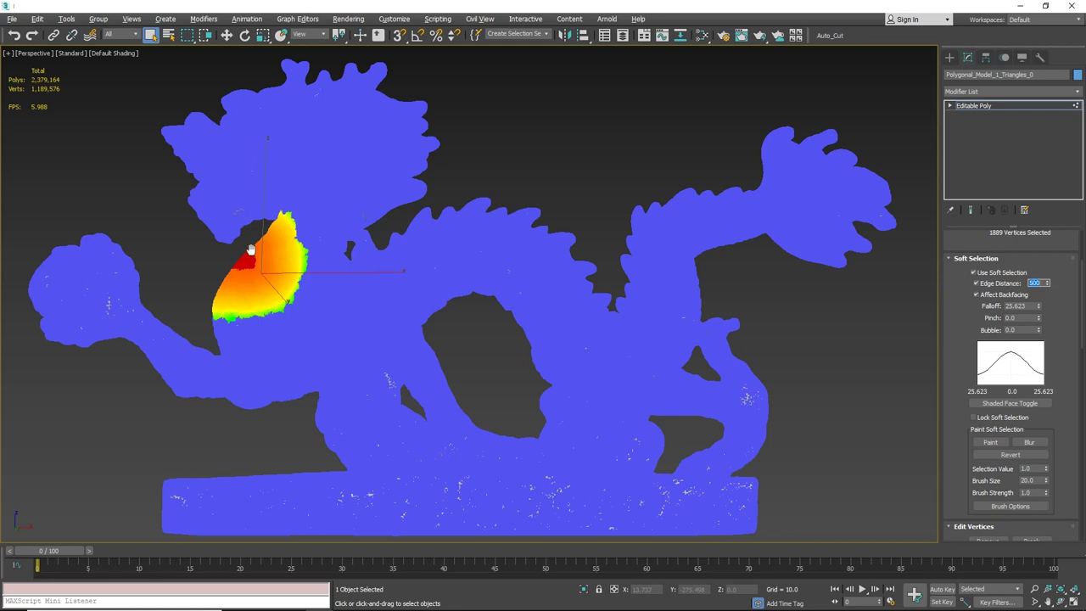
mouse_move(227, 246)
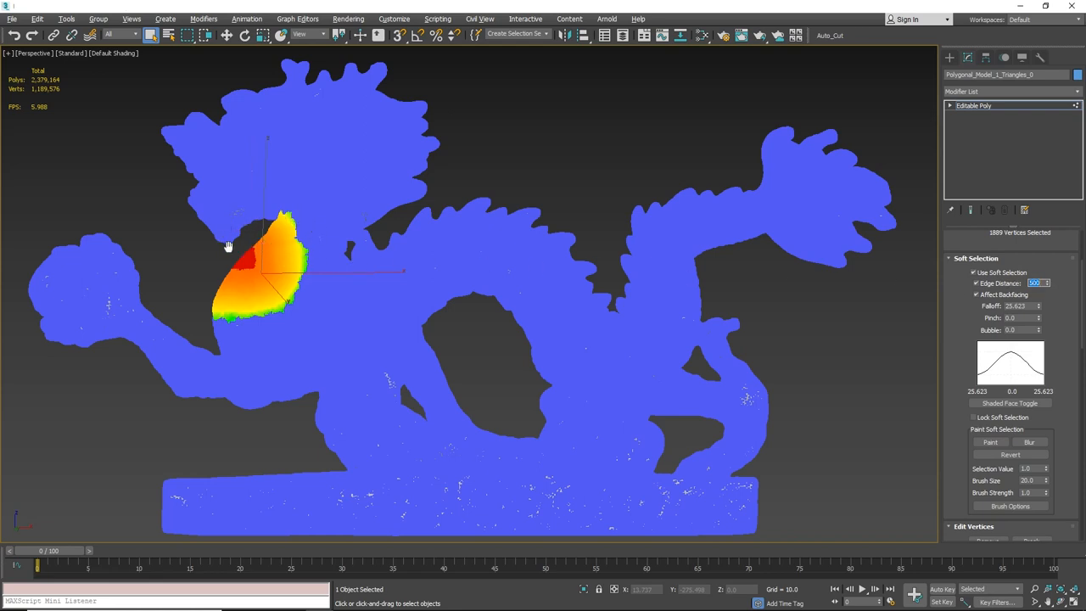
mouse_move(341, 224)
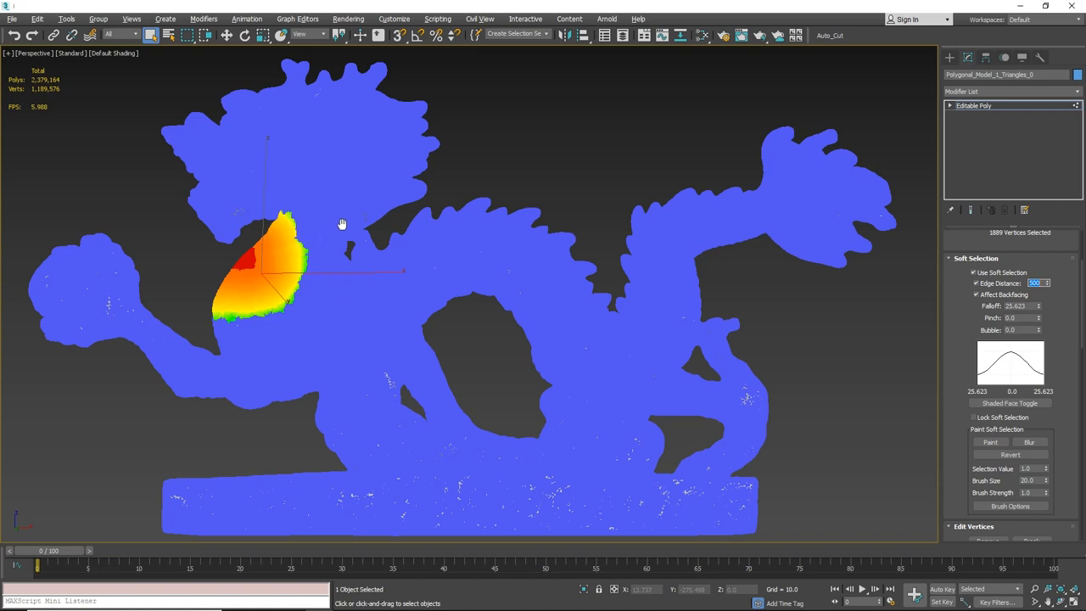
mouse_move(285, 201)
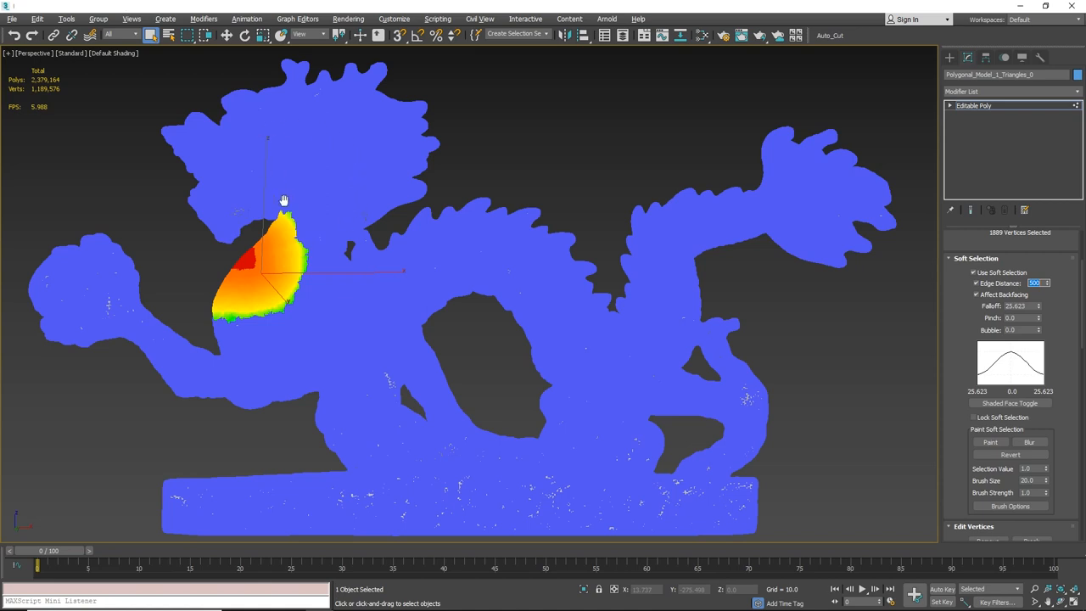
mouse_move(279, 176)
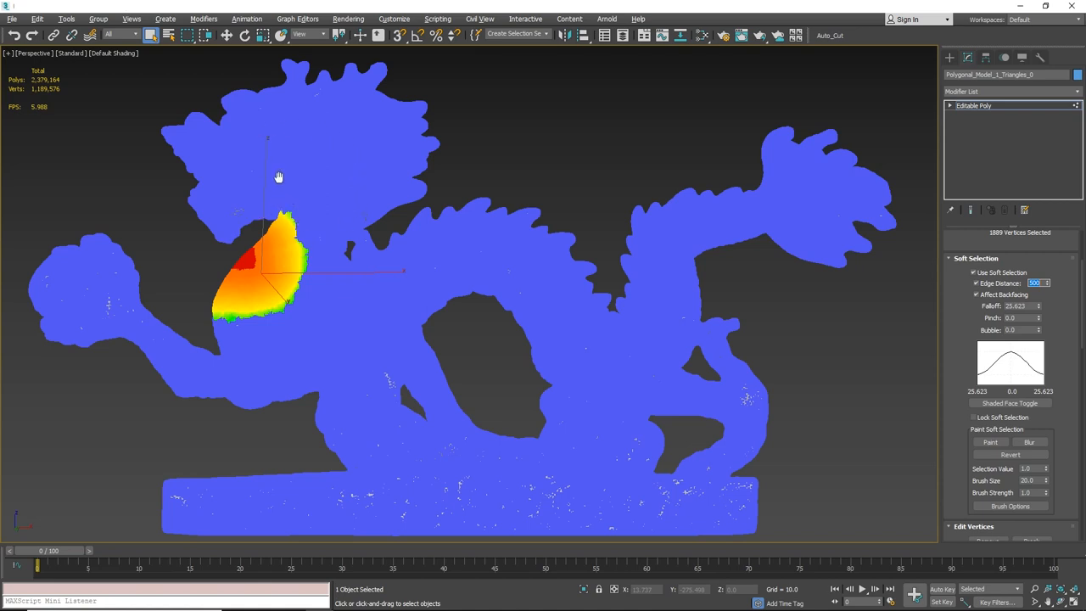
mouse_move(265, 204)
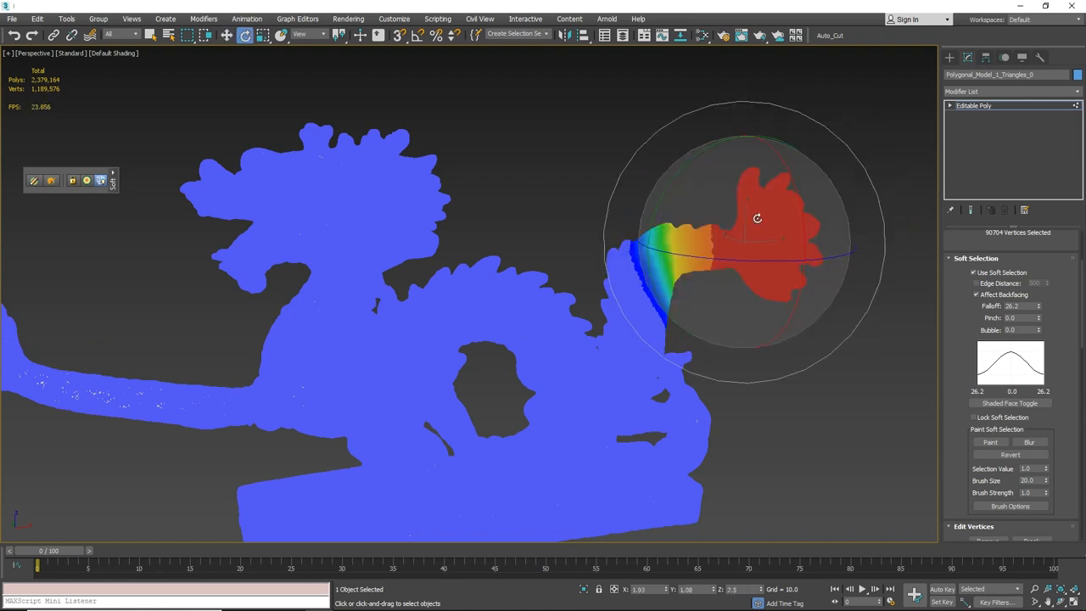
Drag the rotate gizmo twice so the soft-selected head tips further over.
drag(757, 219, 822, 257)
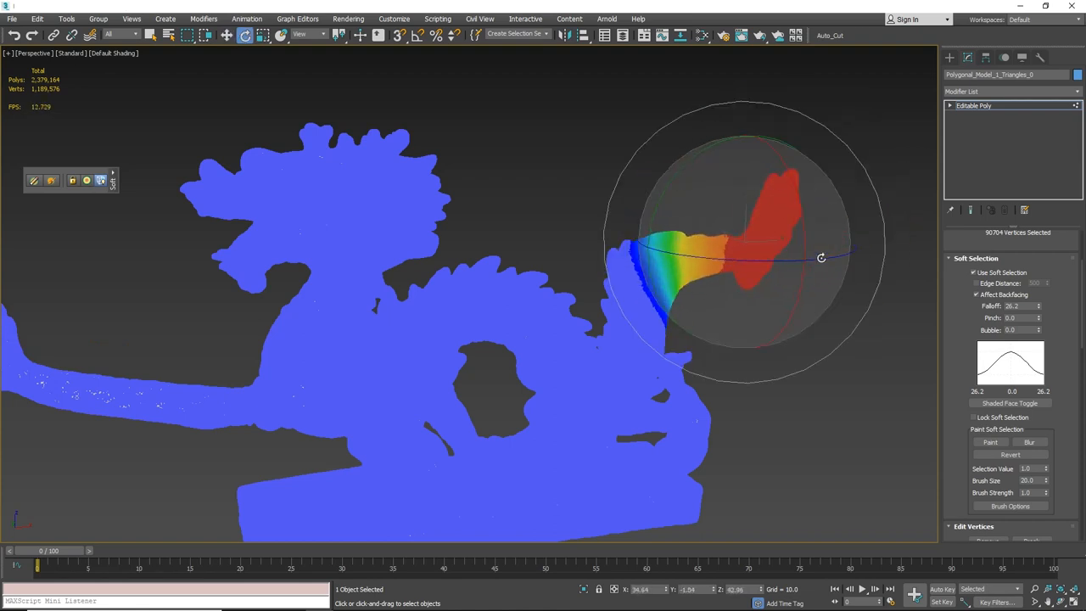
drag(821, 257, 683, 280)
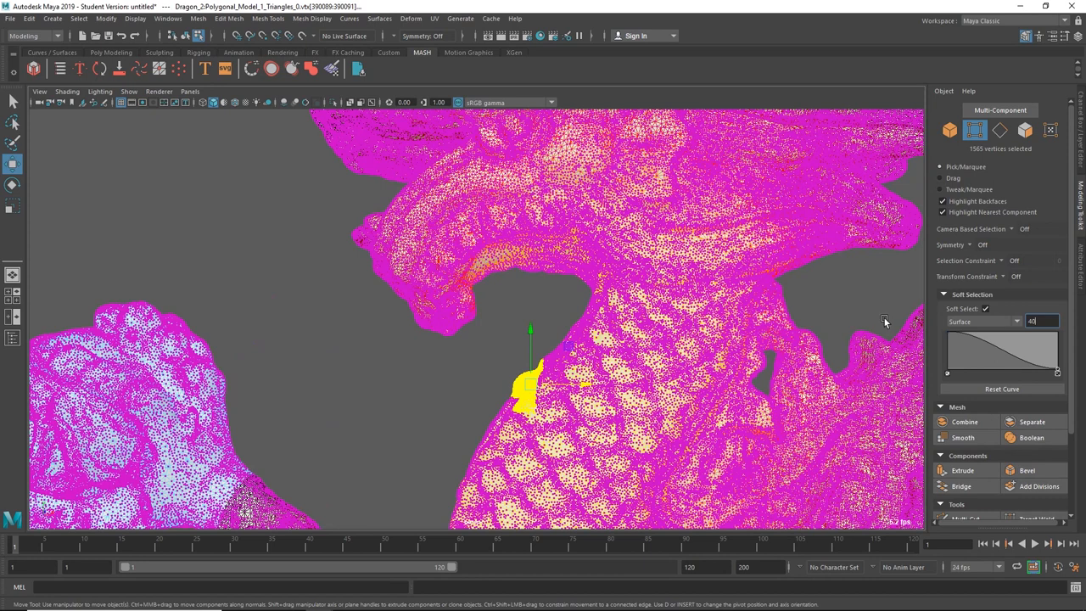
mouse_move(831, 335)
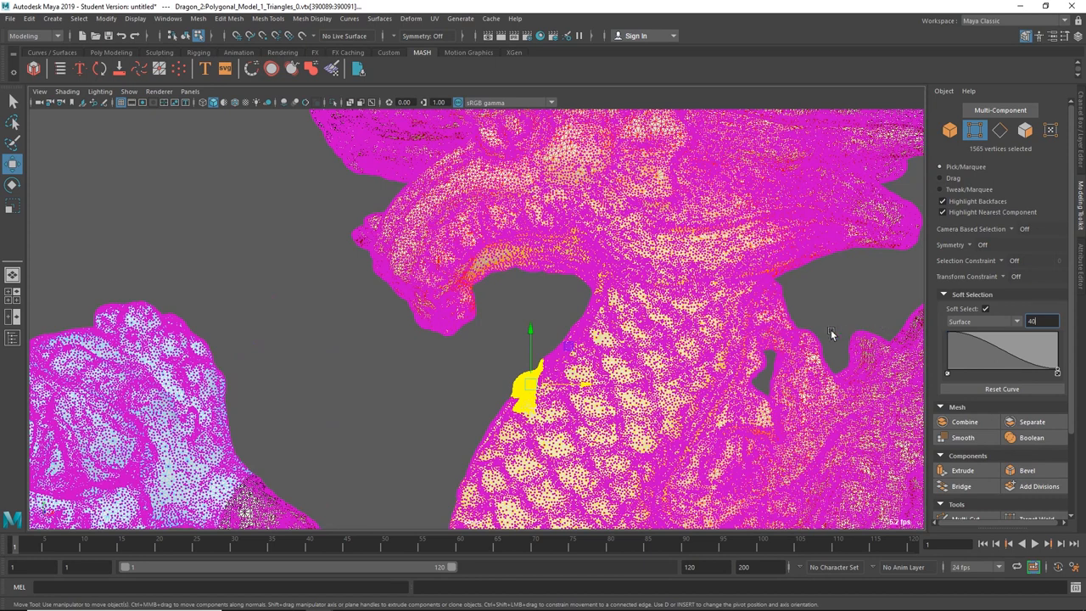
mouse_move(783, 318)
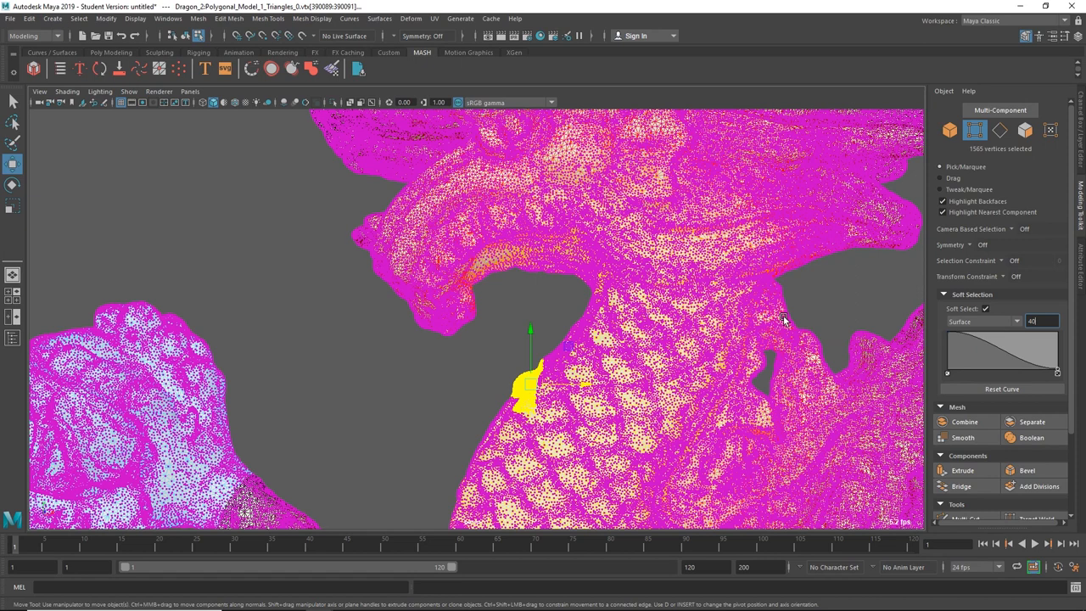
mouse_move(687, 289)
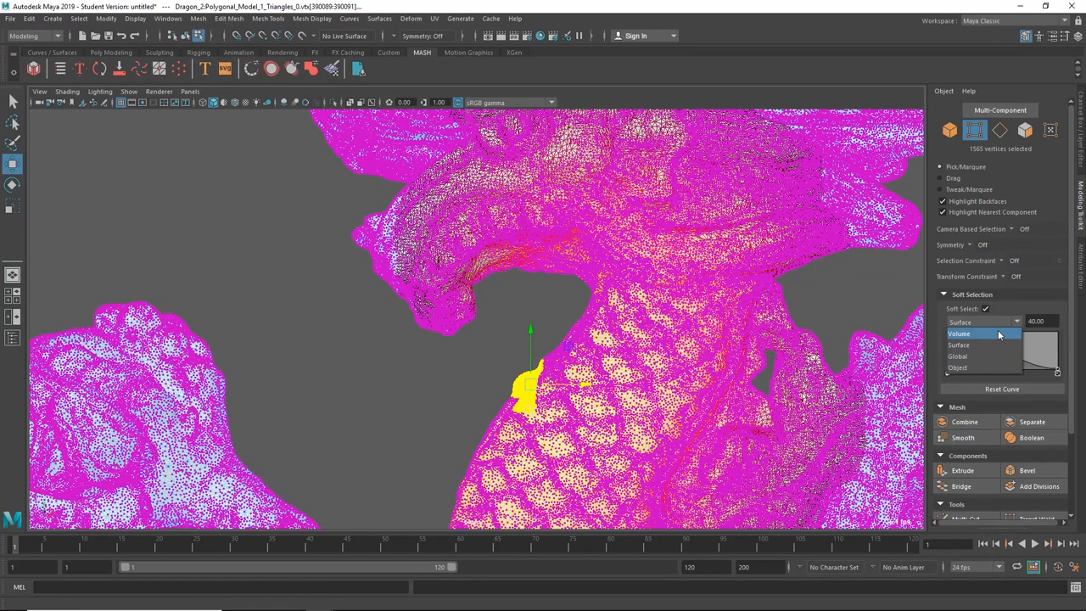
Set Maya's Soft Select falloff mode to Volume.
click(959, 344)
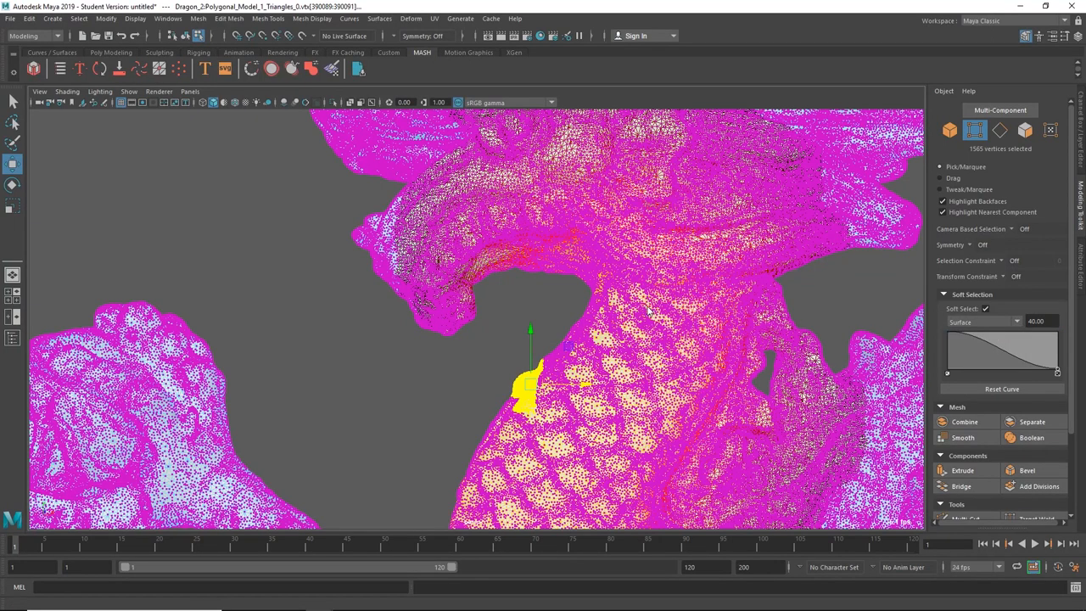
click(984, 322)
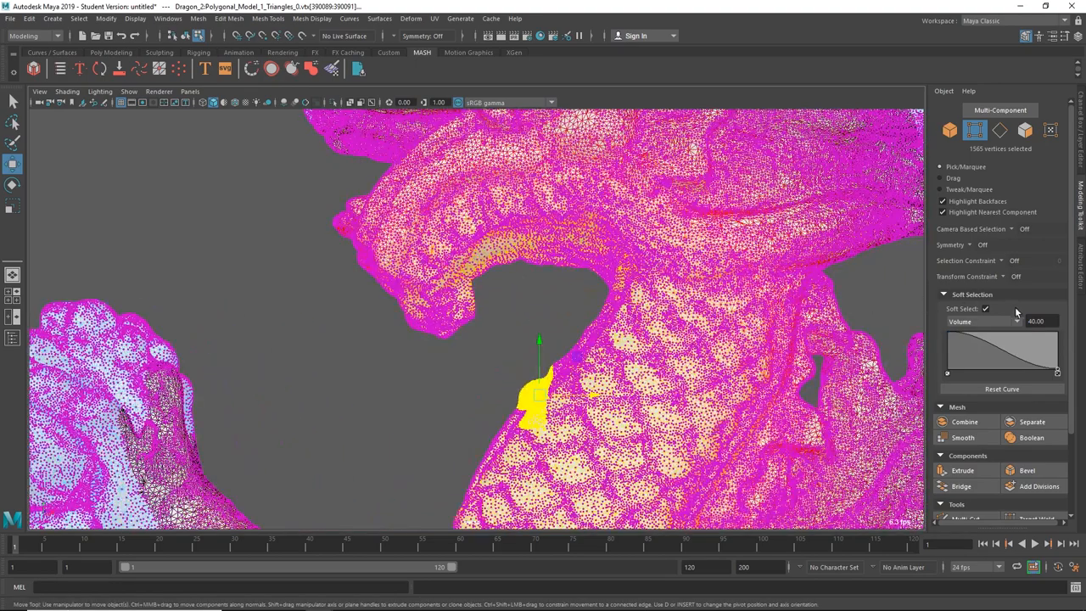
click(1014, 322)
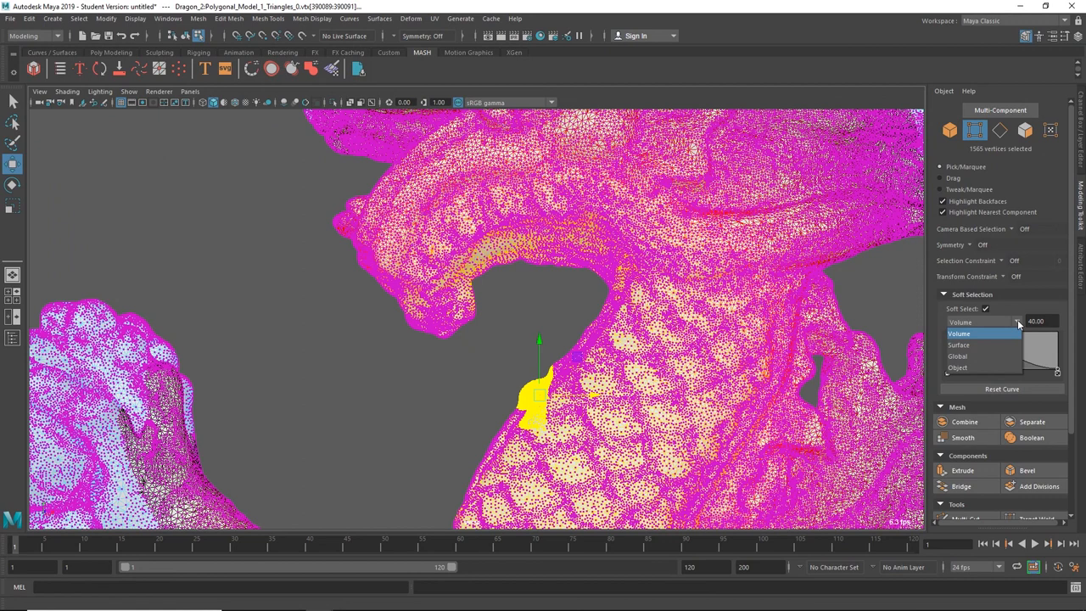
click(960, 334)
text(20)
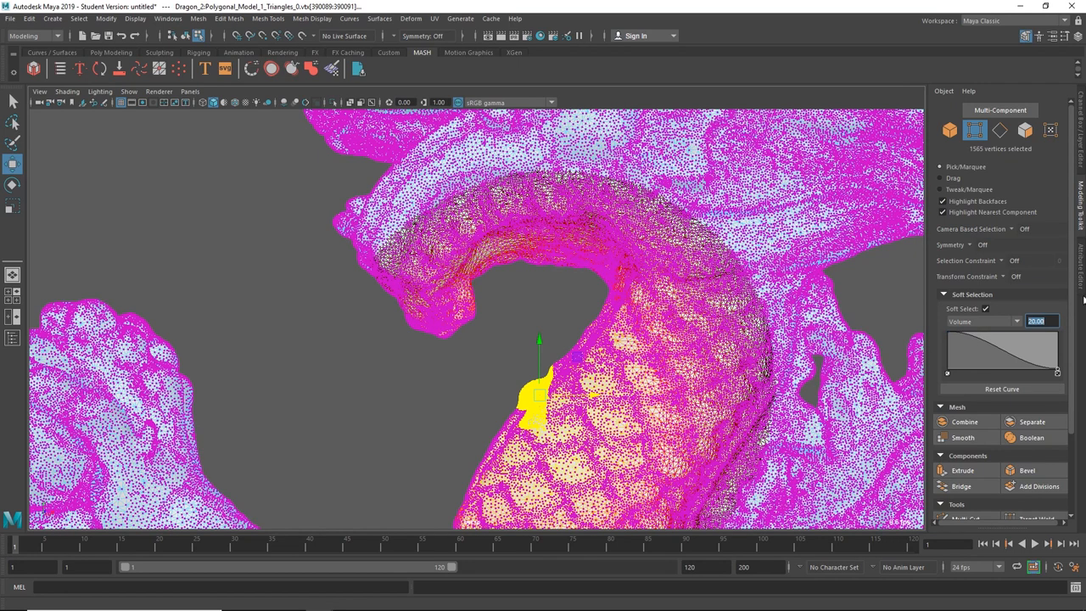
click(1016, 321)
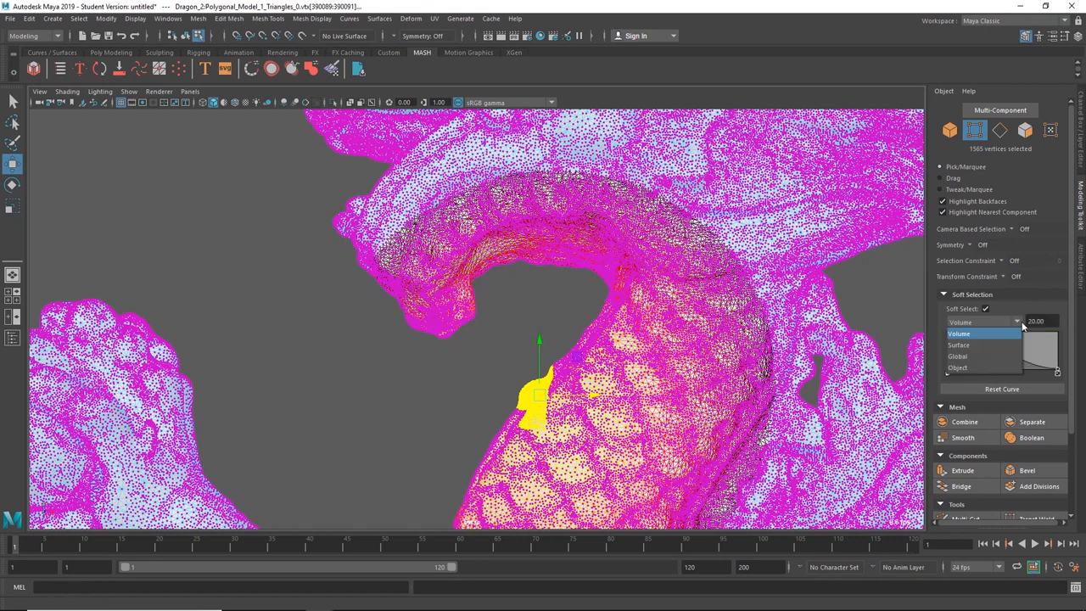
click(959, 346)
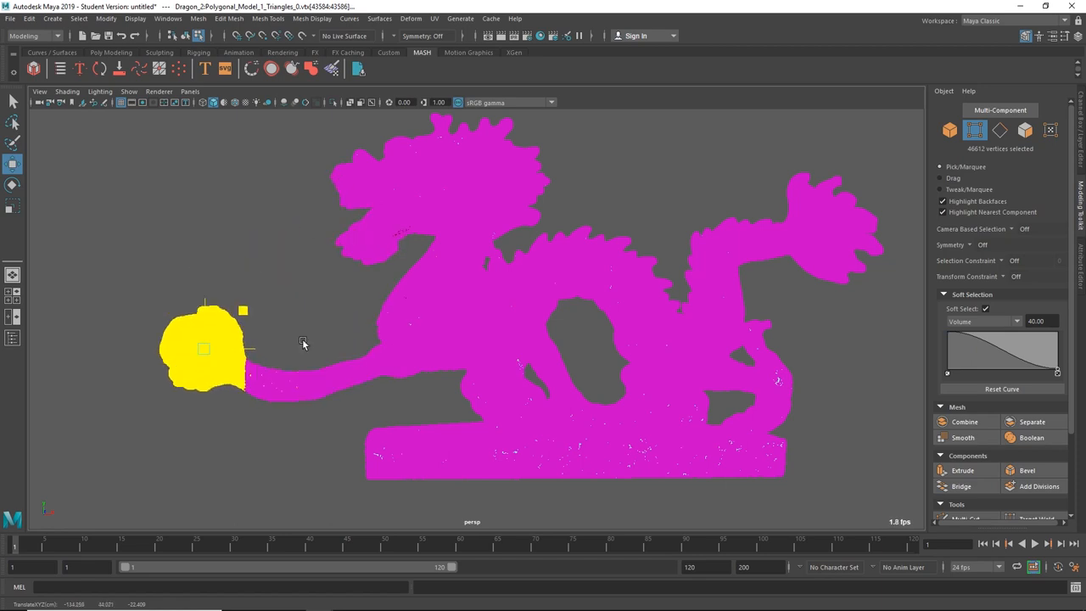
Move the soft-selected tail orb and claw outward and back, then rotate the claw.
drag(204, 349, 340, 287)
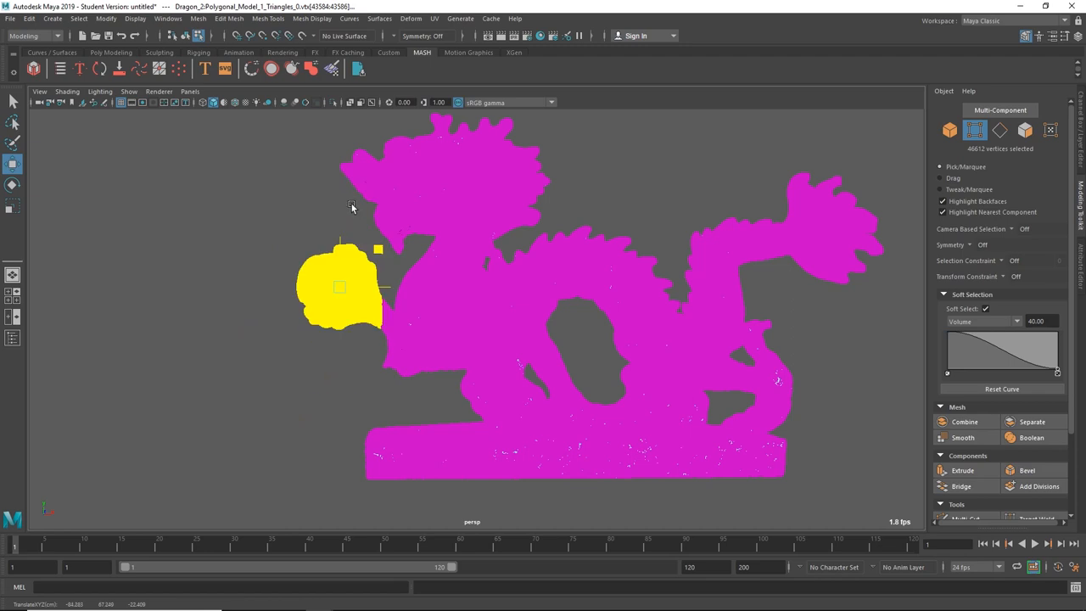
drag(339, 289, 250, 250)
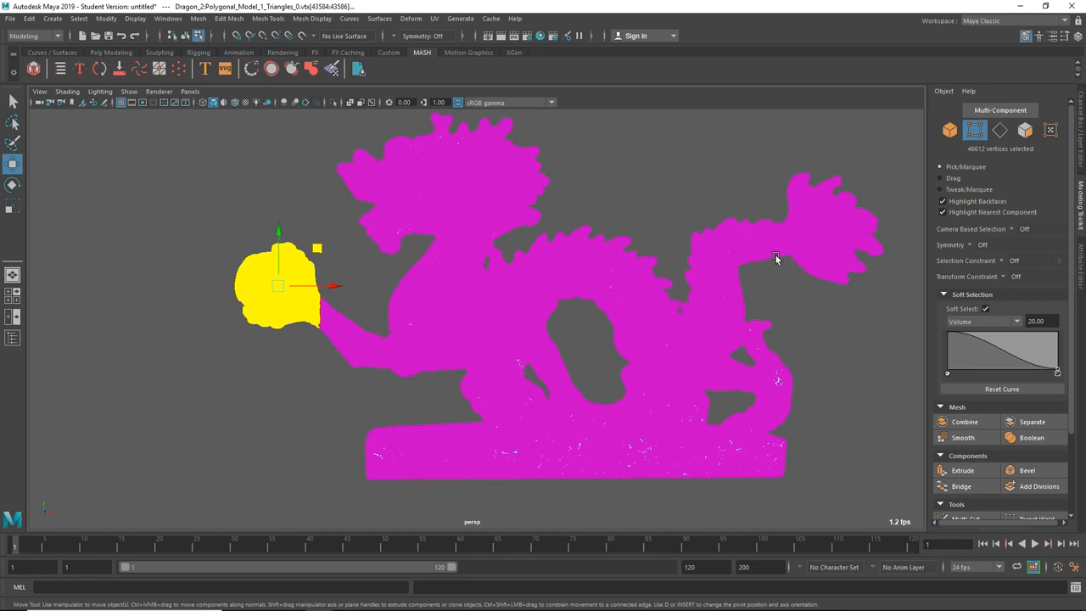
drag(279, 286, 812, 229)
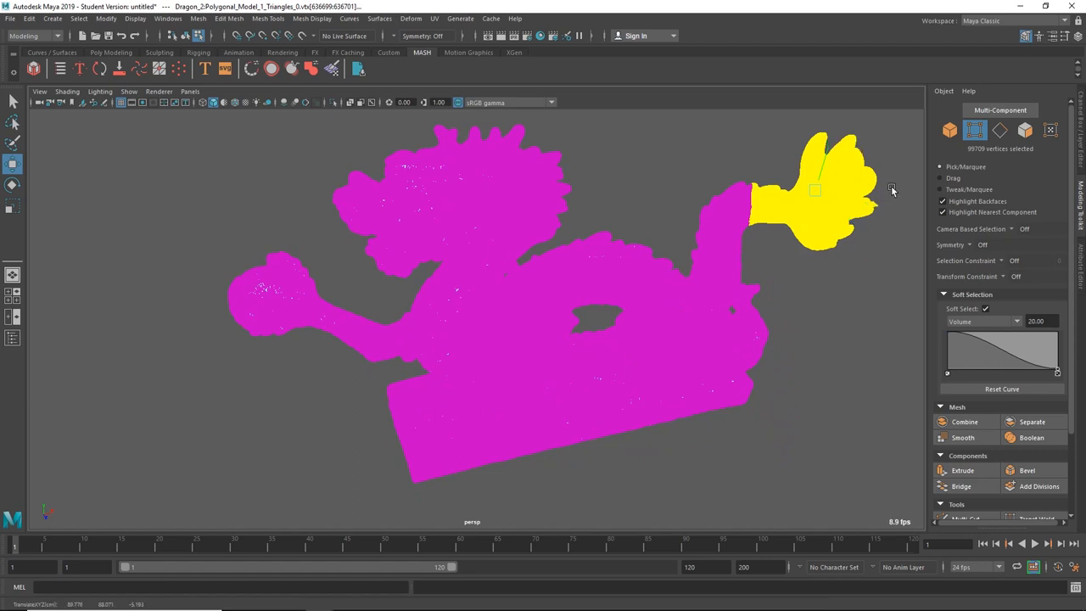
mouse_move(868, 130)
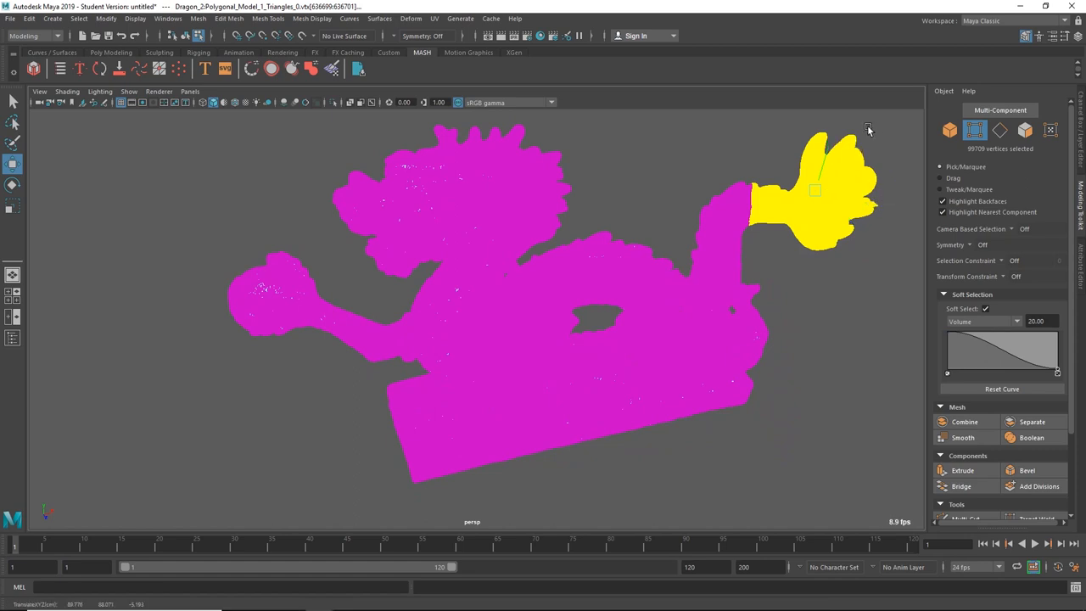
mouse_move(851, 118)
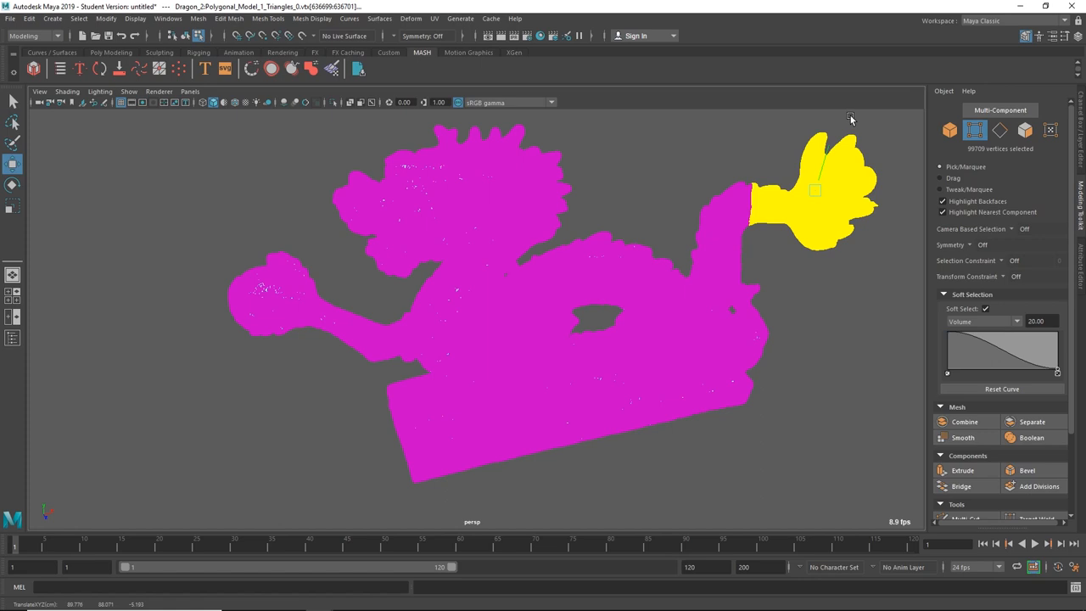
mouse_move(787, 145)
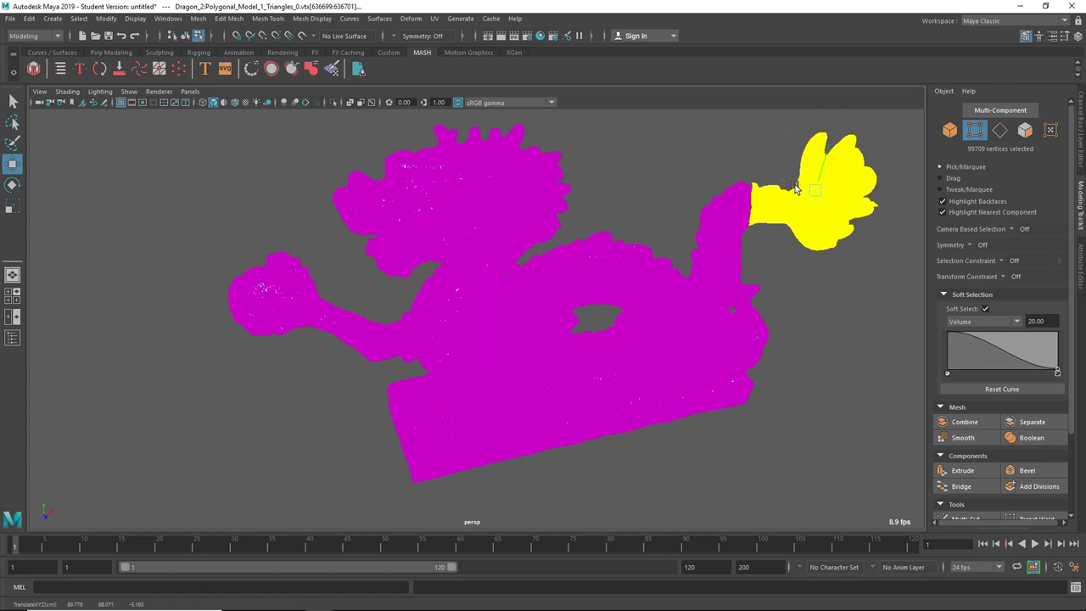
mouse_move(810, 197)
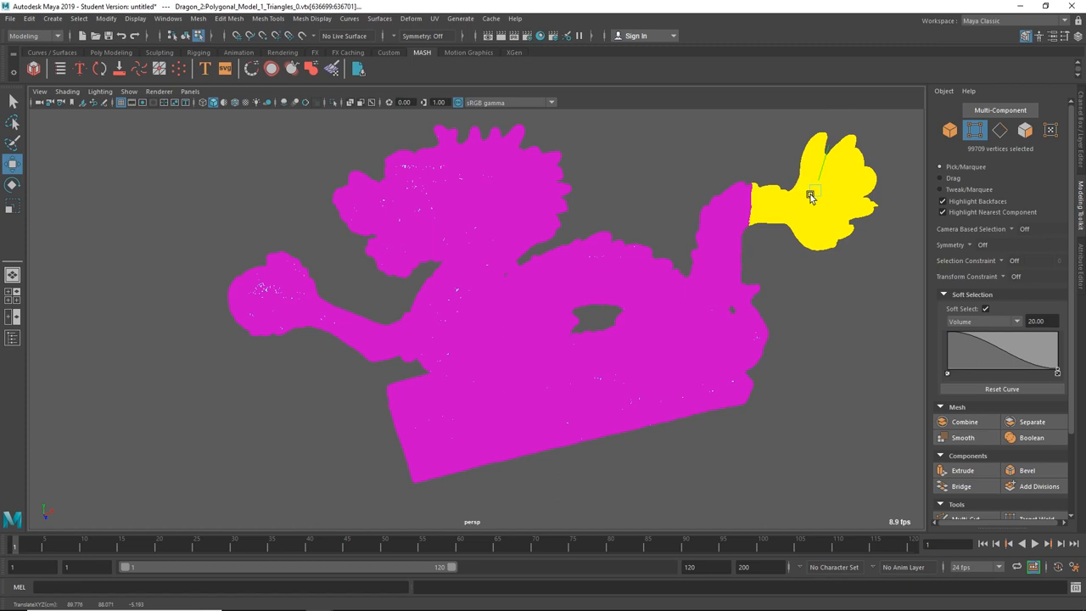
mouse_move(842, 221)
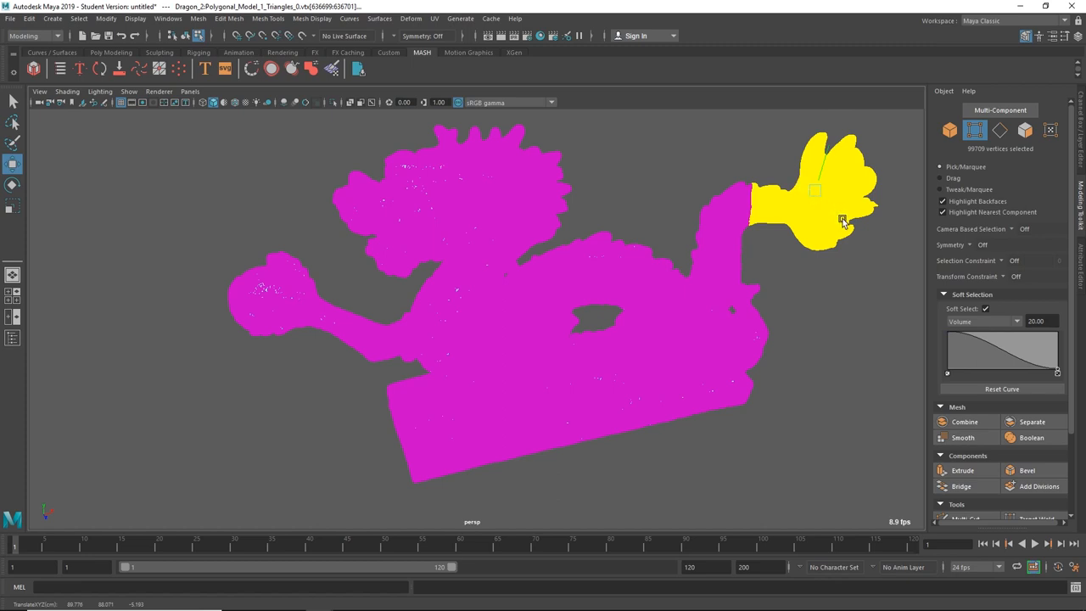
mouse_move(848, 222)
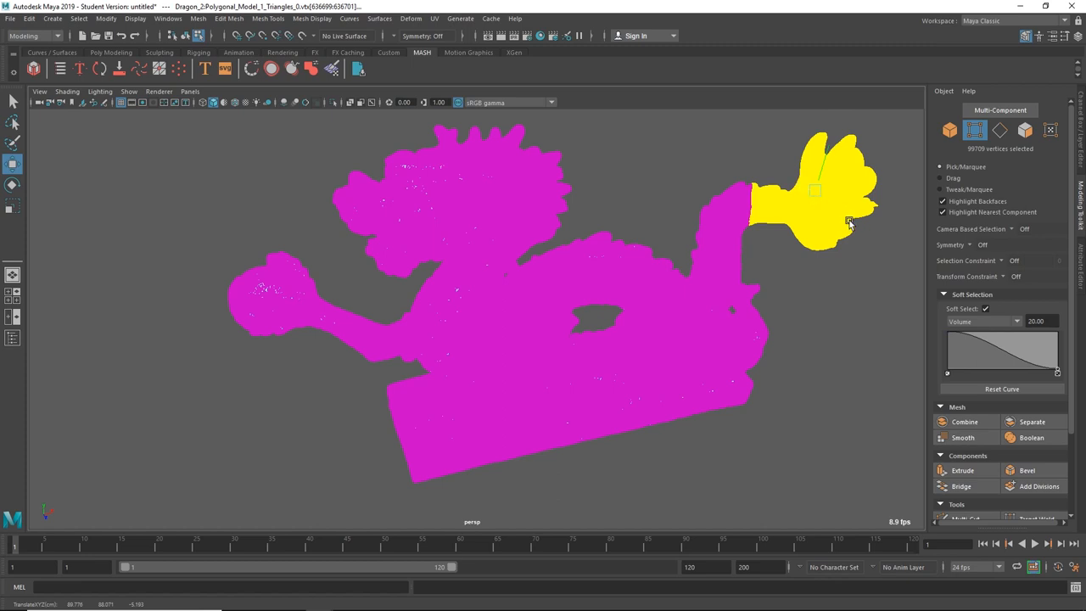
mouse_move(861, 212)
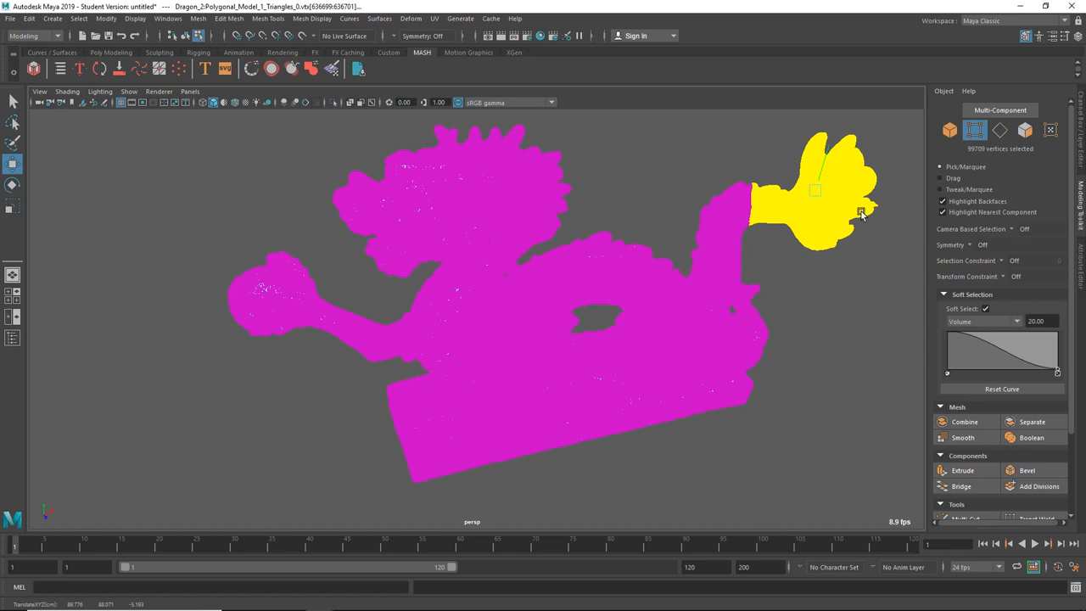
drag(861, 213, 848, 166)
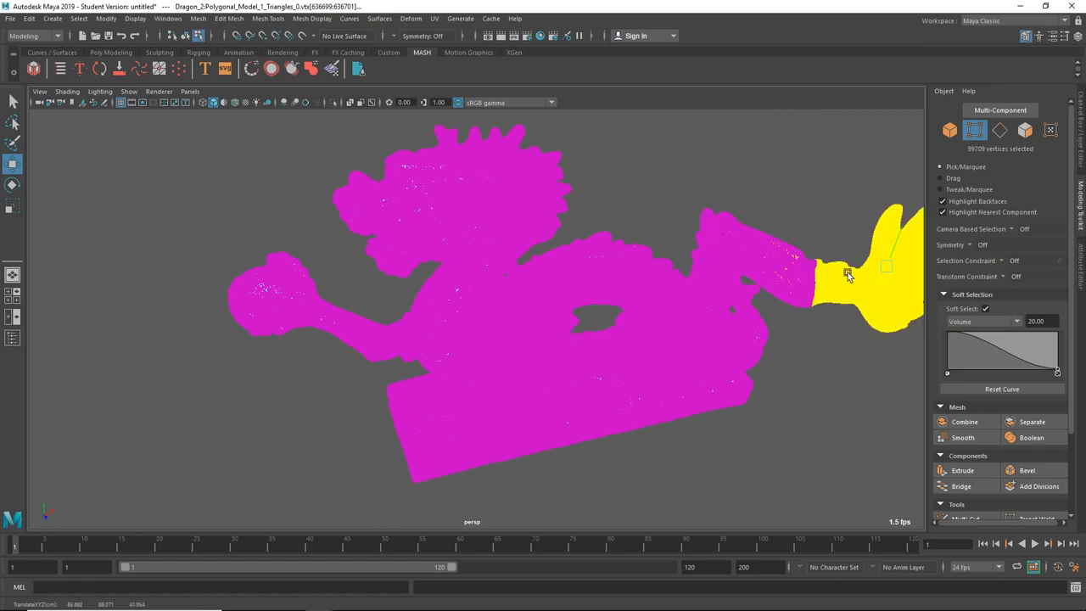
drag(848, 271, 855, 195)
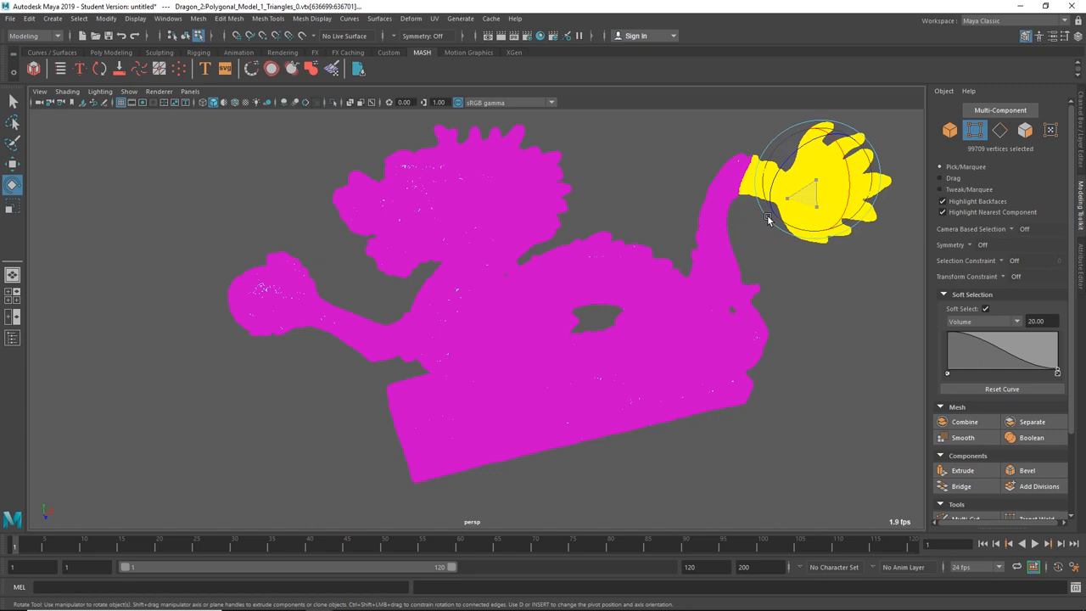
drag(768, 218, 857, 241)
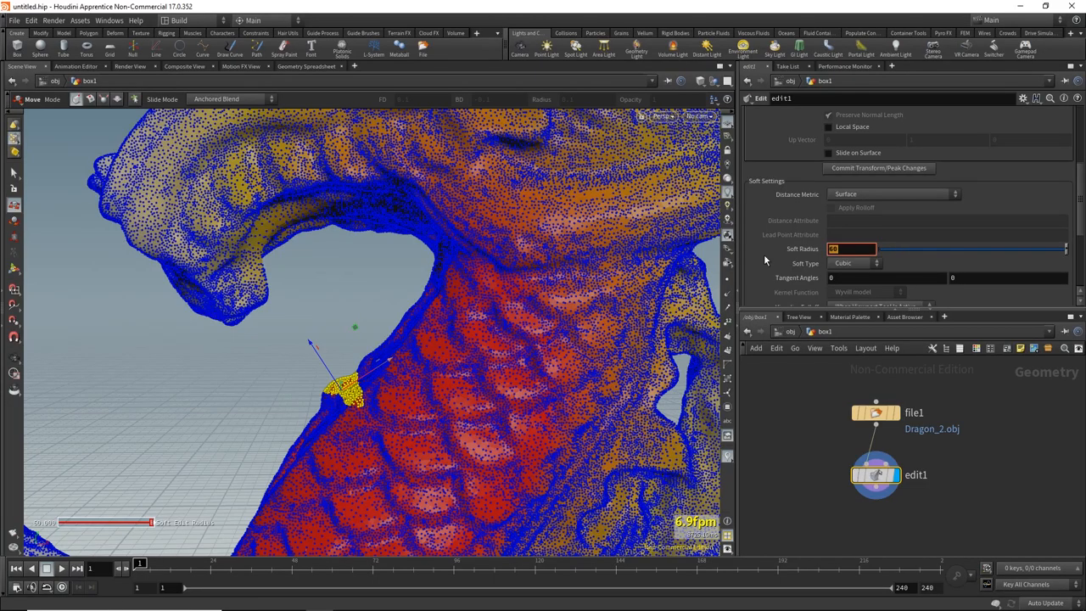
Enter a smaller Soft Radius, starting with 5, in the edit1 node.
text(5)
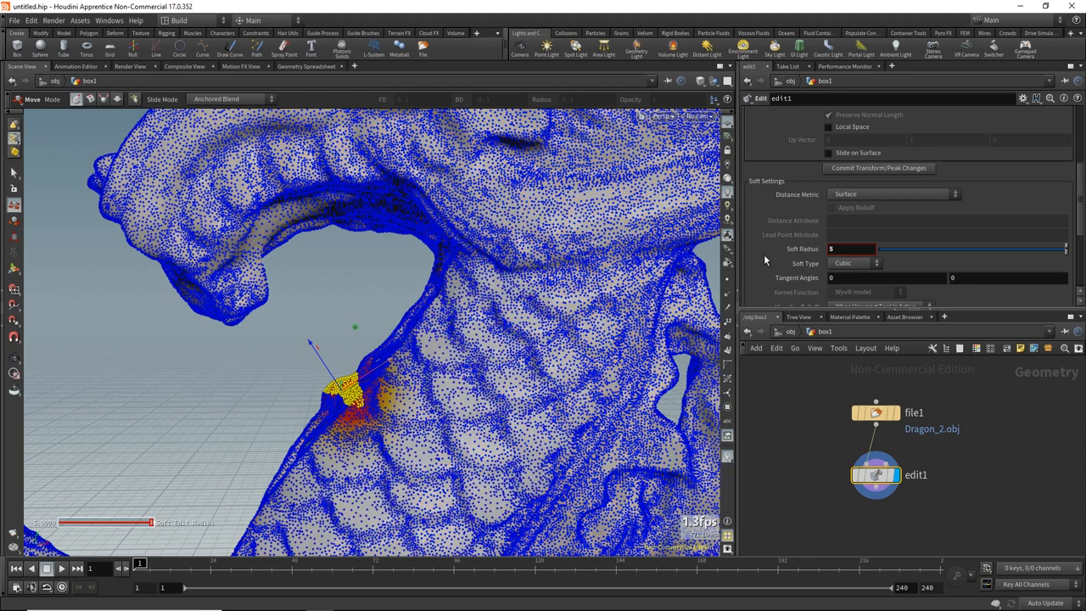
triple_click(851, 248)
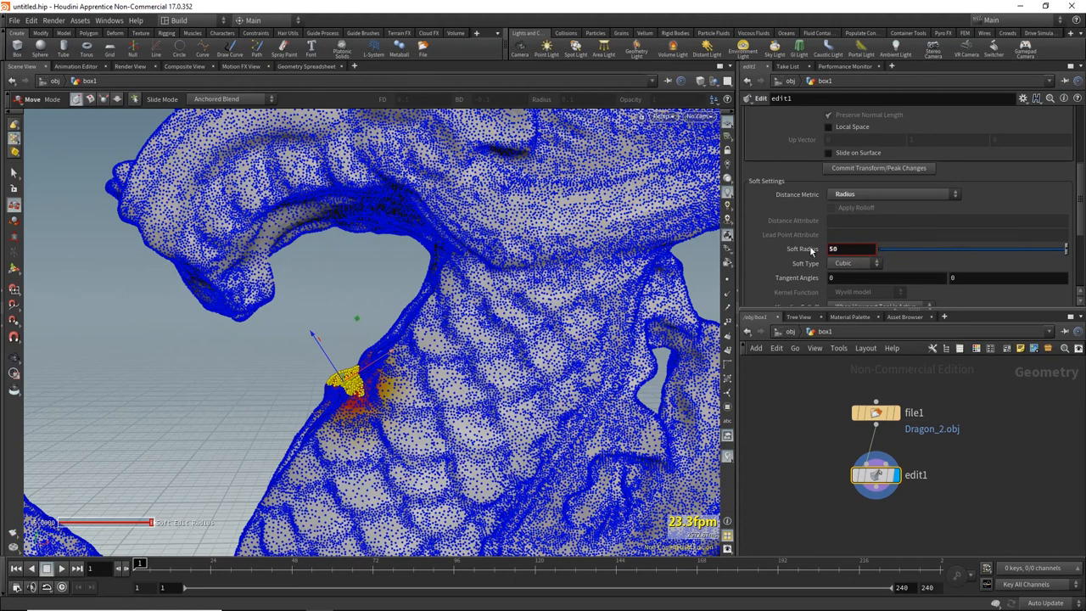
click(852, 248)
text(10)
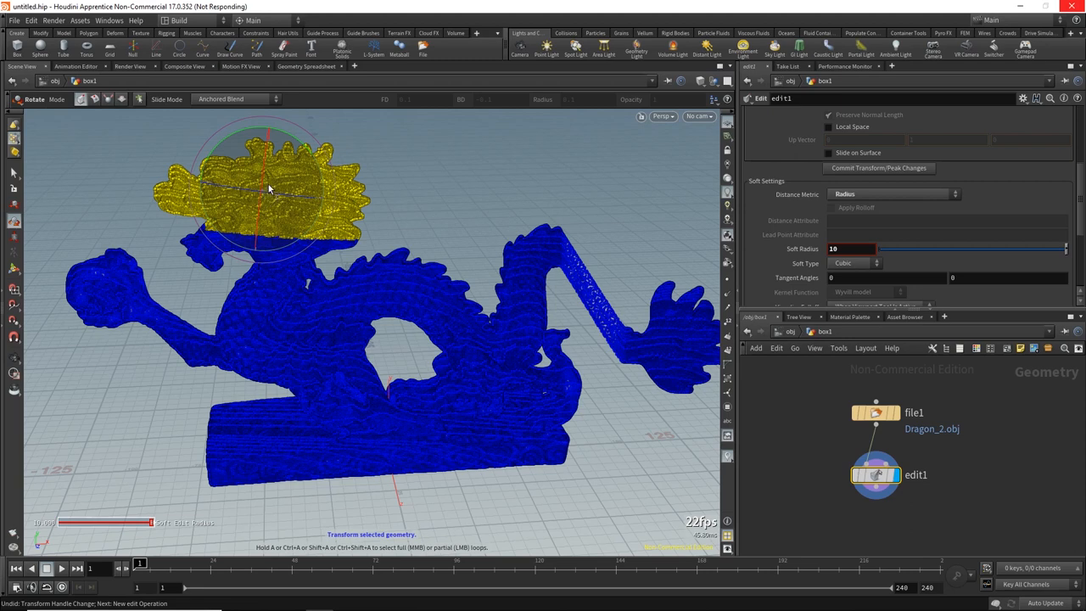
mouse_move(267, 170)
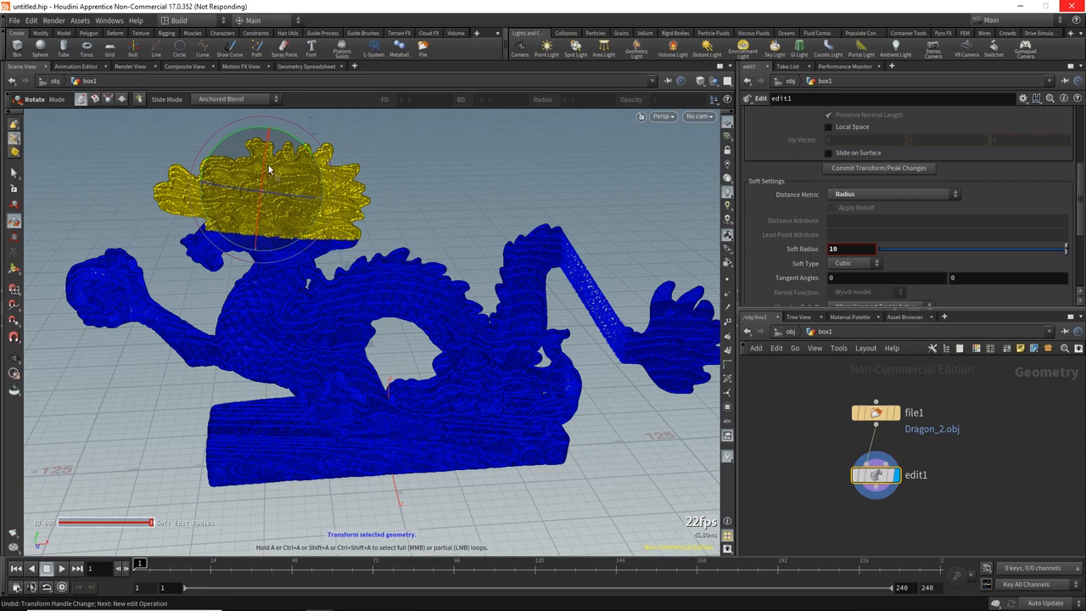
mouse_move(272, 167)
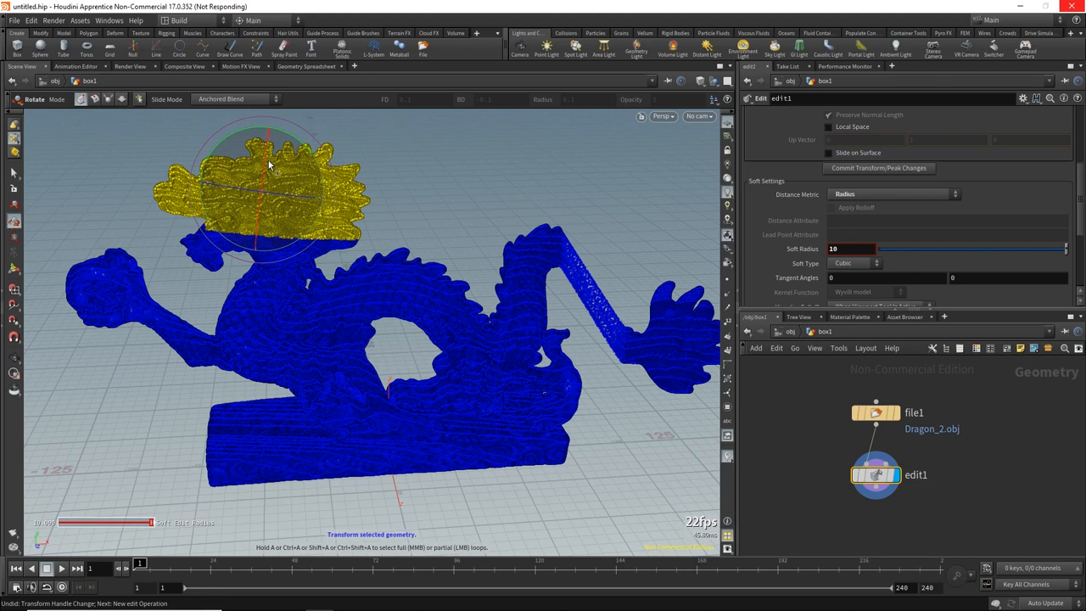
mouse_move(270, 144)
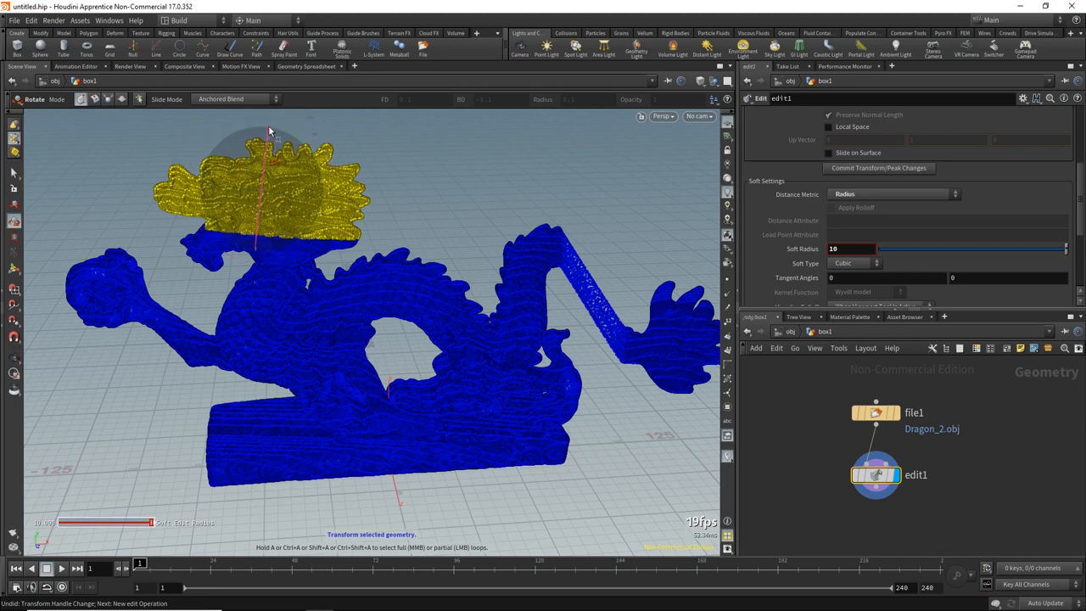
mouse_move(272, 119)
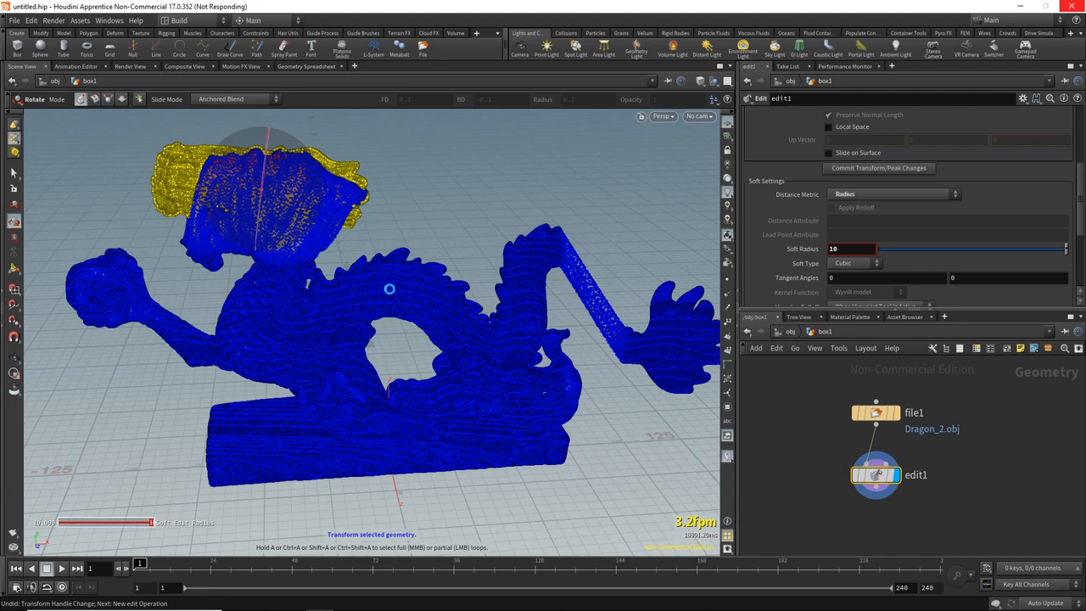
Finish the head crest rotation and clear the selection by clicking empty space.
click(891, 193)
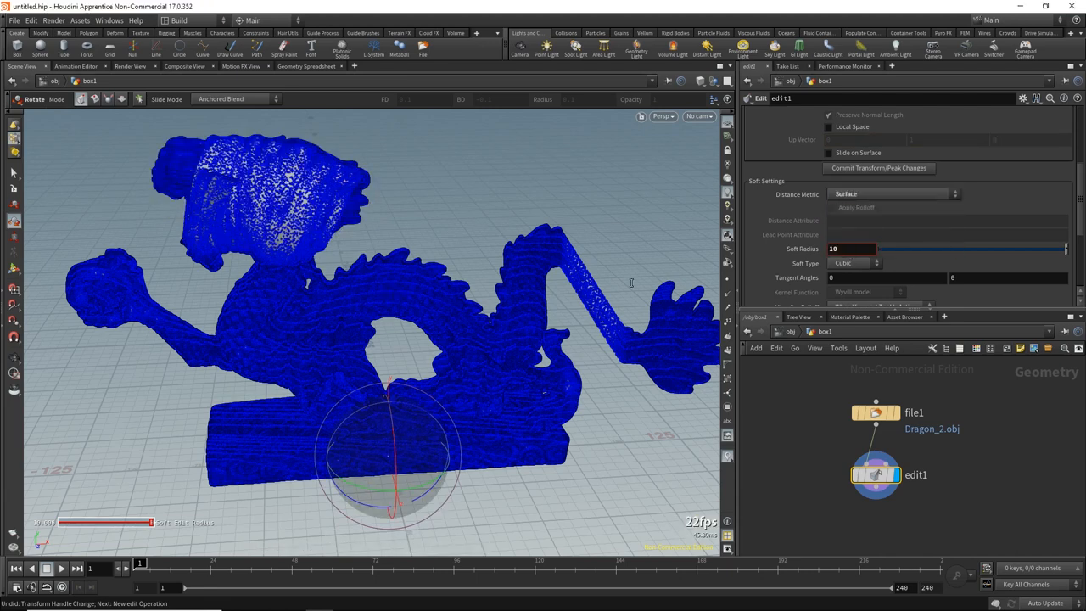
Marquee-select a small body patch and rotate it with the Rotate handle ring.
drag(363, 227, 439, 304)
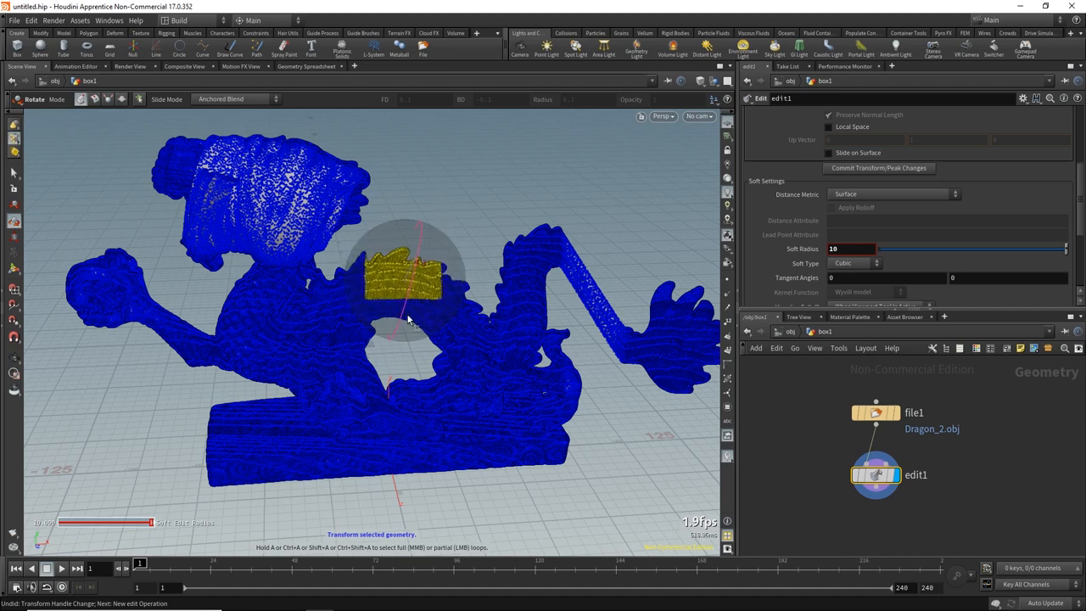
drag(407, 318, 420, 246)
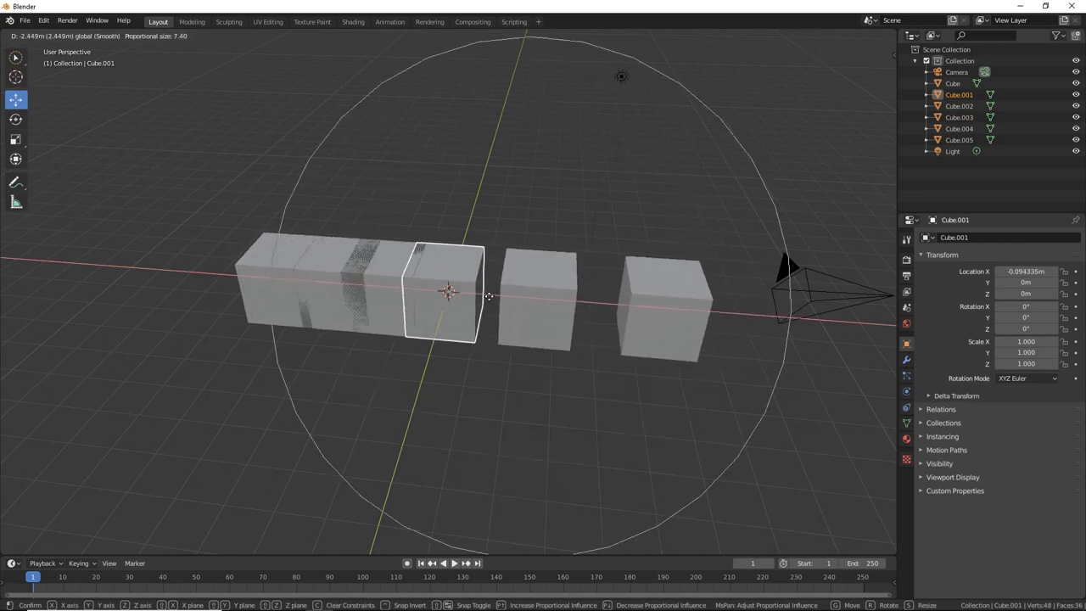
mouse_move(514, 305)
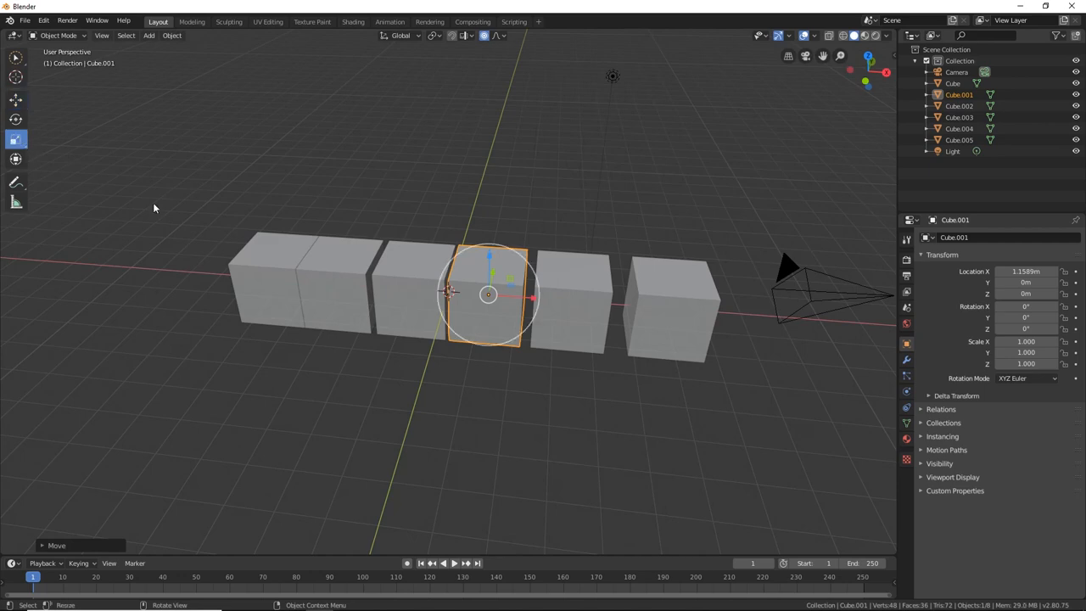
Scale the middle cube up with smooth proportional editing enlarging its neighbours.
key(s)
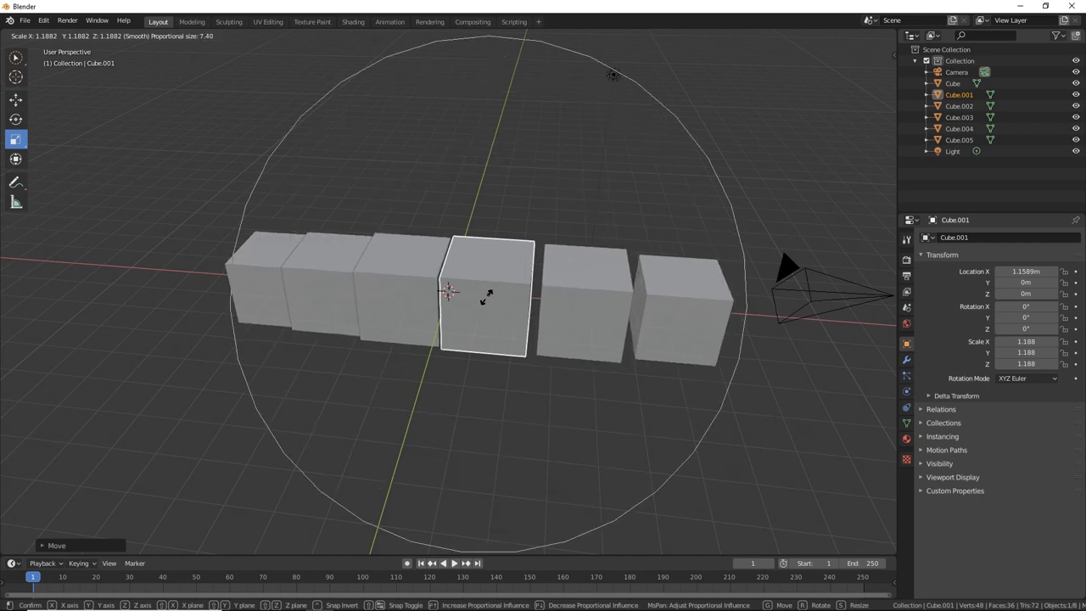
mouse_move(500, 289)
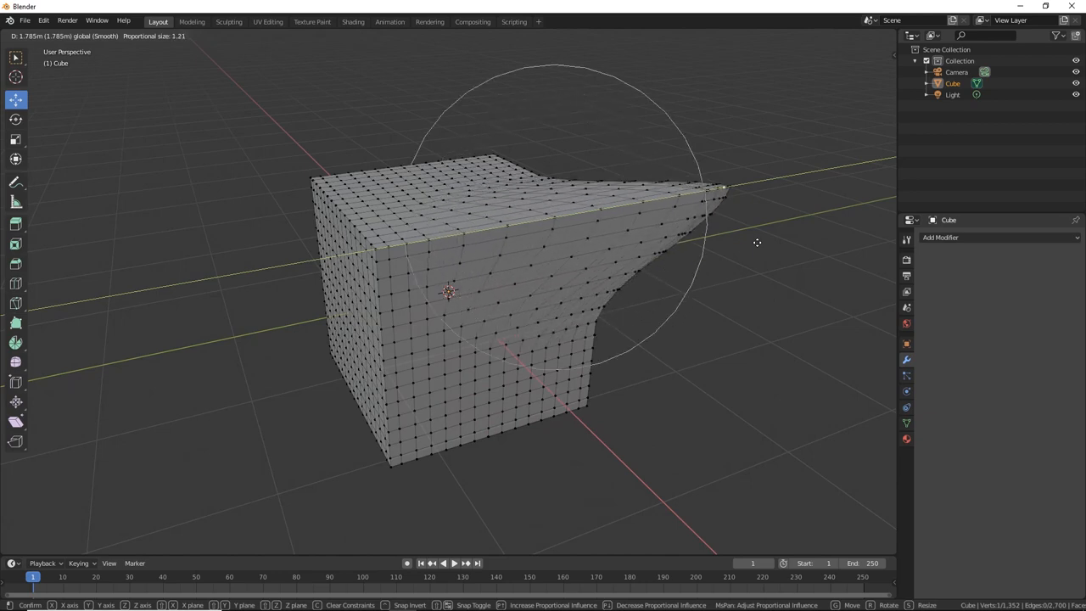
mouse_move(494, 256)
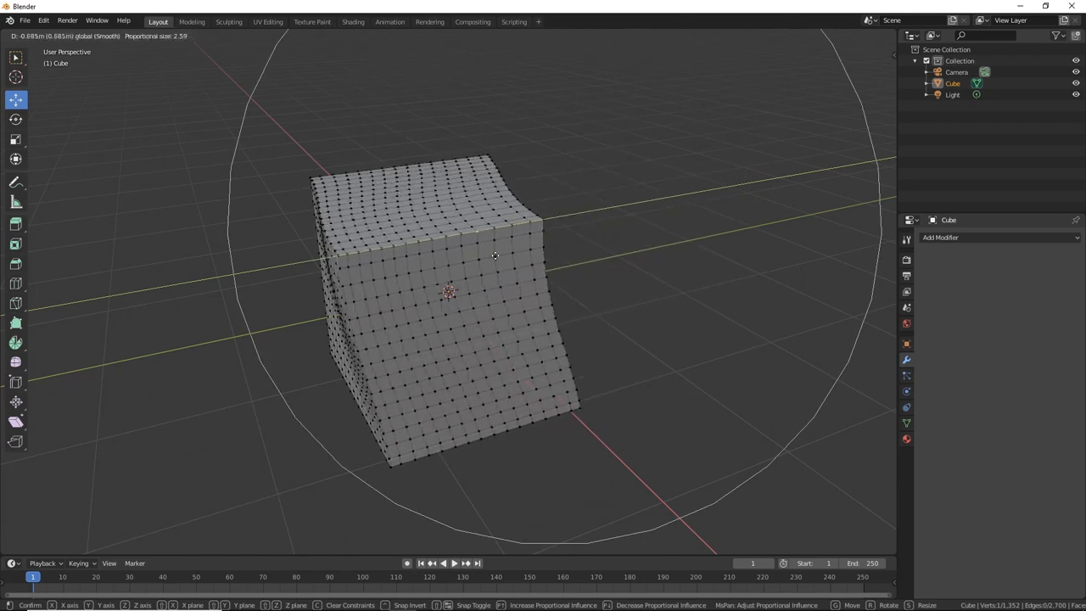
mouse_move(759, 240)
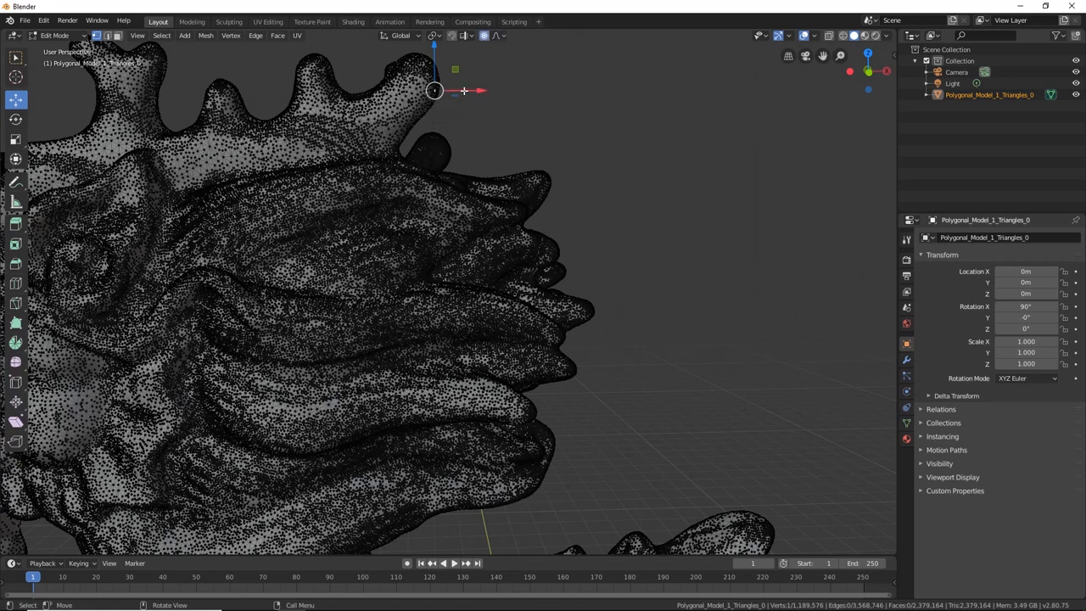
Drag the selected head points with a wide proportional falloff and confirm the crest deformation.
key(g)
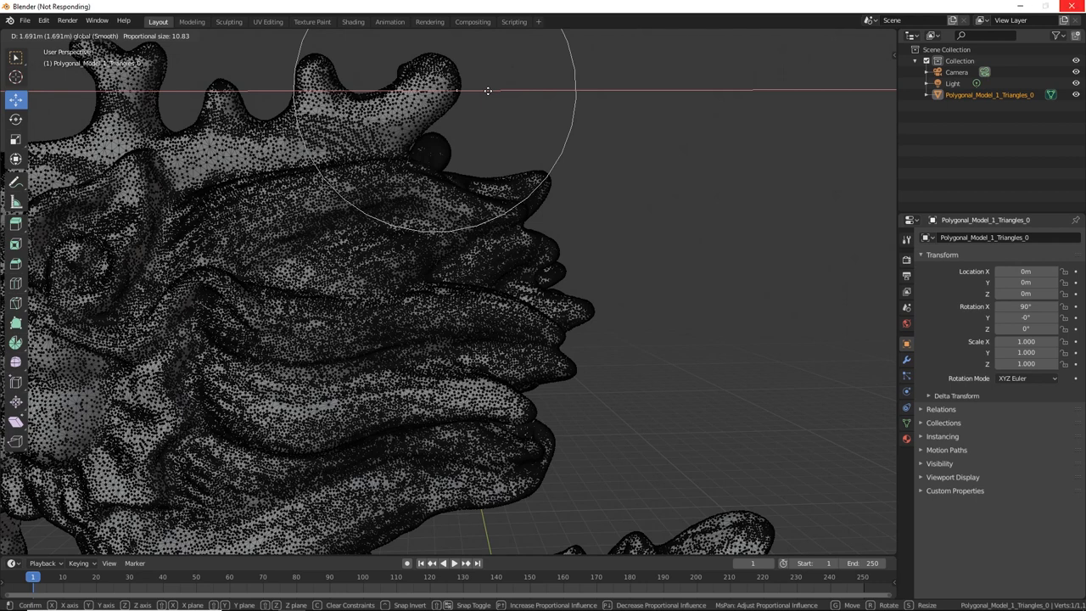
mouse_move(496, 92)
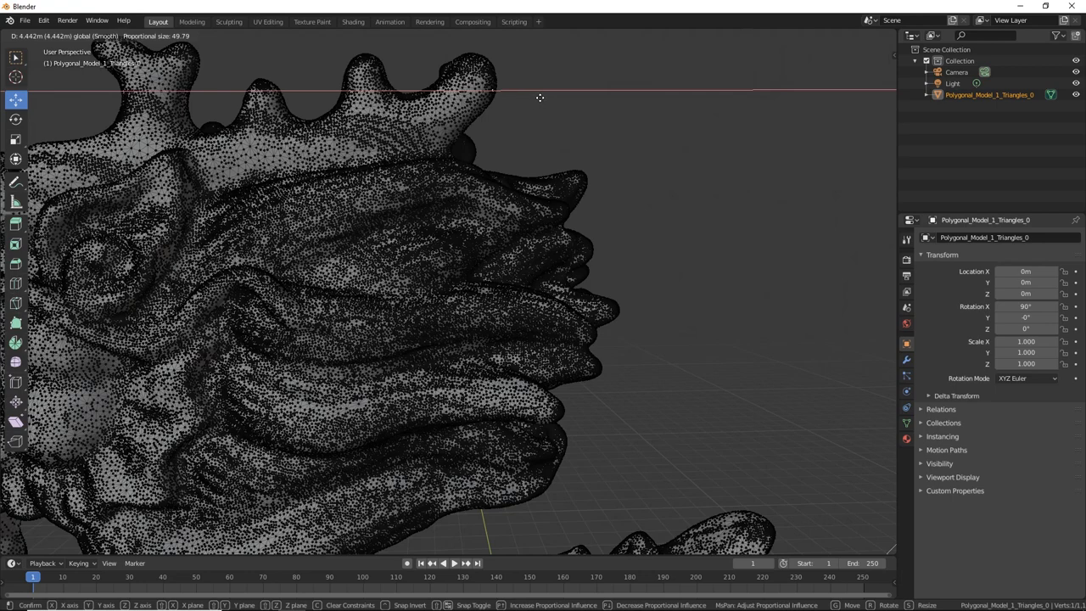
click(228, 21)
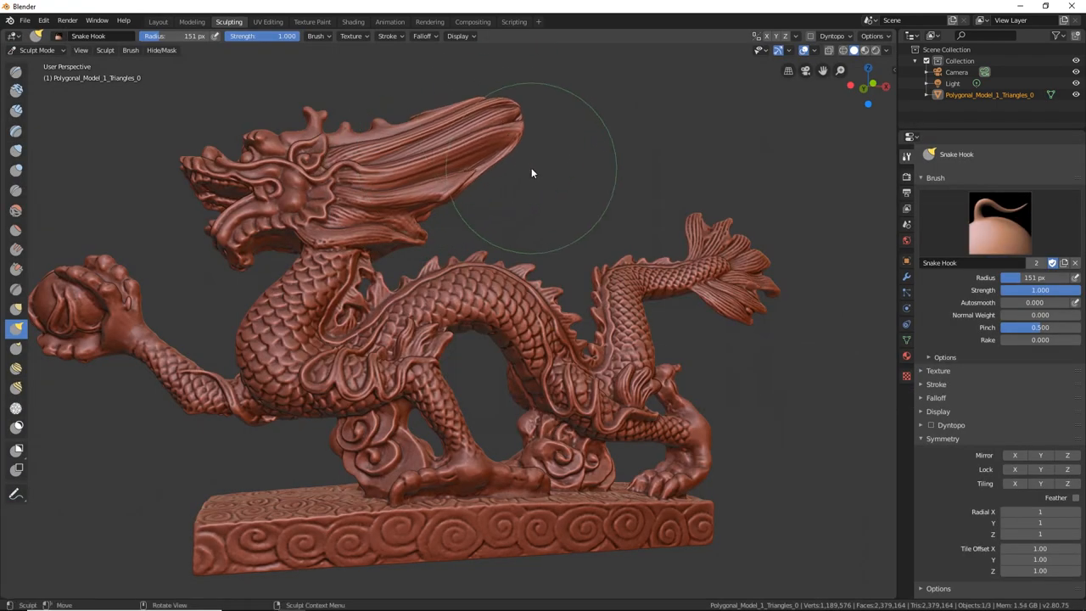
Snake-hook a spike from the head, then stretch the claw ball, base end and body coil outward.
drag(532, 173, 383, 124)
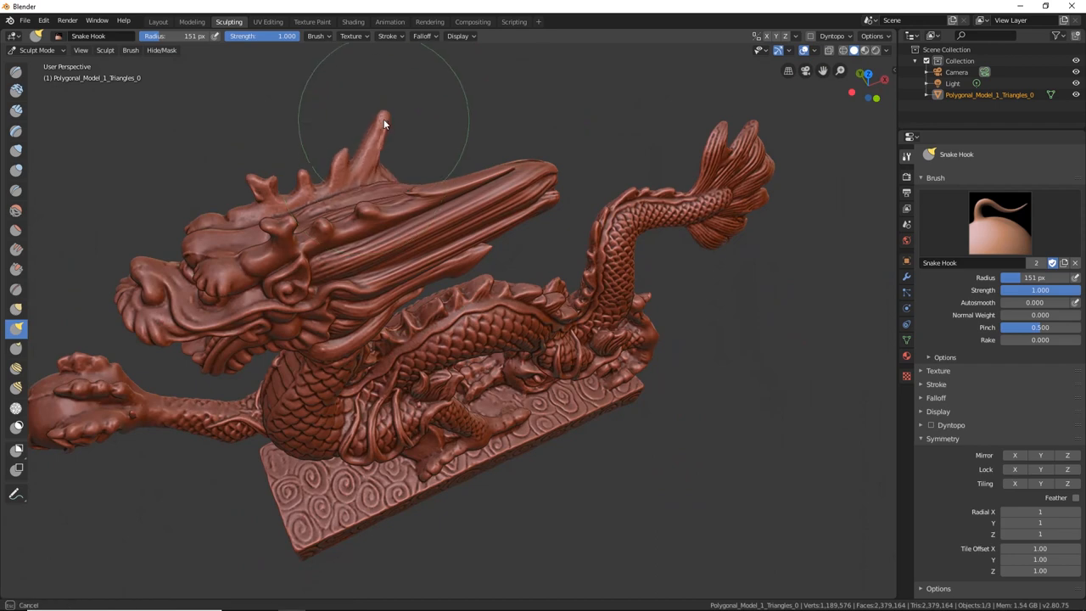
drag(384, 124, 509, 370)
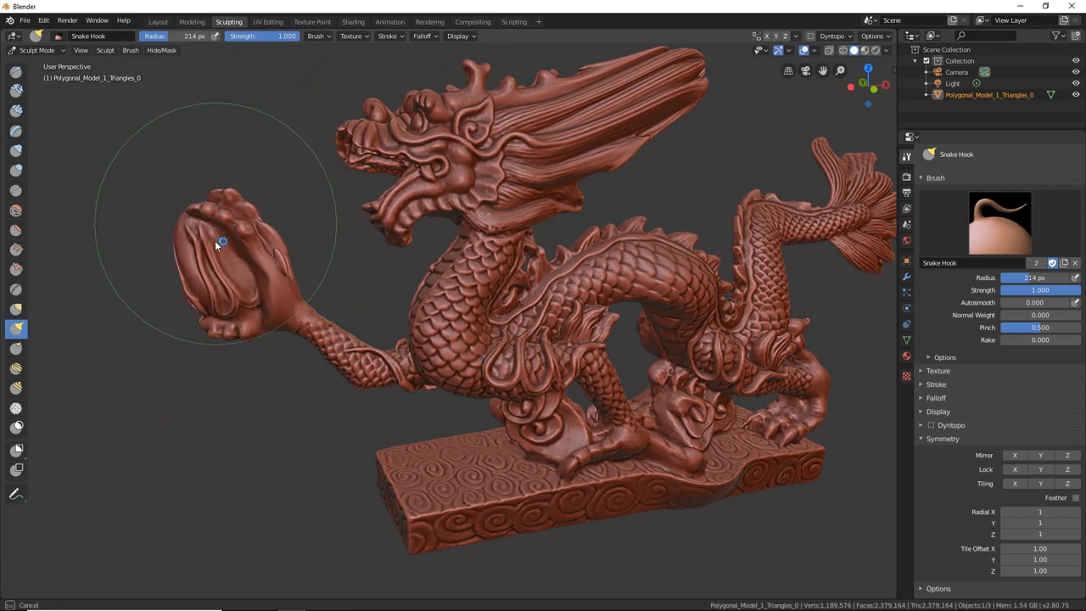
drag(223, 244, 348, 395)
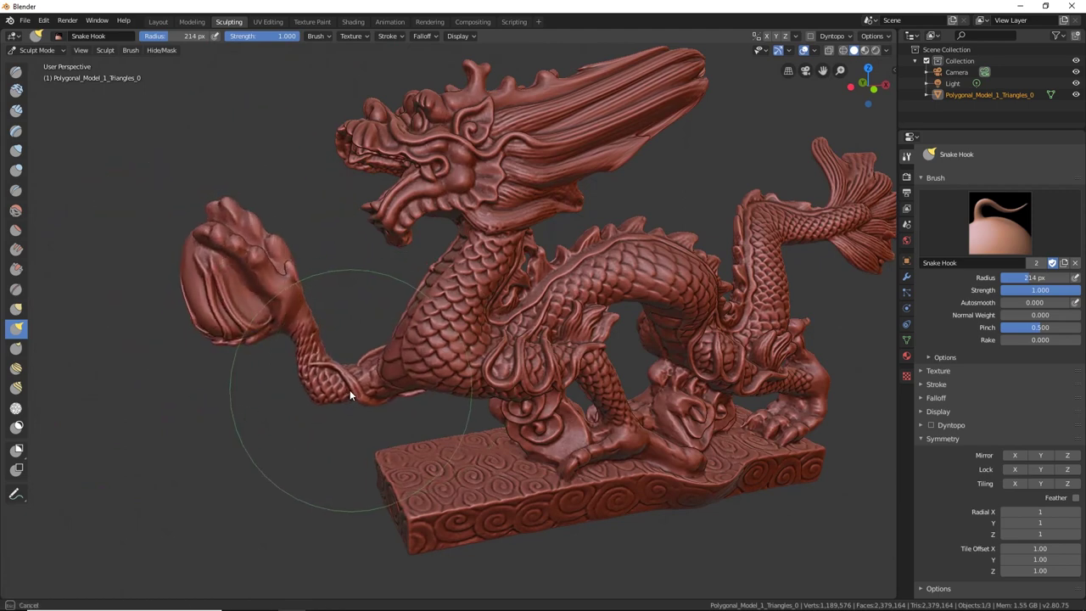
drag(351, 395, 408, 545)
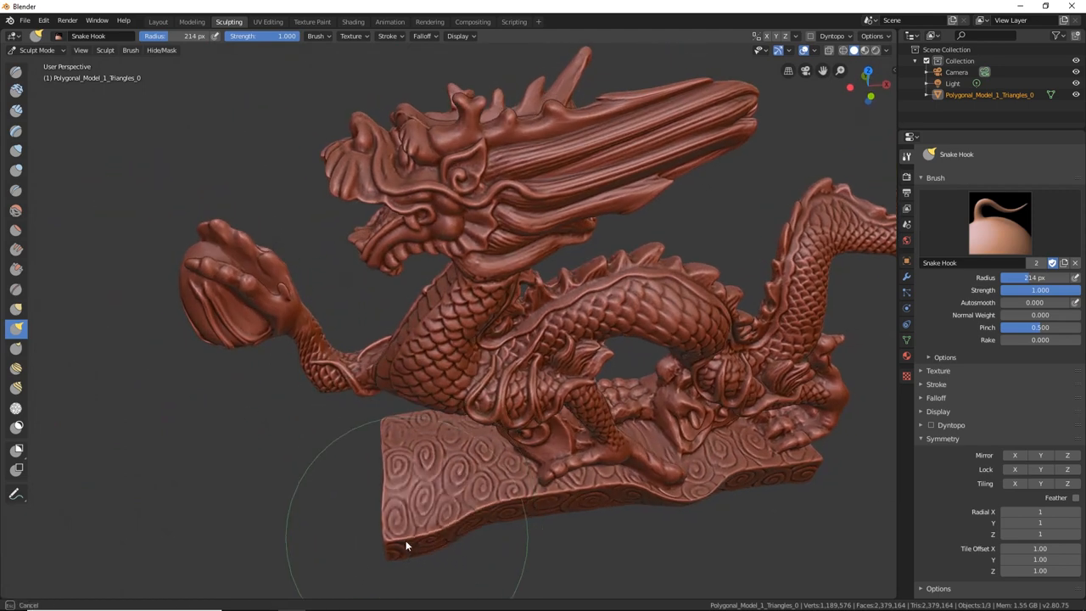
drag(407, 543, 679, 246)
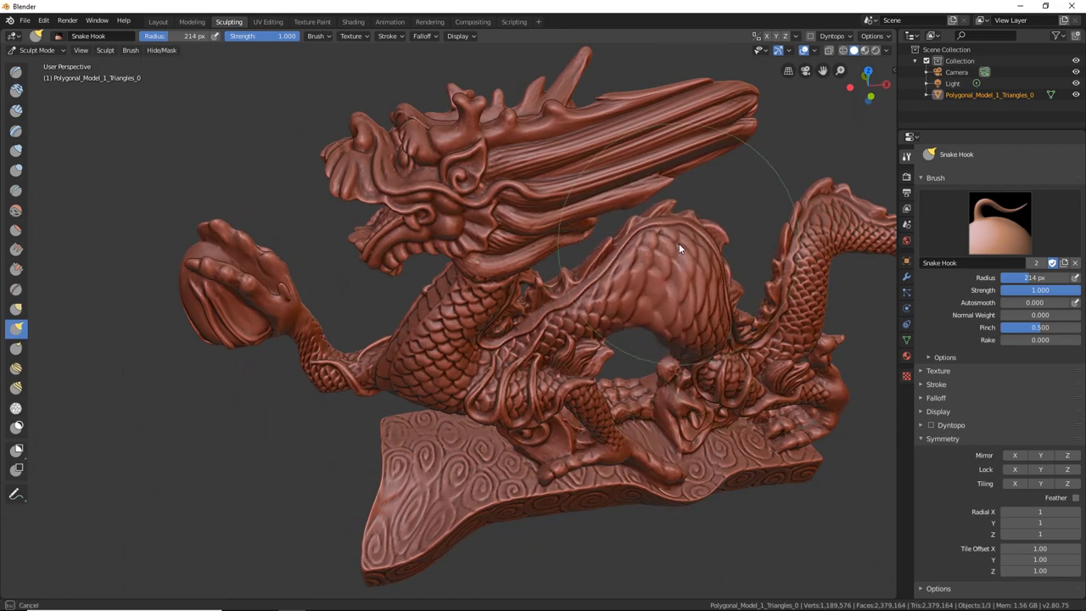
drag(679, 249, 615, 295)
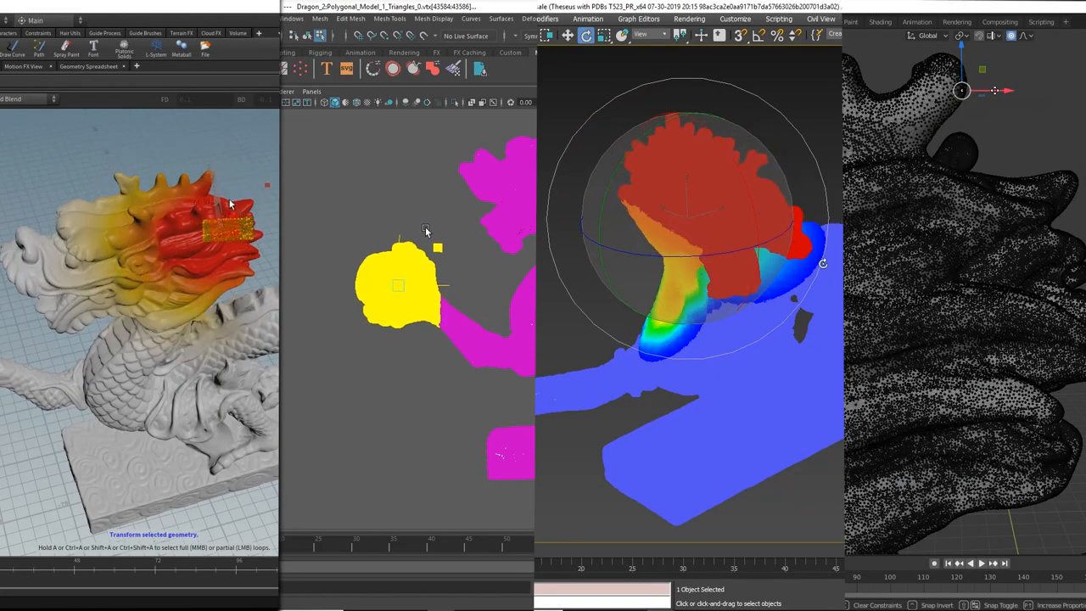
drag(426, 231, 385, 252)
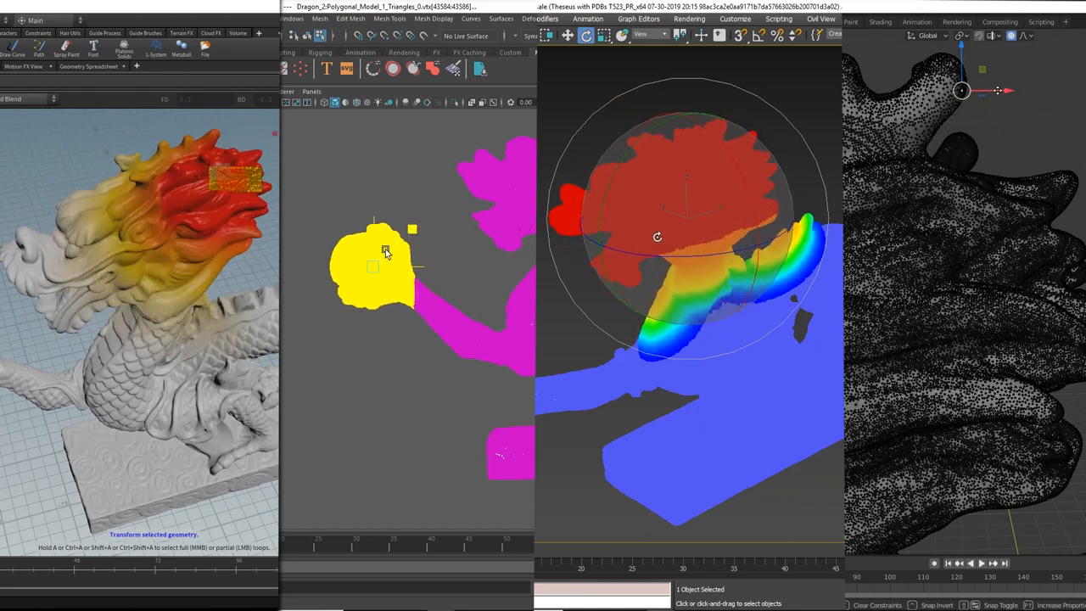